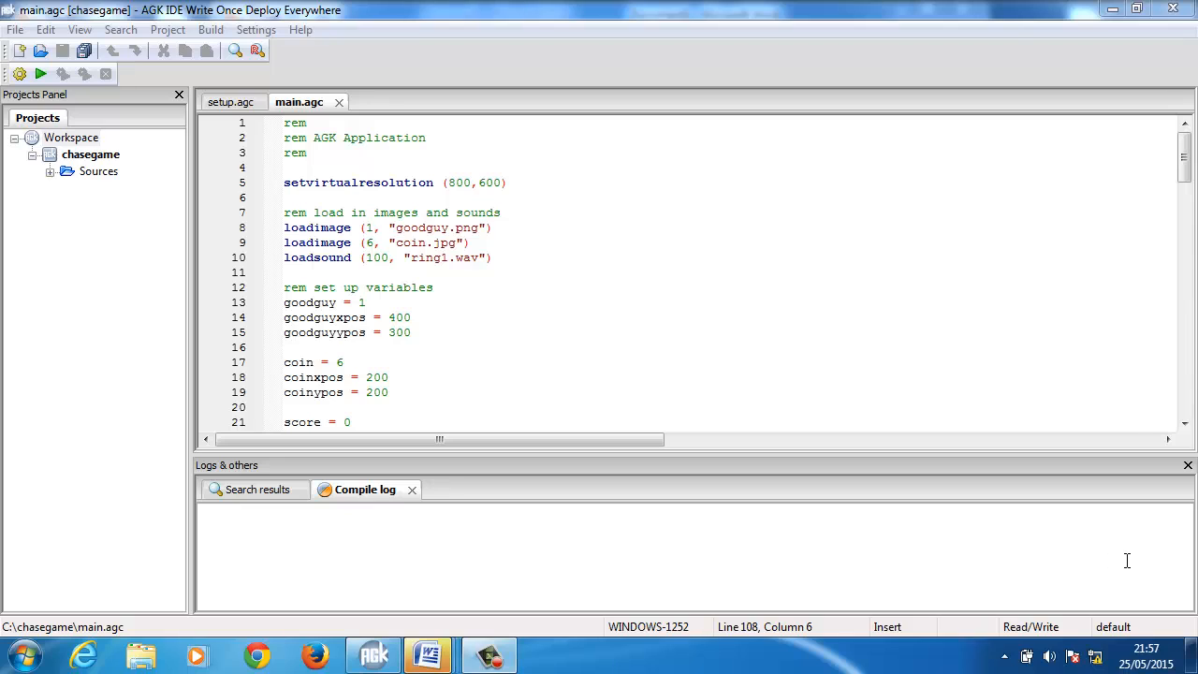
mouse_move(943, 537)
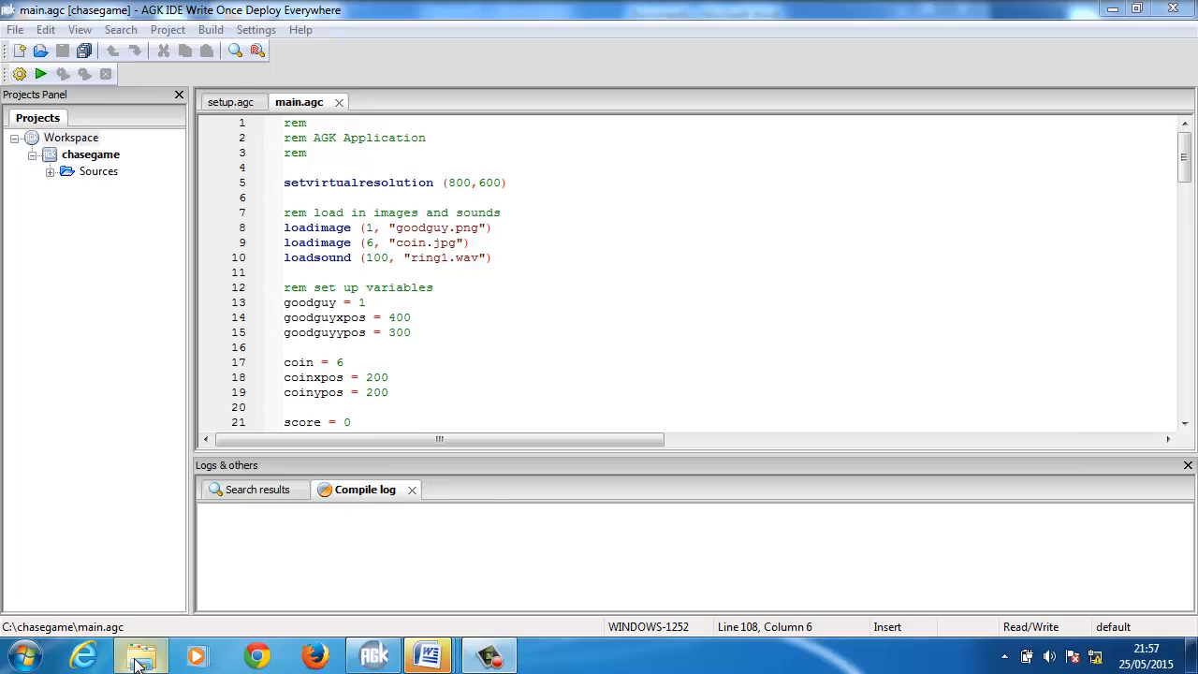
Check enemy.png in the chasegame media folder using a file browser
click(143, 654)
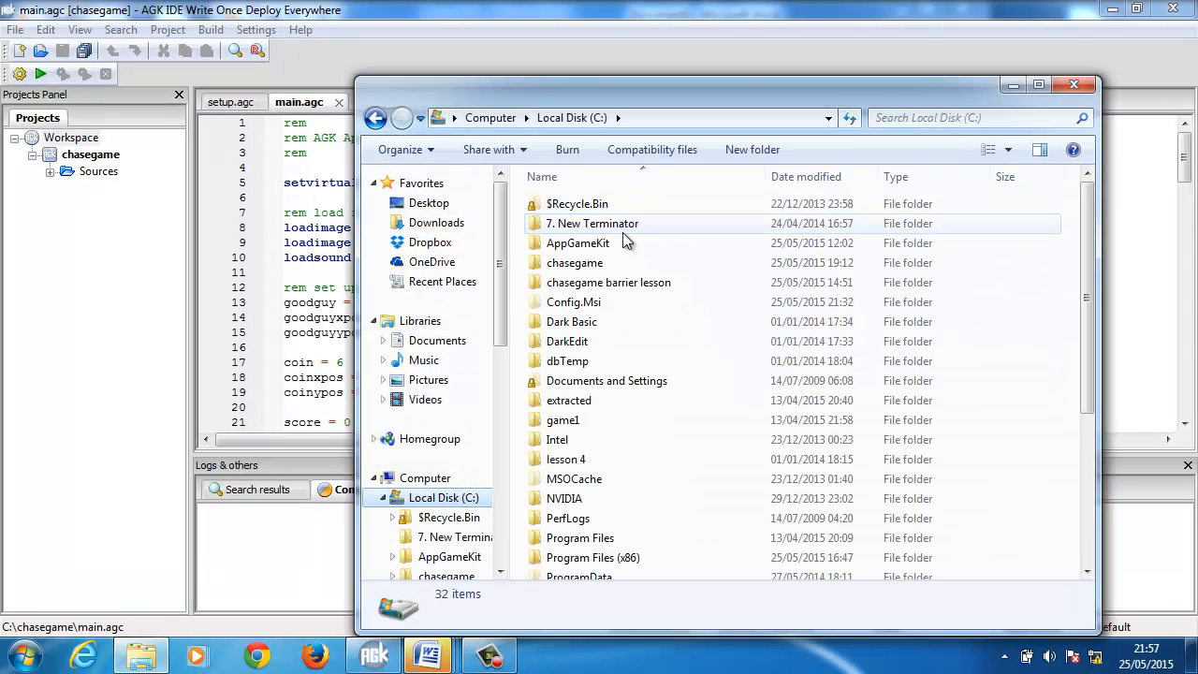
mouse_move(574, 263)
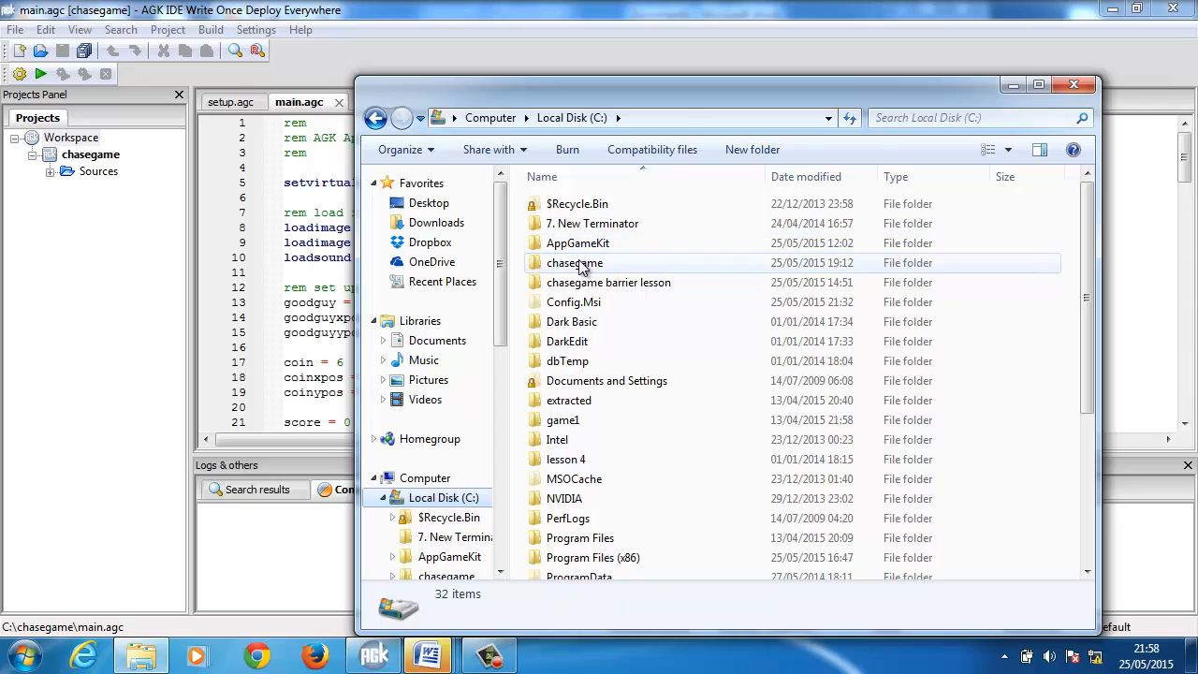
double_click(575, 262)
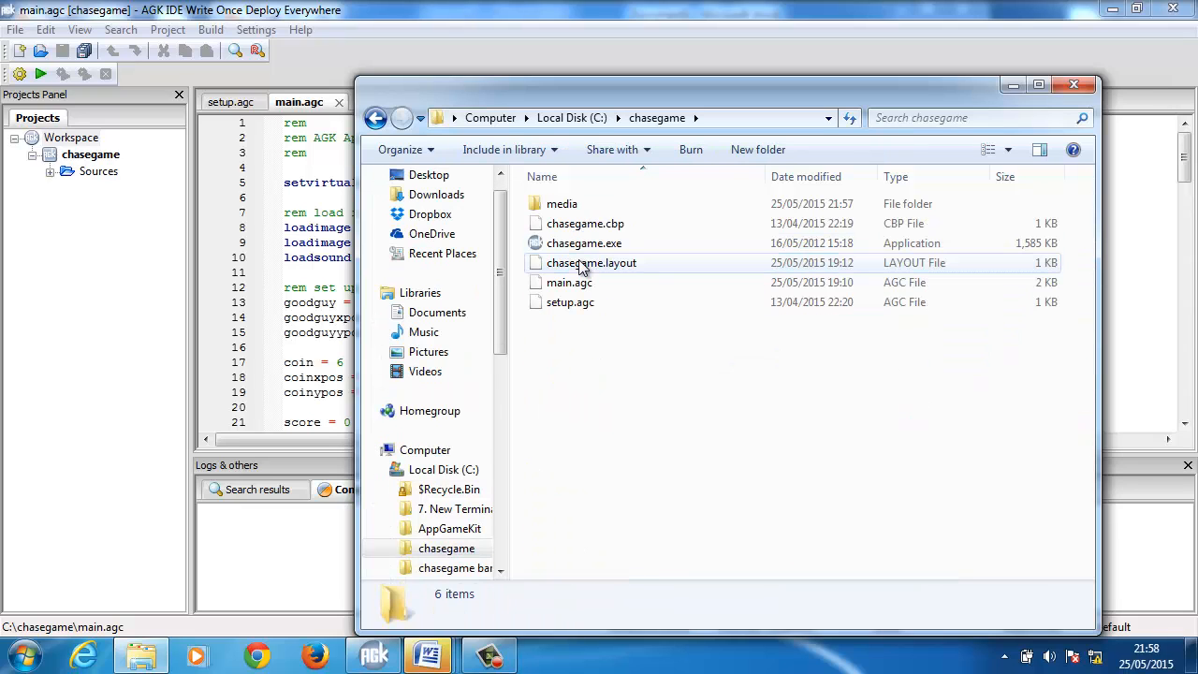
double_click(561, 203)
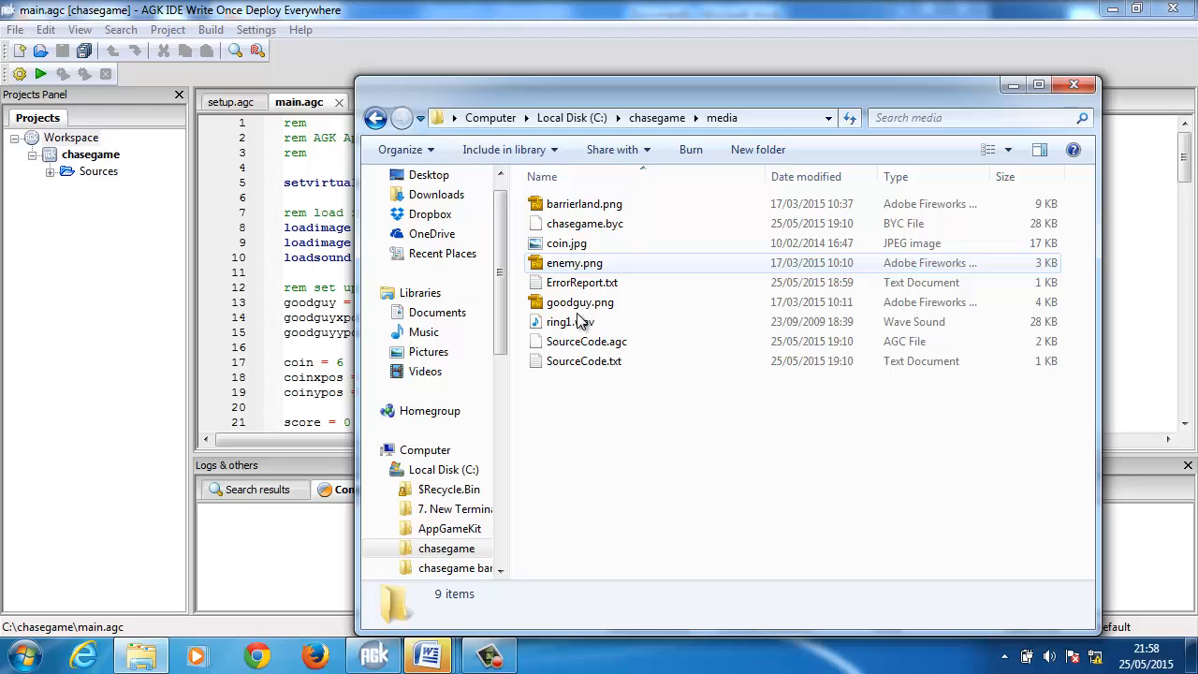
click(573, 263)
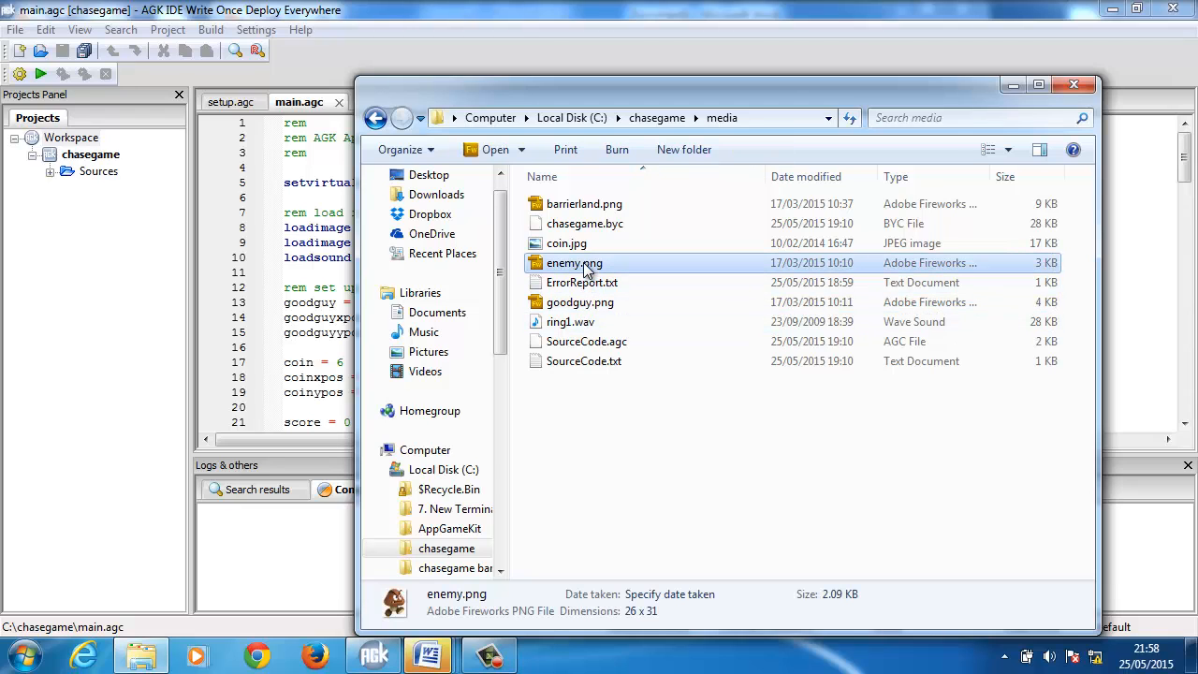
mouse_move(506, 569)
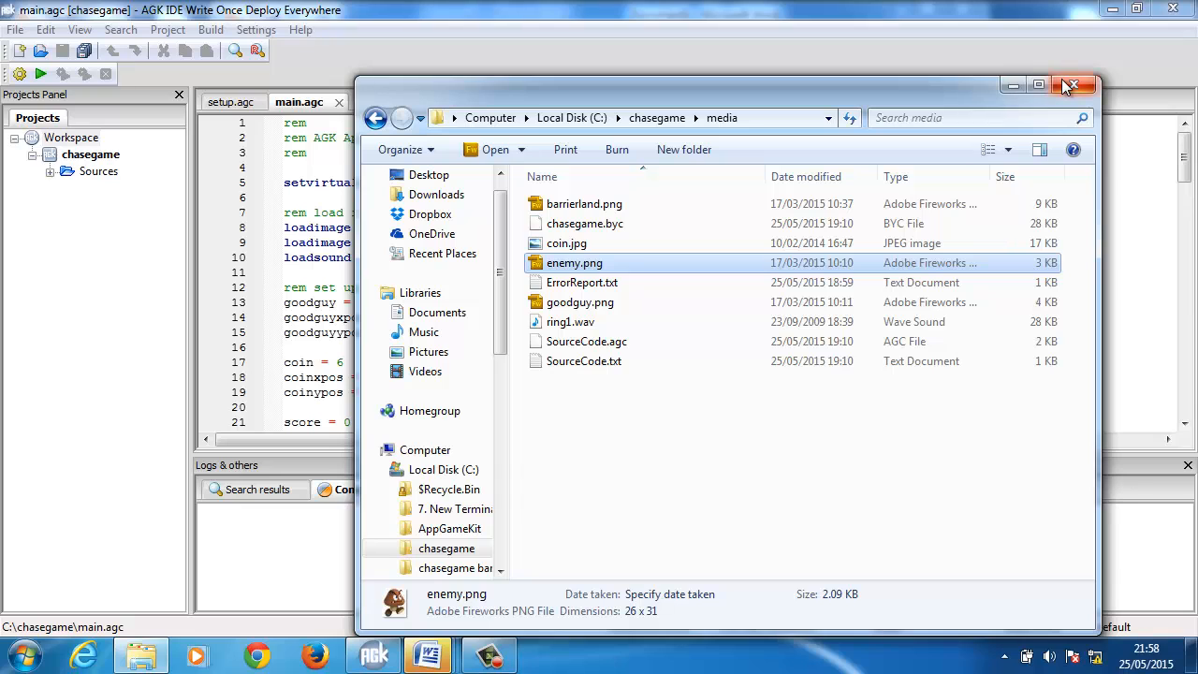
click(1073, 85)
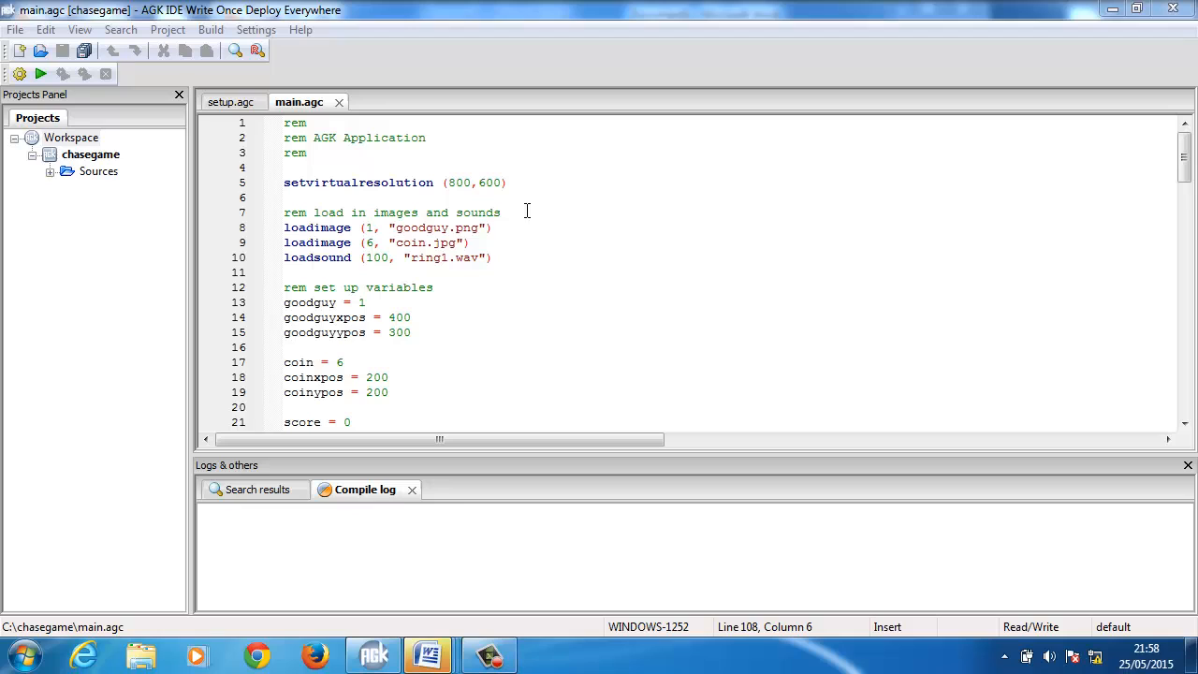
Add loadimage (3, "enemy.png") on a new line after the coin image
click(475, 243)
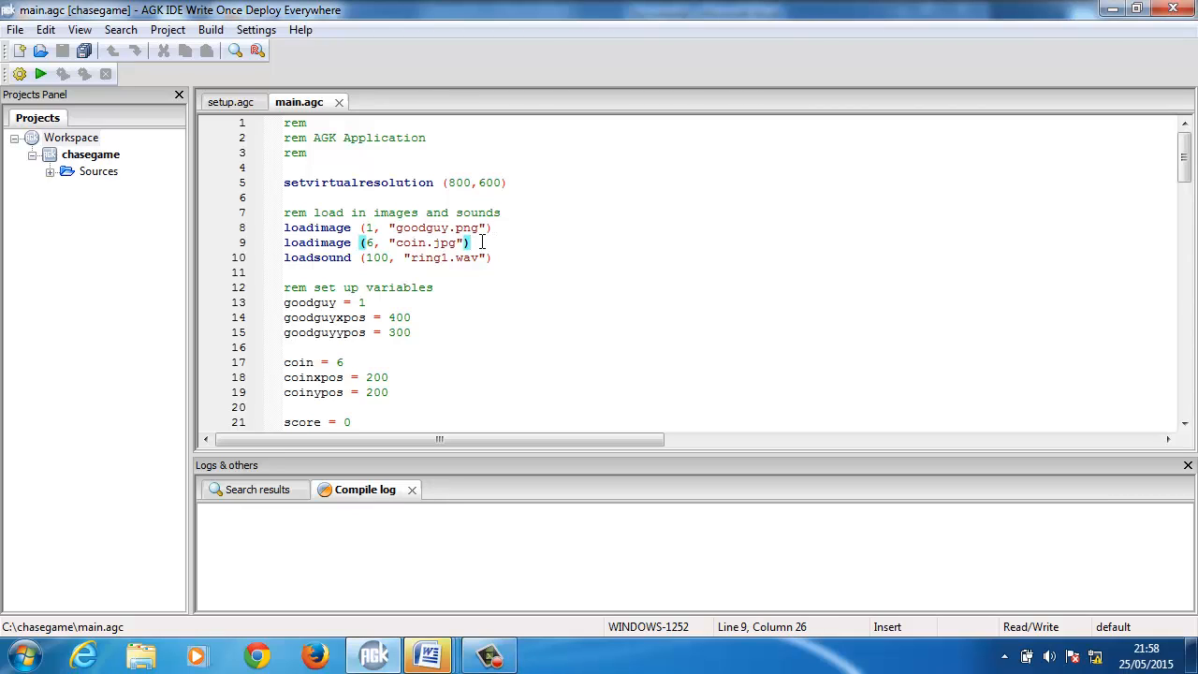
key(Return)
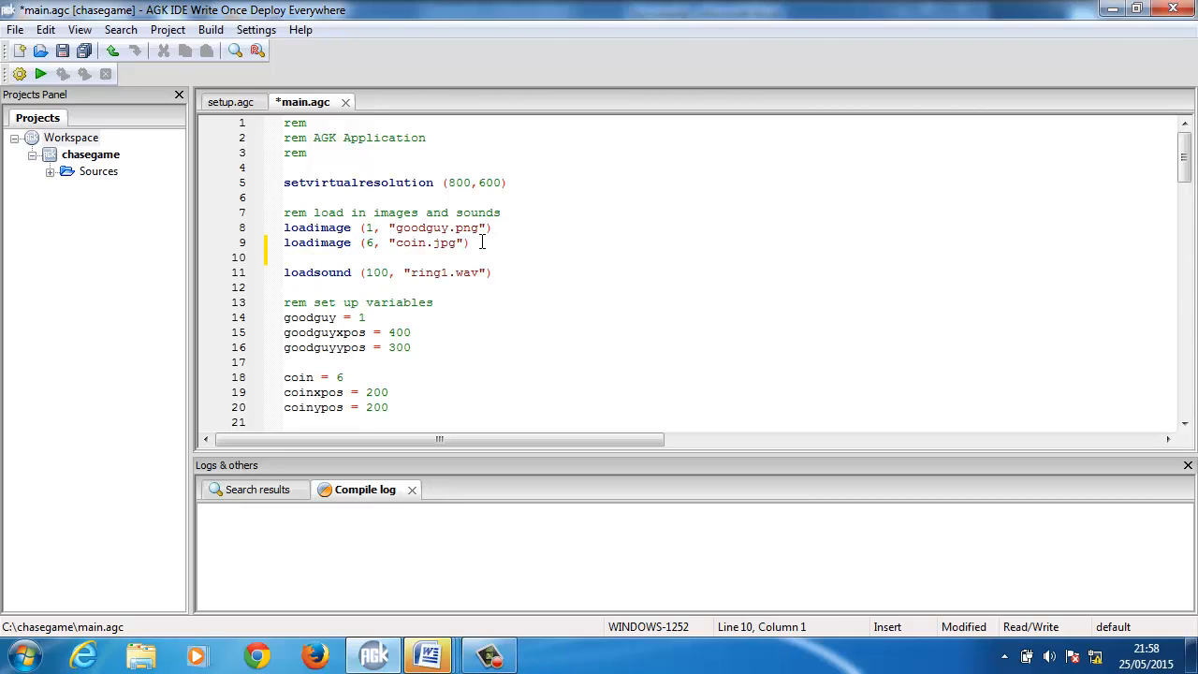
text(loadimag)
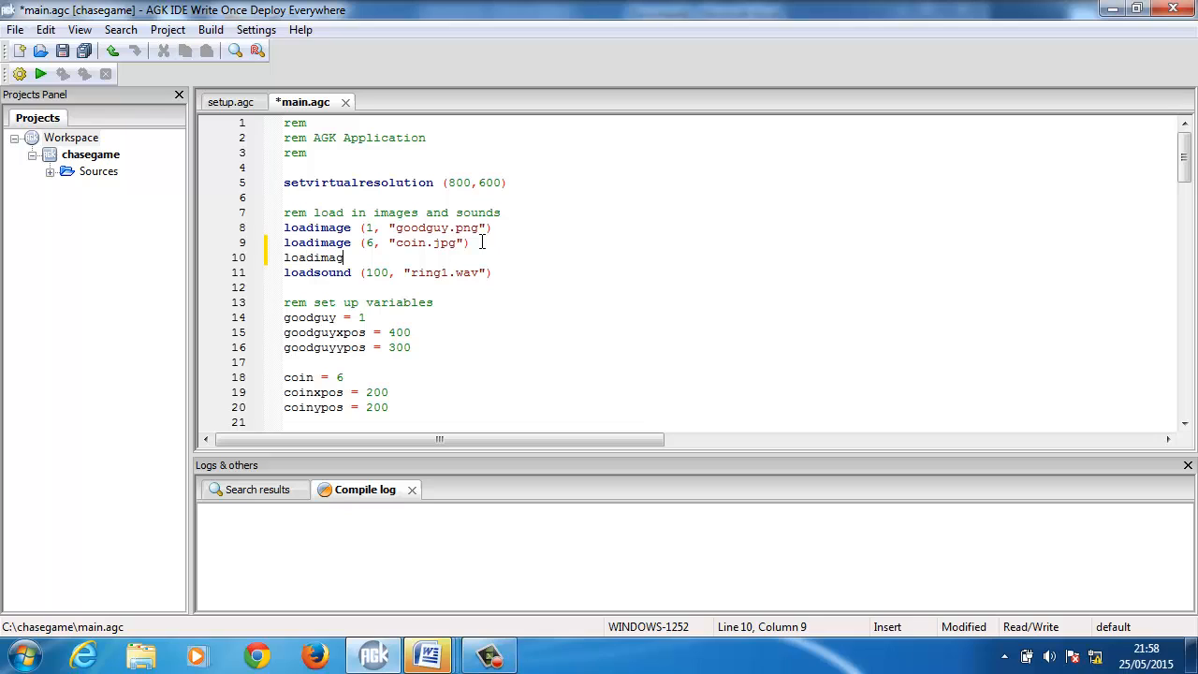
text(e)
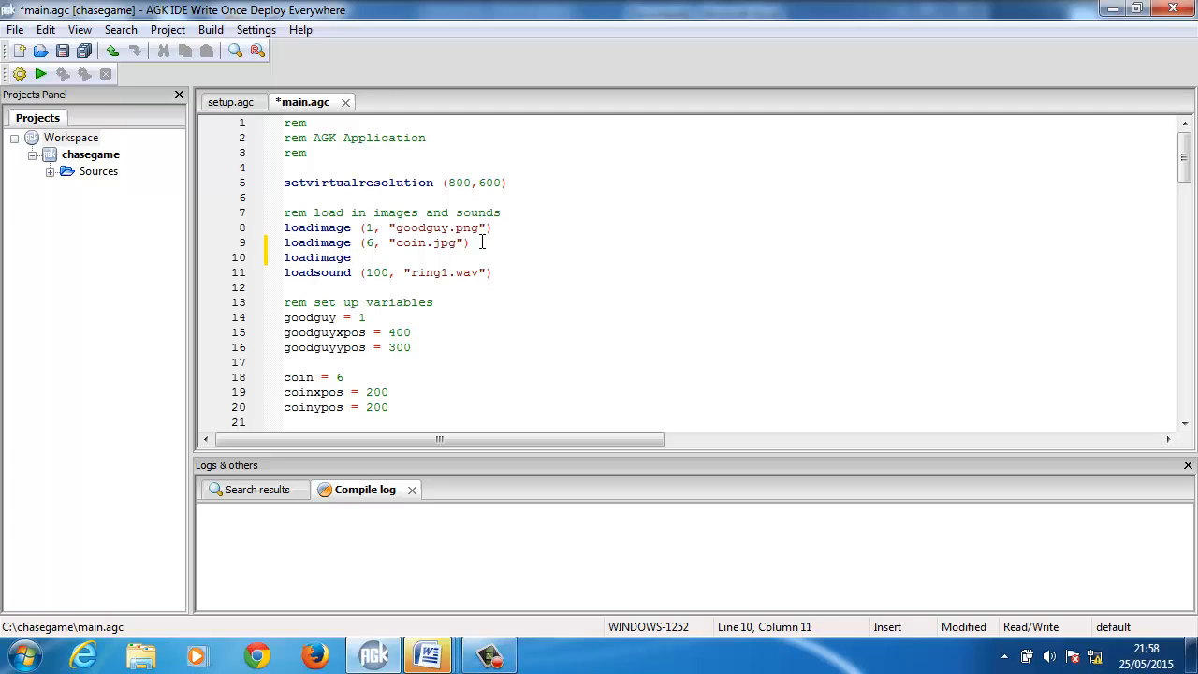
text(()
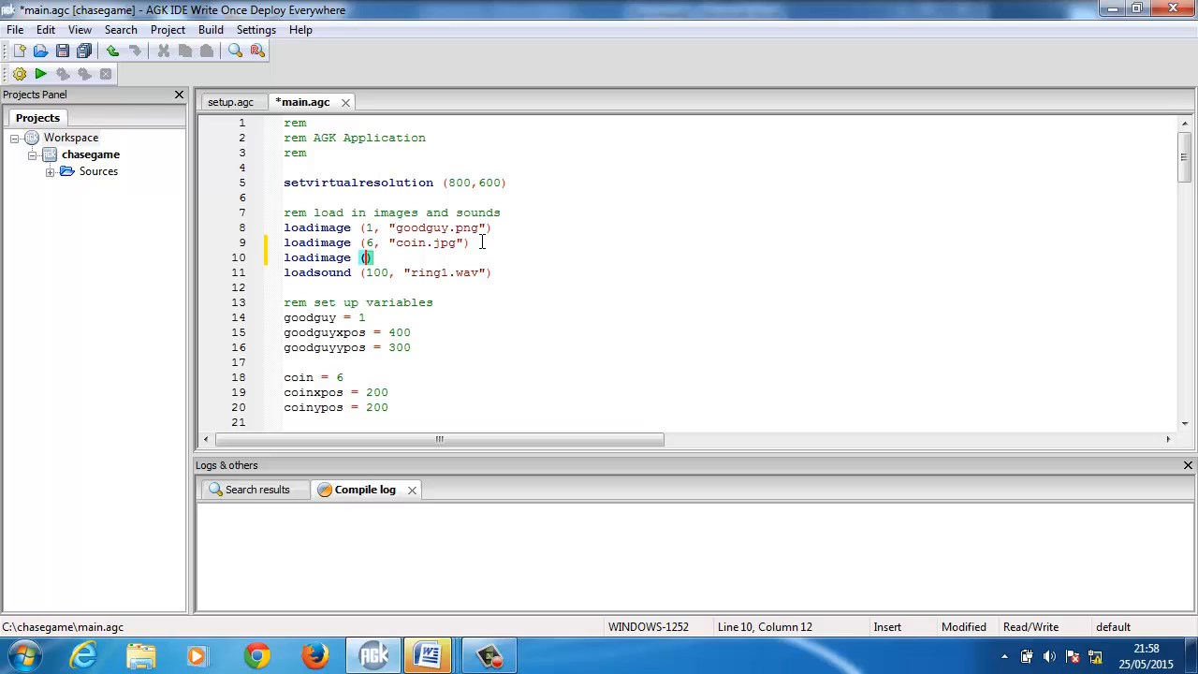
text(7)
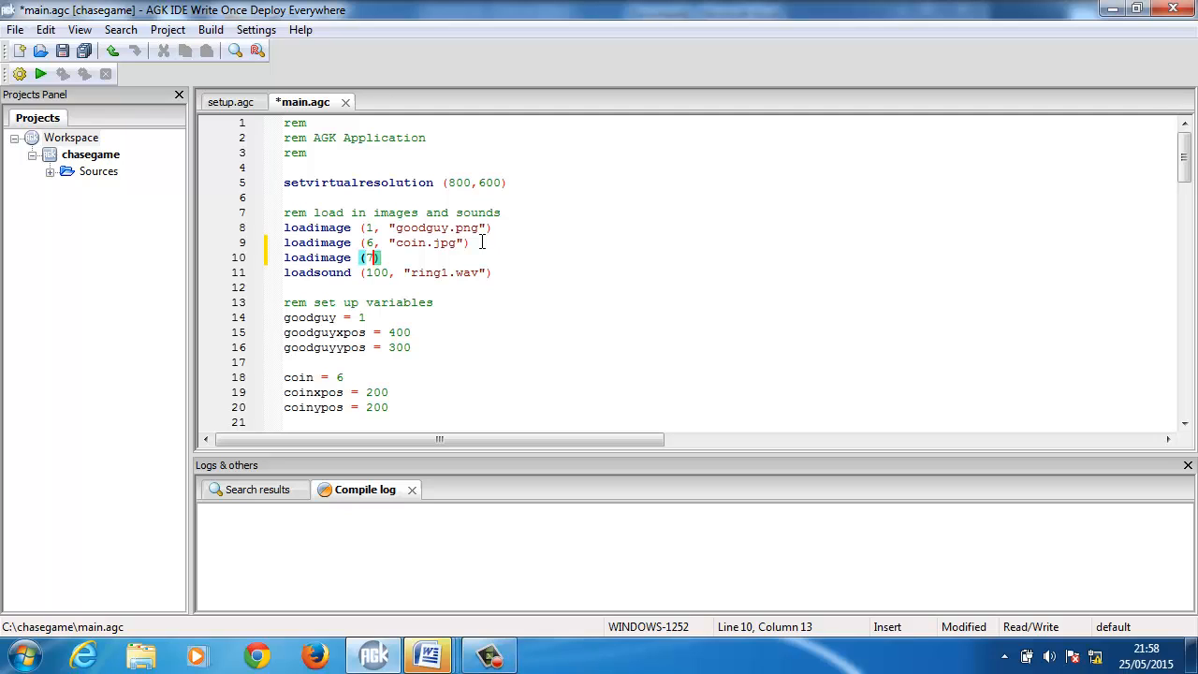
text(3)
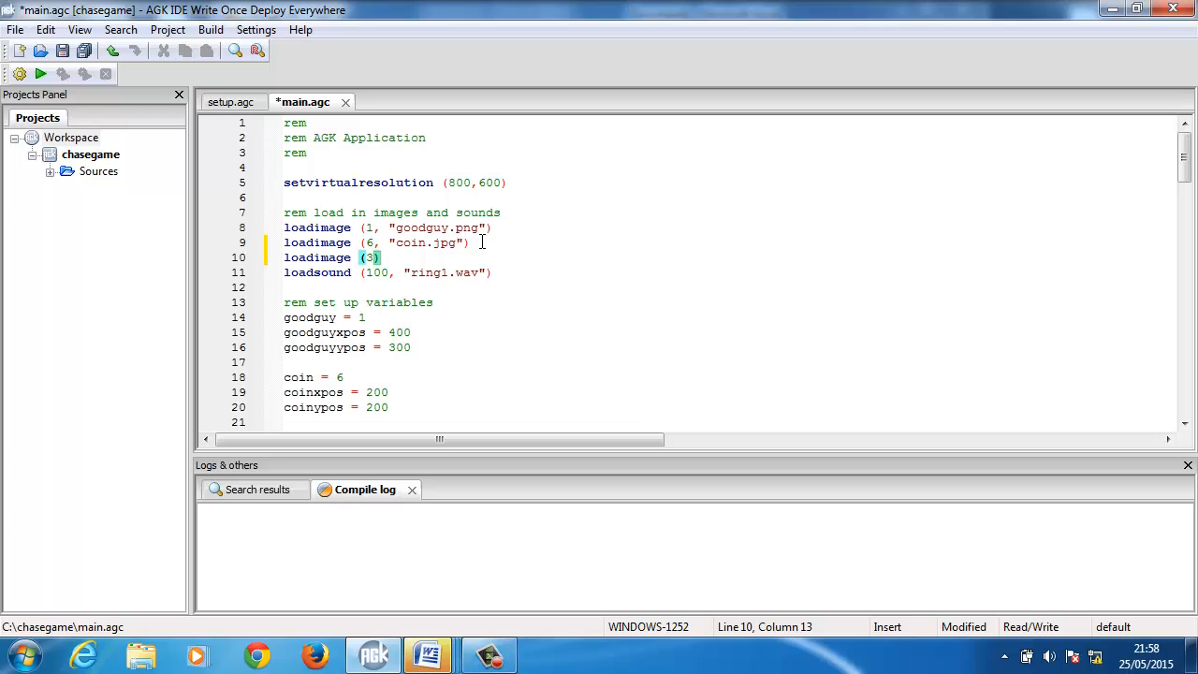
text(, "ene)
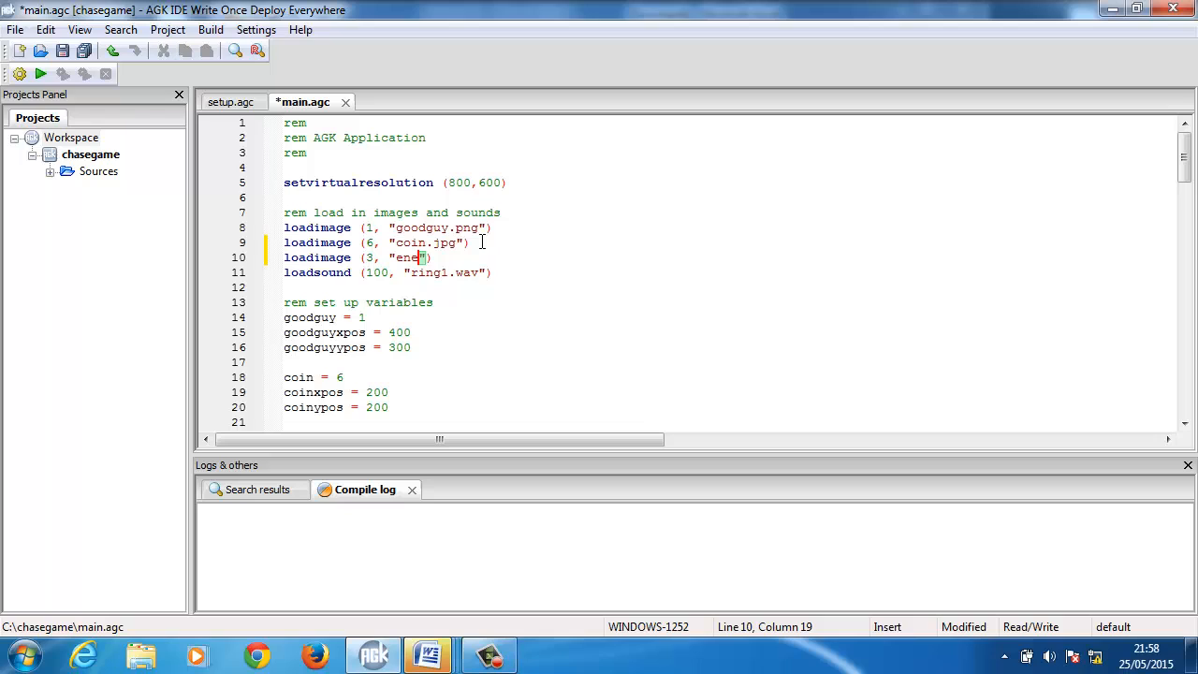
text(my)
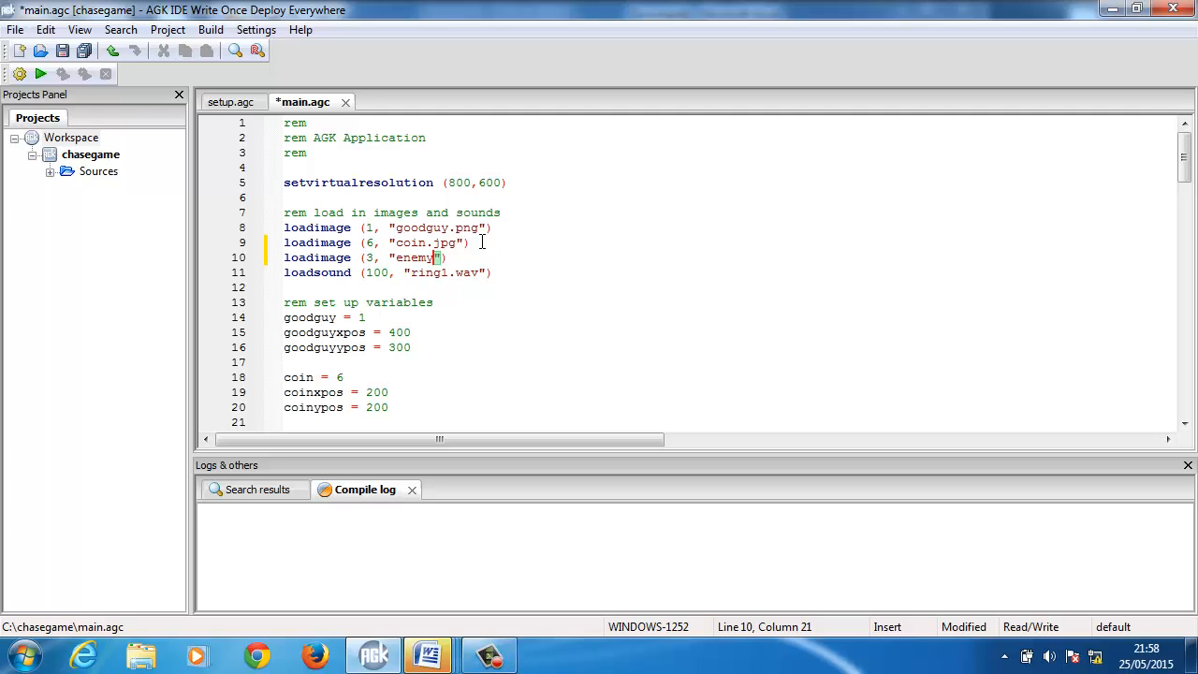
text(.png)
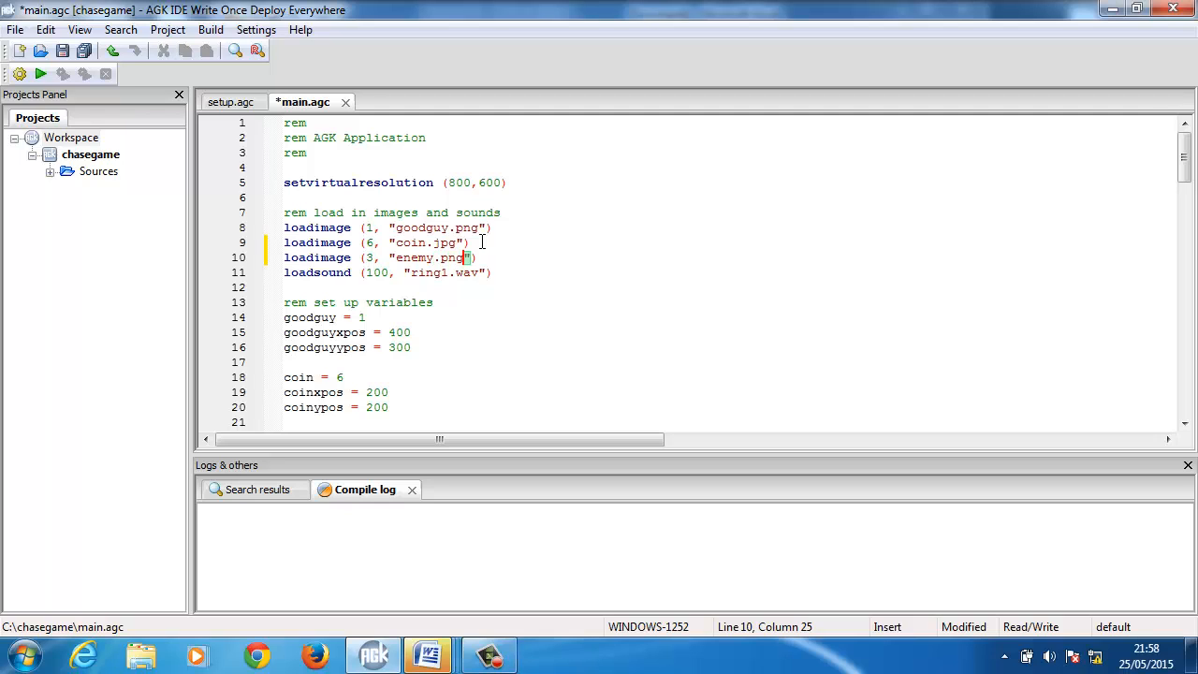
click(813, 337)
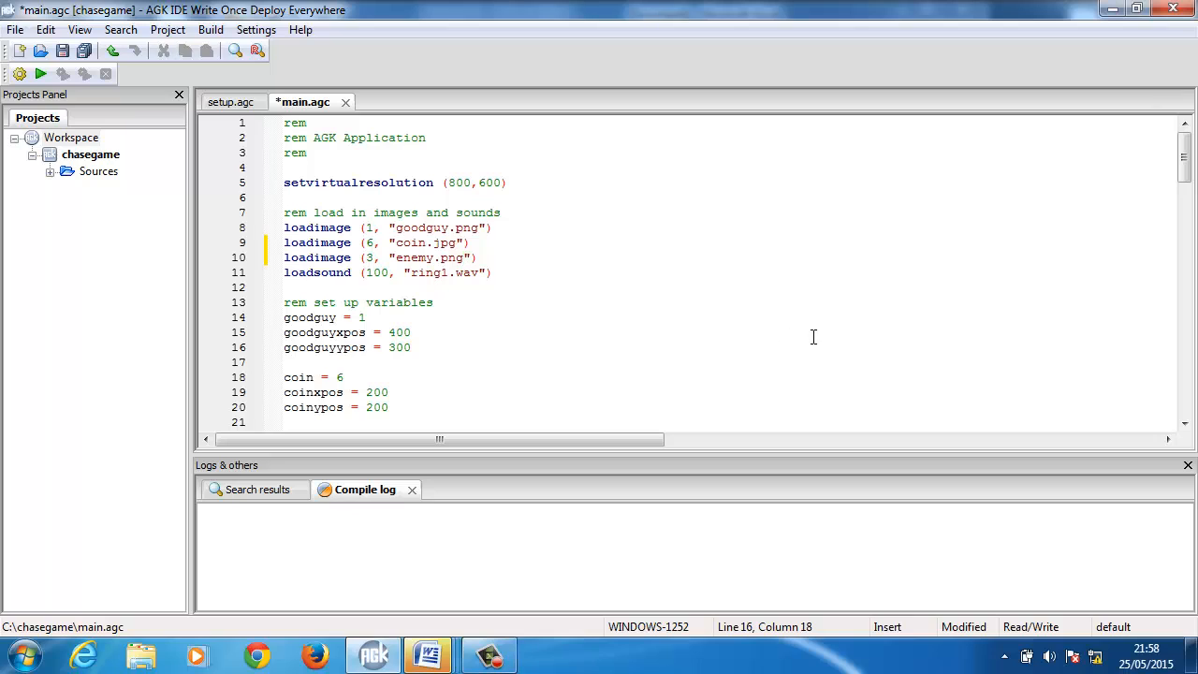
Add the variable enemy = 3 under the variables section
scroll(down, 3)
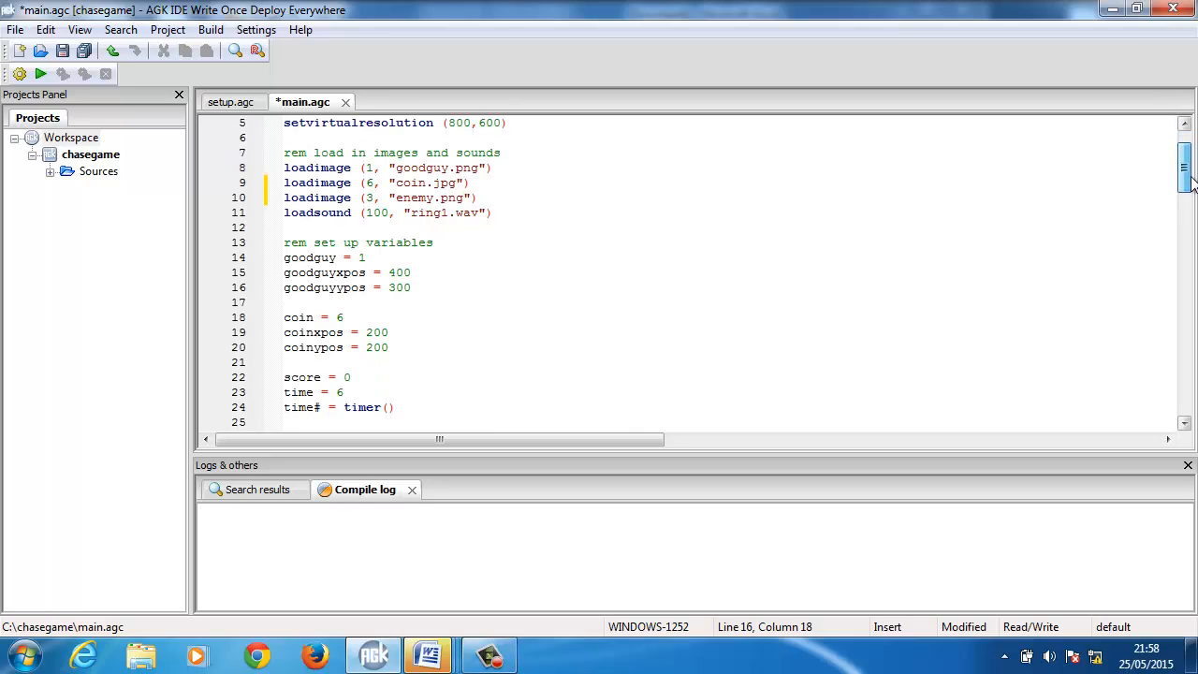
scroll(down, 3)
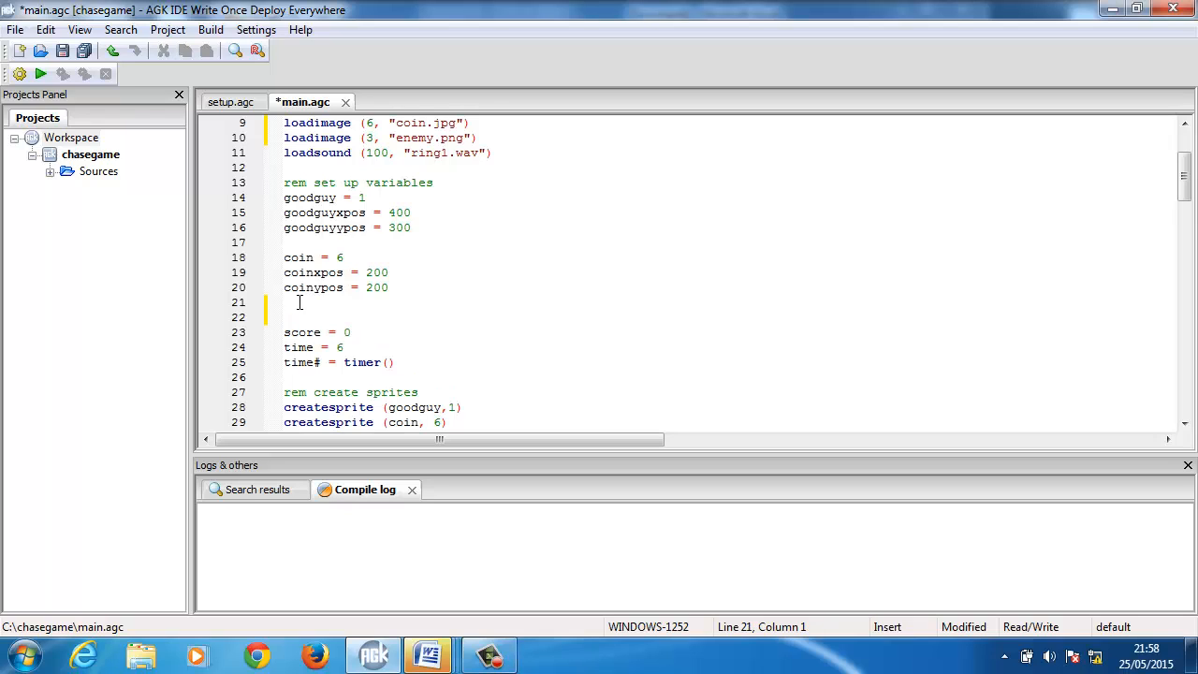
key(Return)
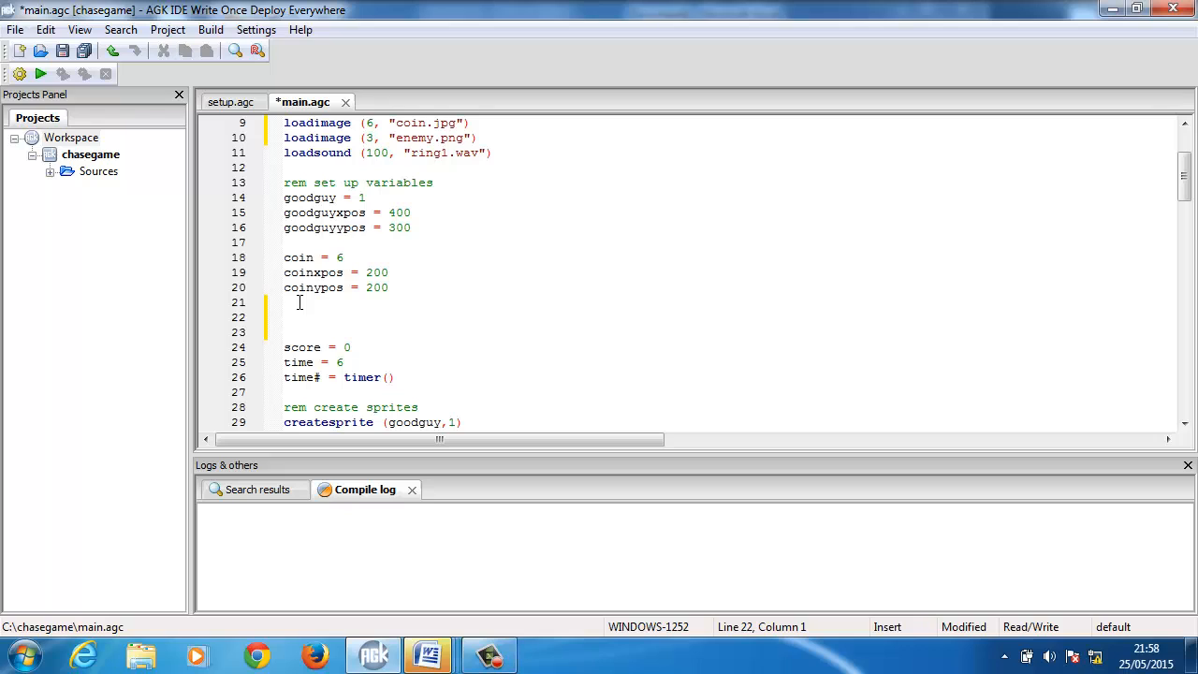
text(enemy)
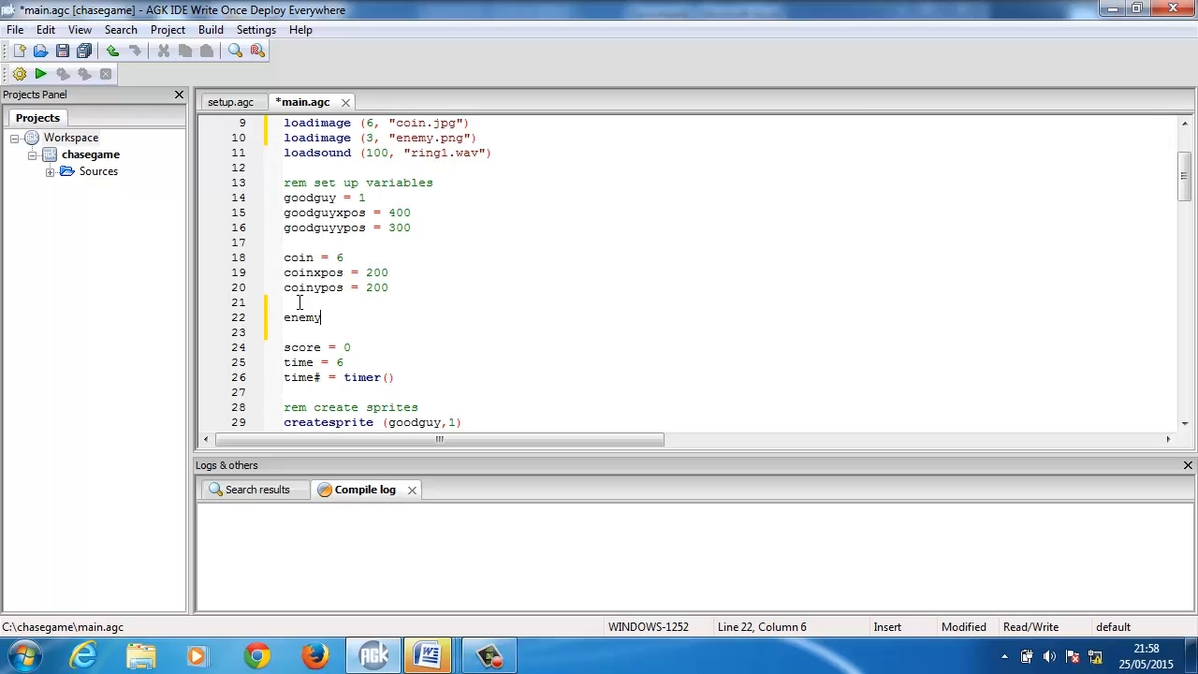
text(=)
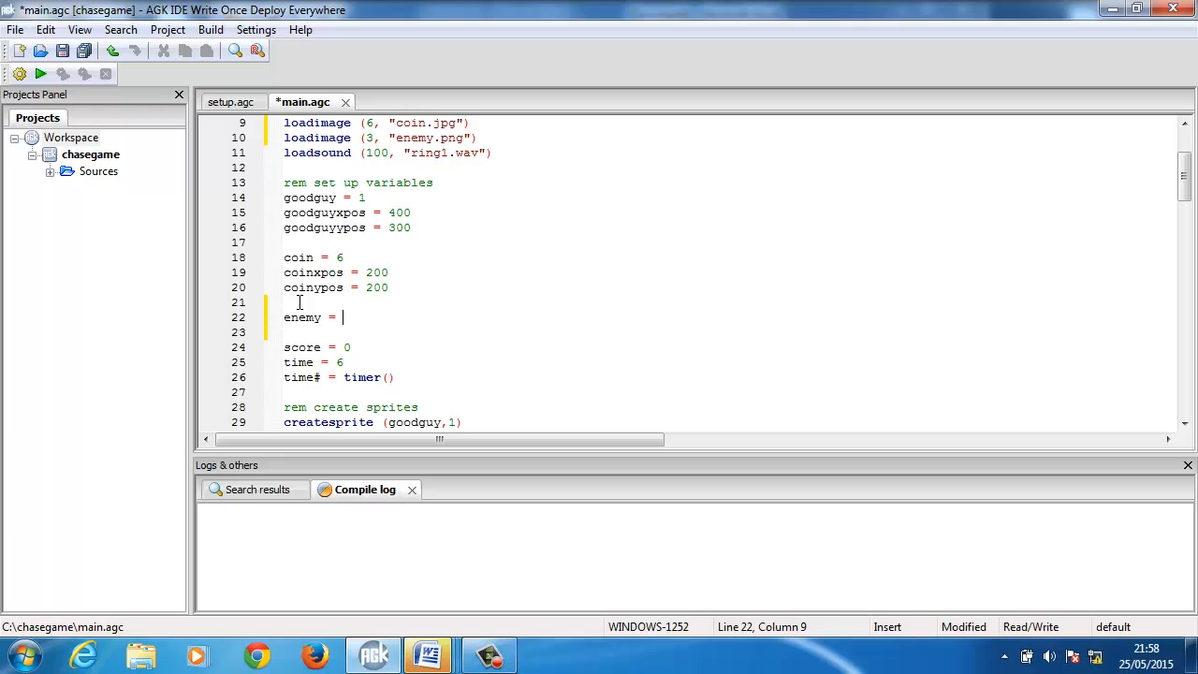
text(3)
text(e)
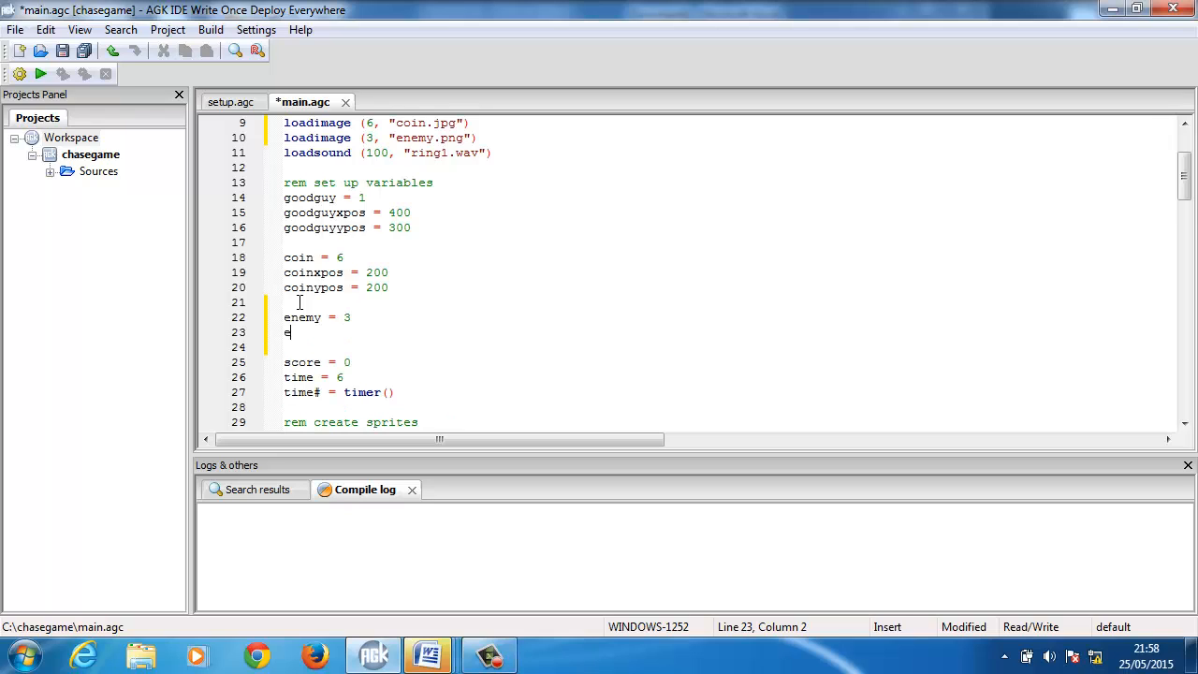
Add enemyxpos = 150 and enemyypos = 450 below it
text(nemyxpos =)
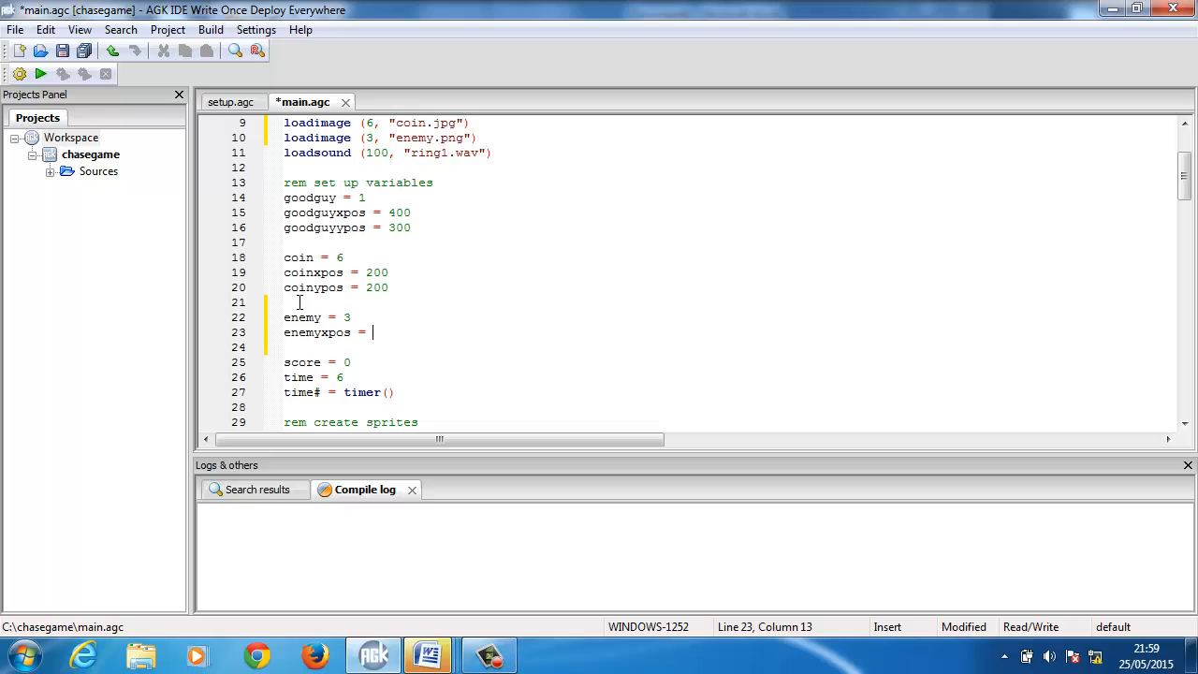
text(1)
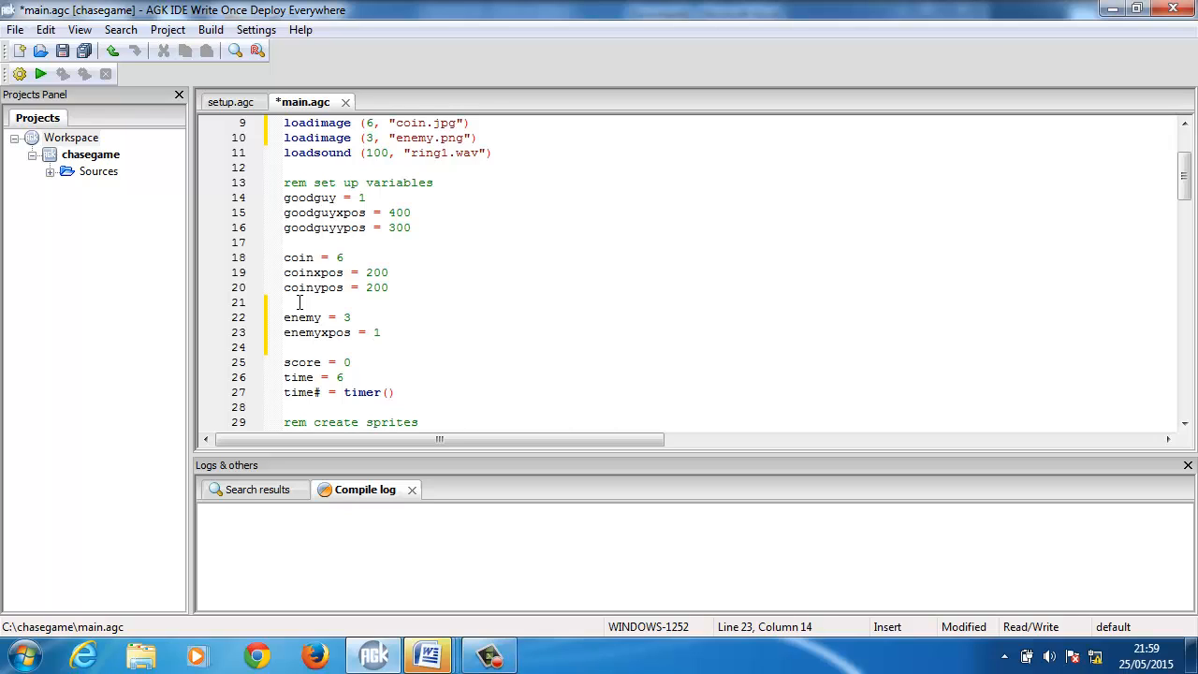
text(50)
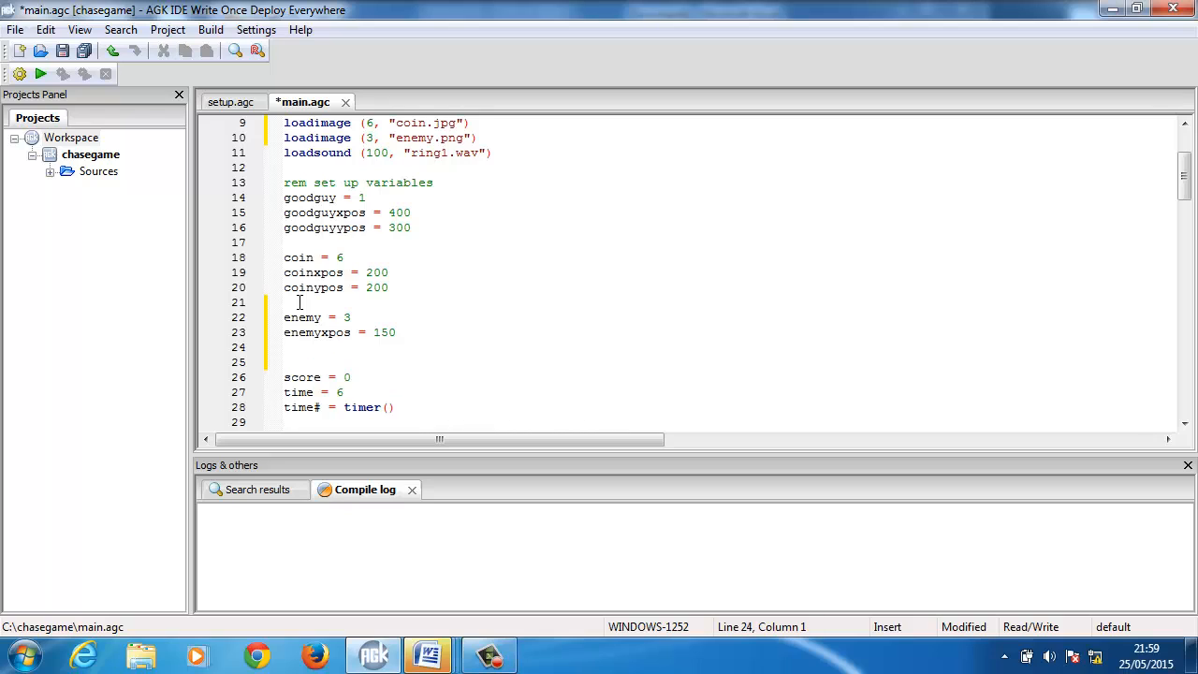
text(enemyypos)
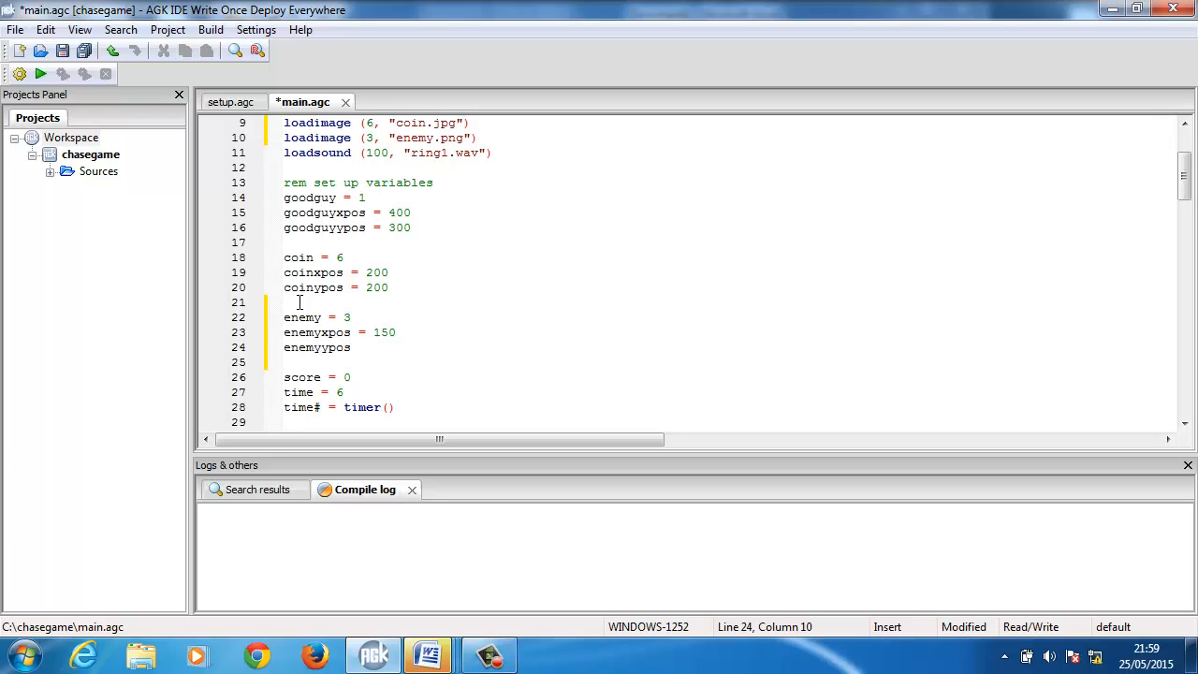
text(=)
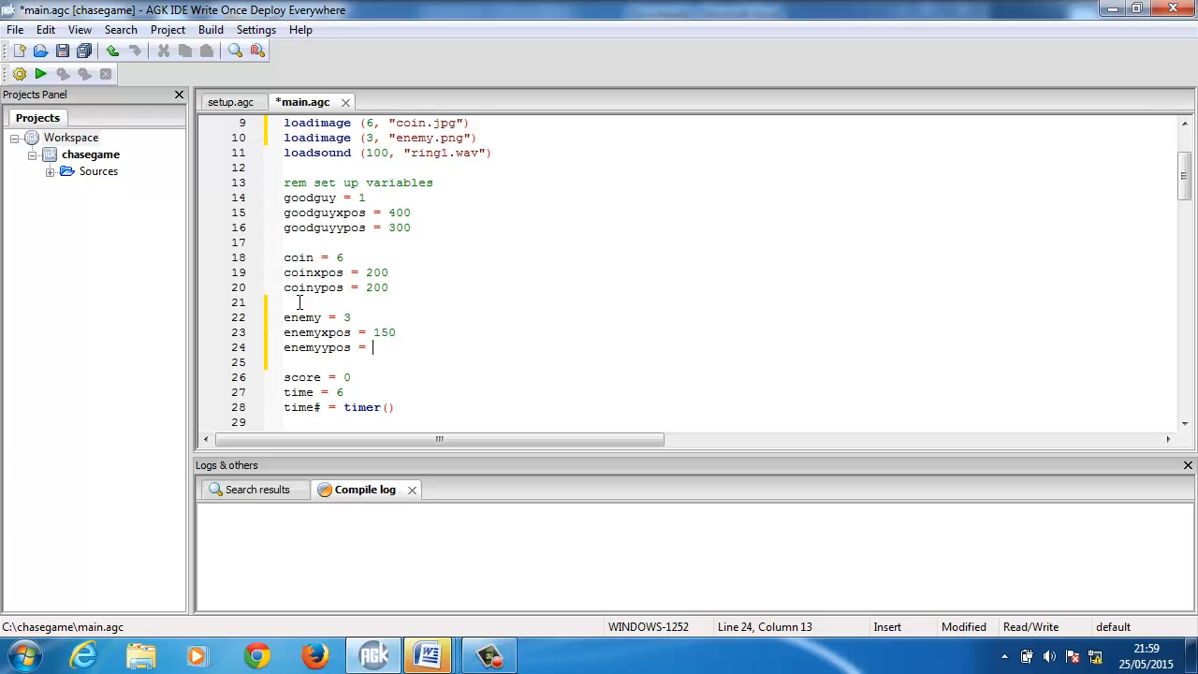
text(450)
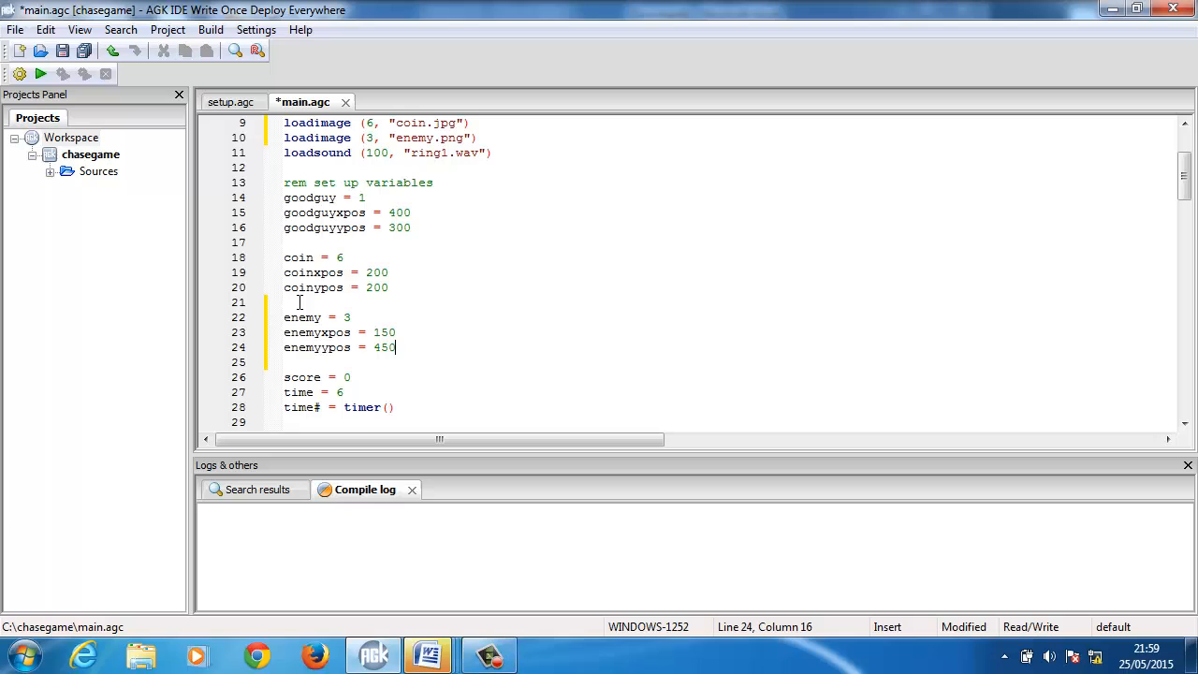
key(Return)
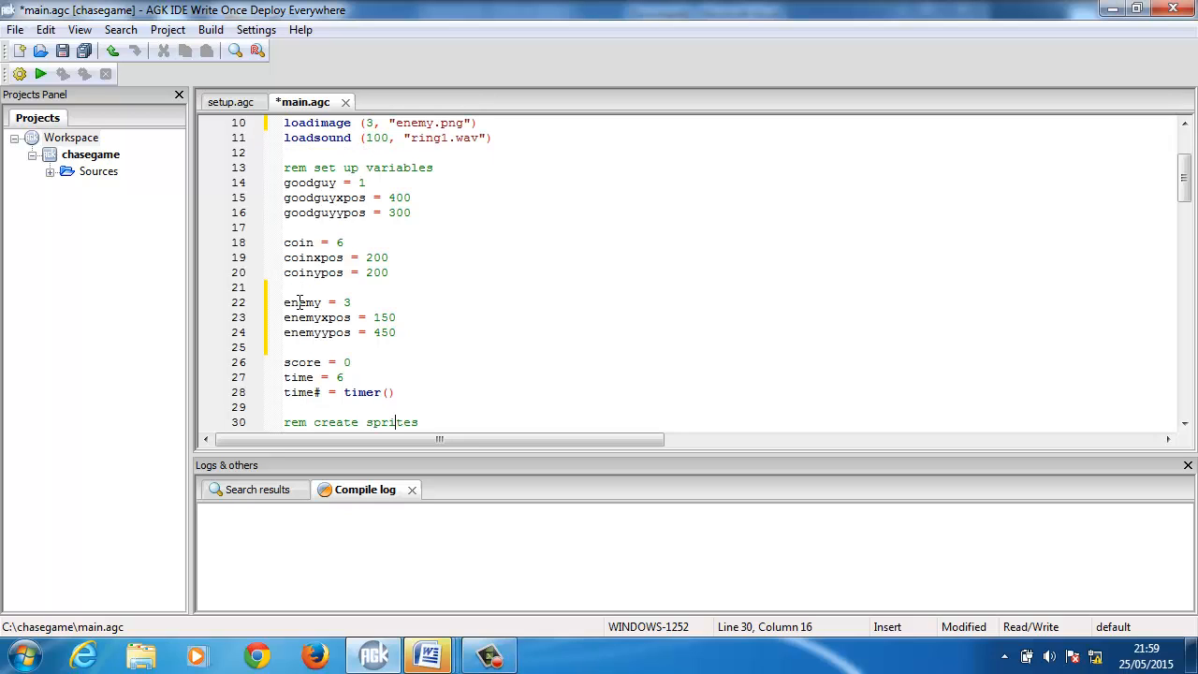
Add createsprite (enemy, 3) below the goodguy and coin createsprite calls
scroll(down, 3)
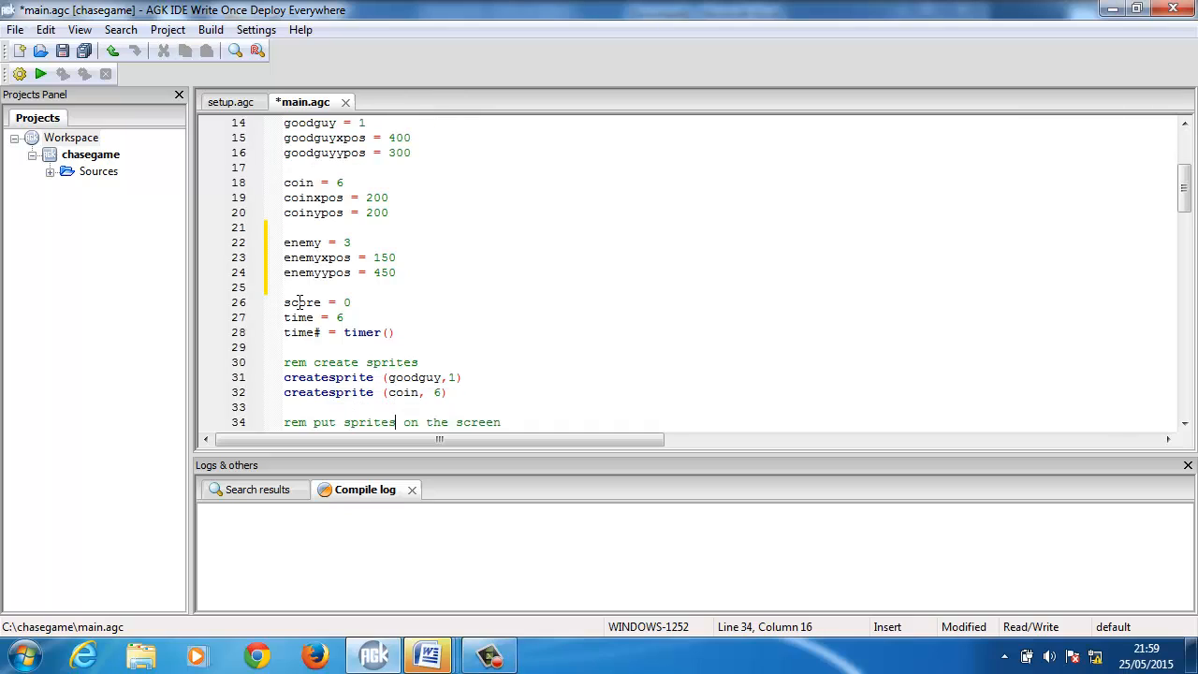
scroll(down, 3)
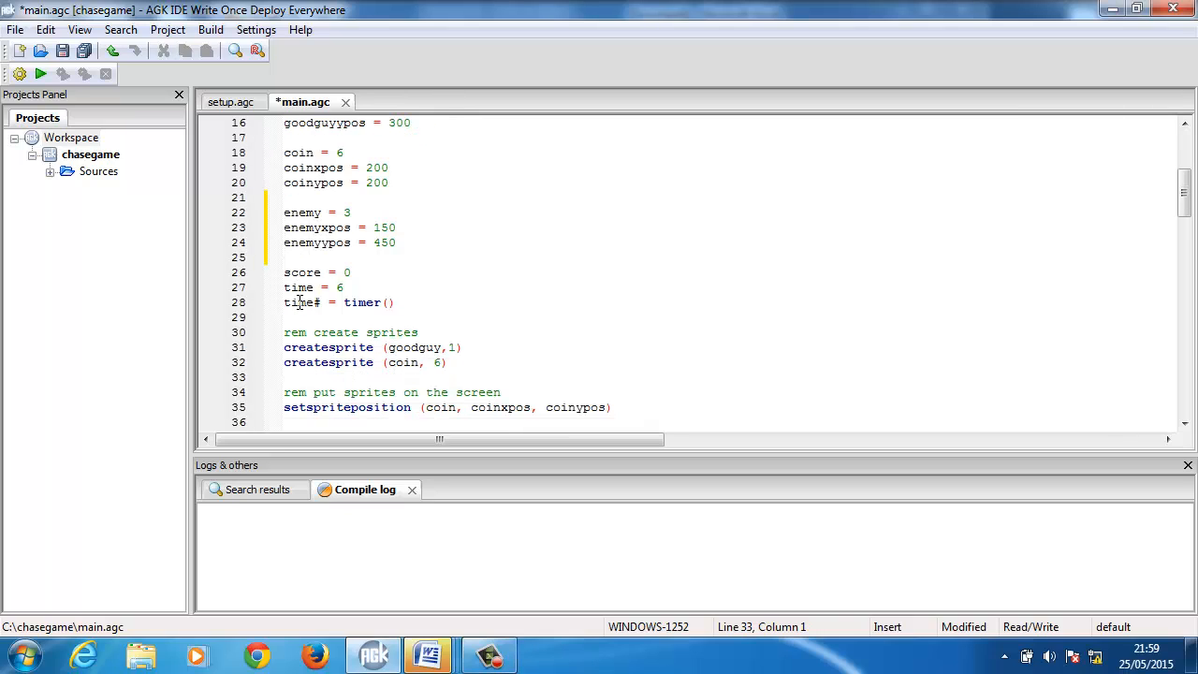
text(createspri)
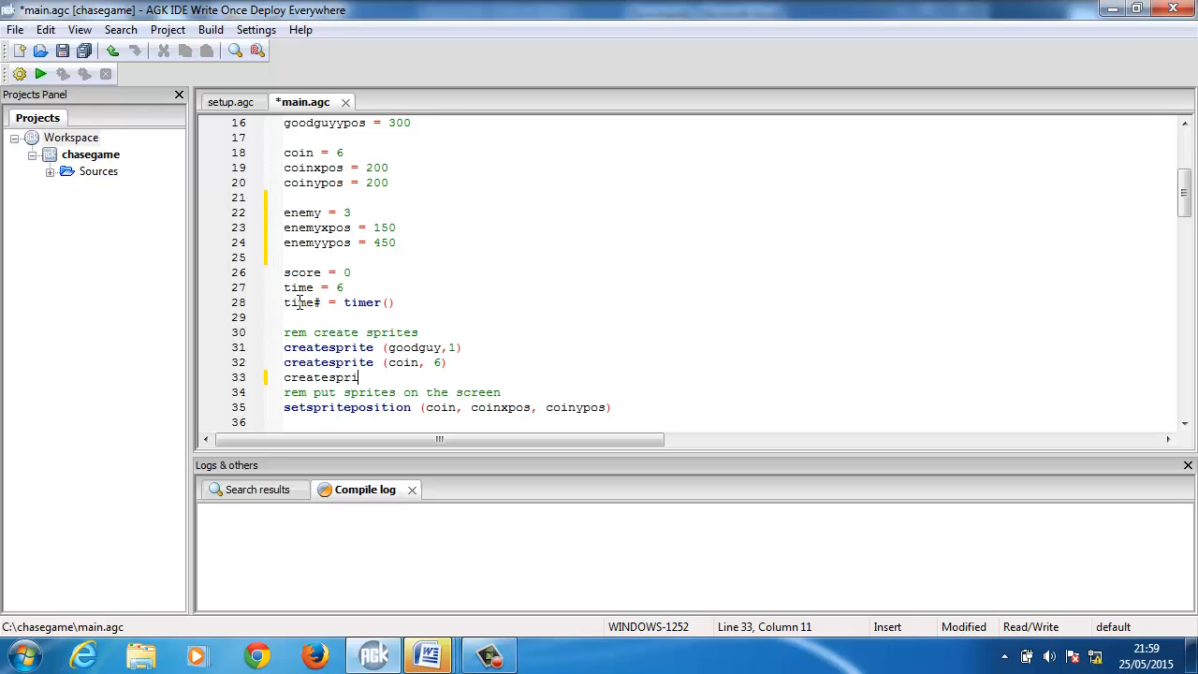
text(te (enemy,)
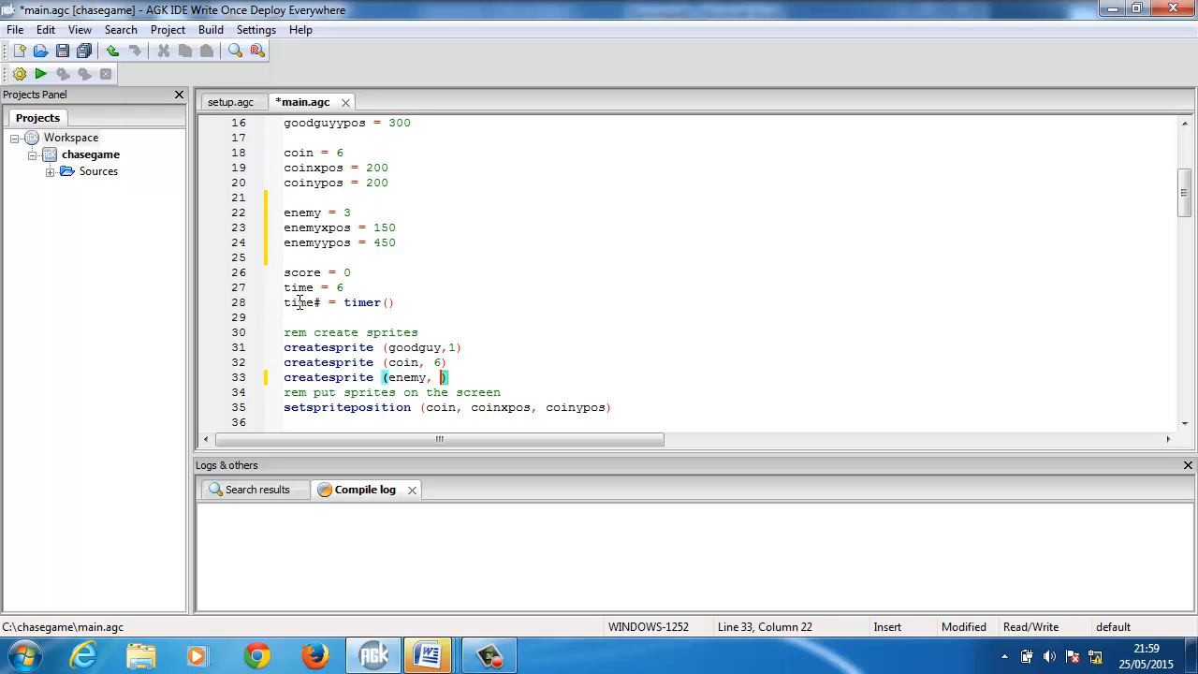
text(3)
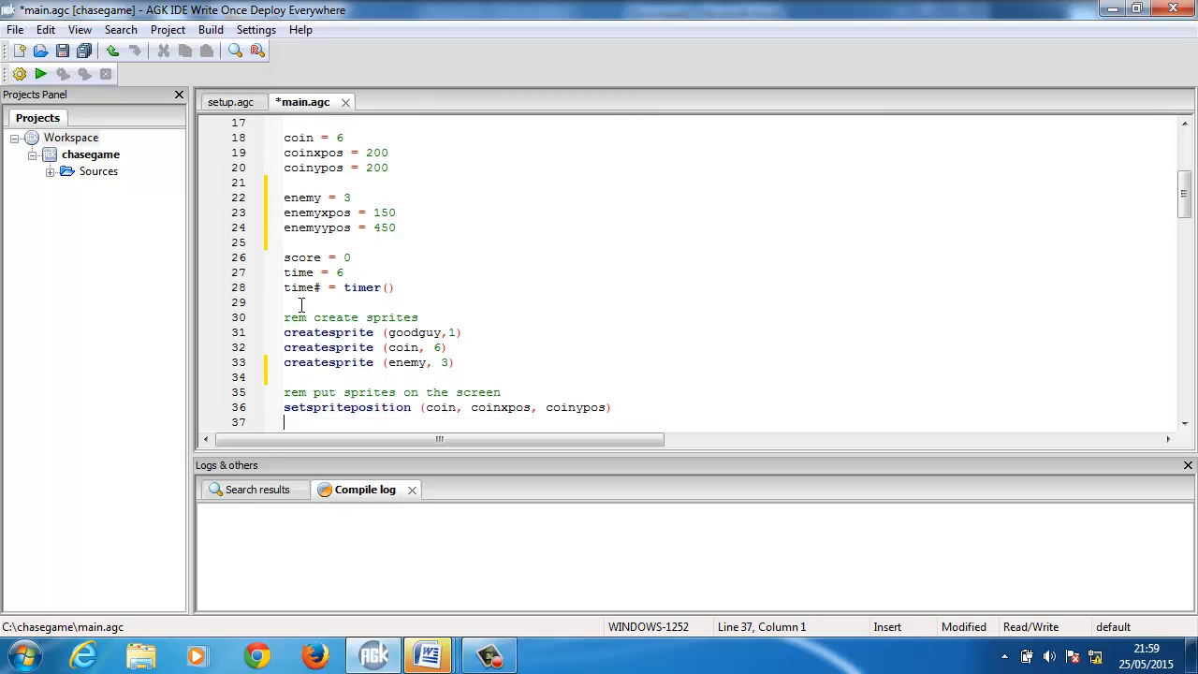
Add setspriteposition (enemy, enemyxpos, enemyypos) after the coin's positioning line
scroll(down, 3)
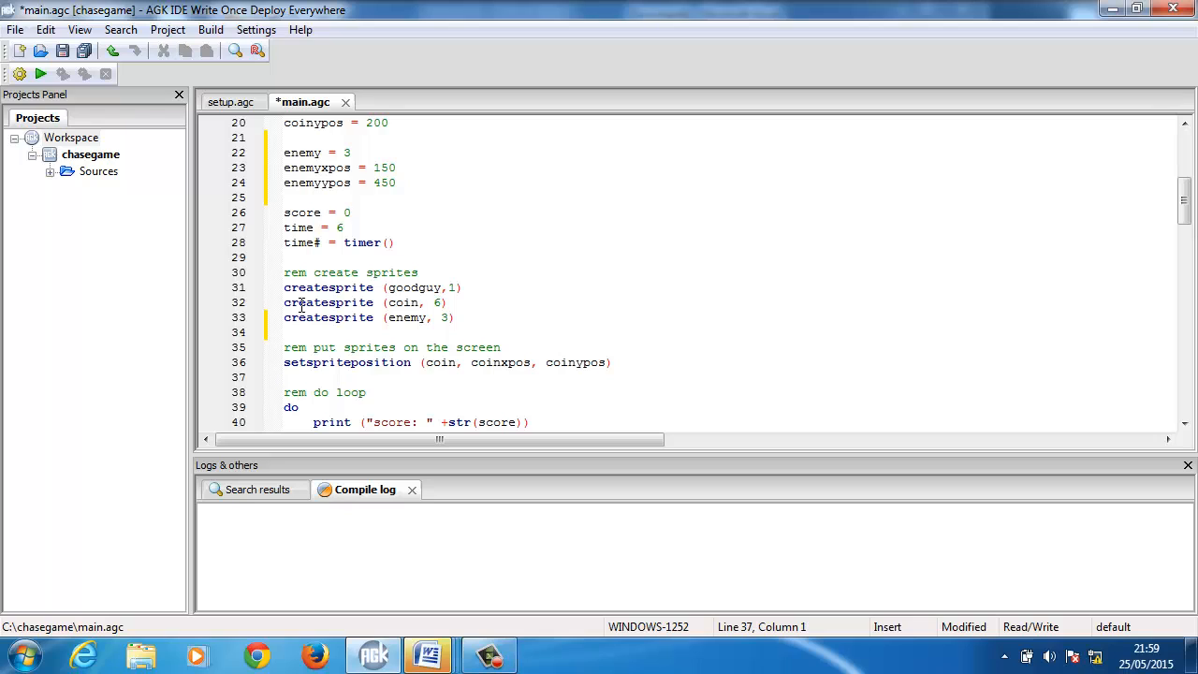
text(setsprite)
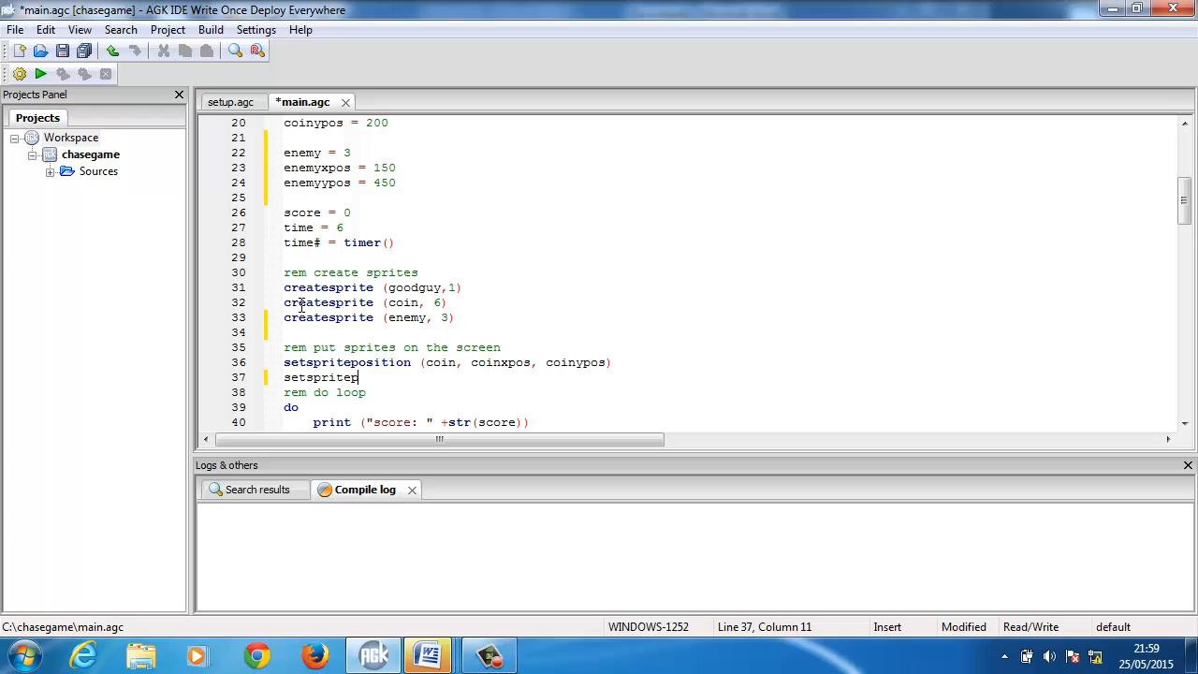
text(position)
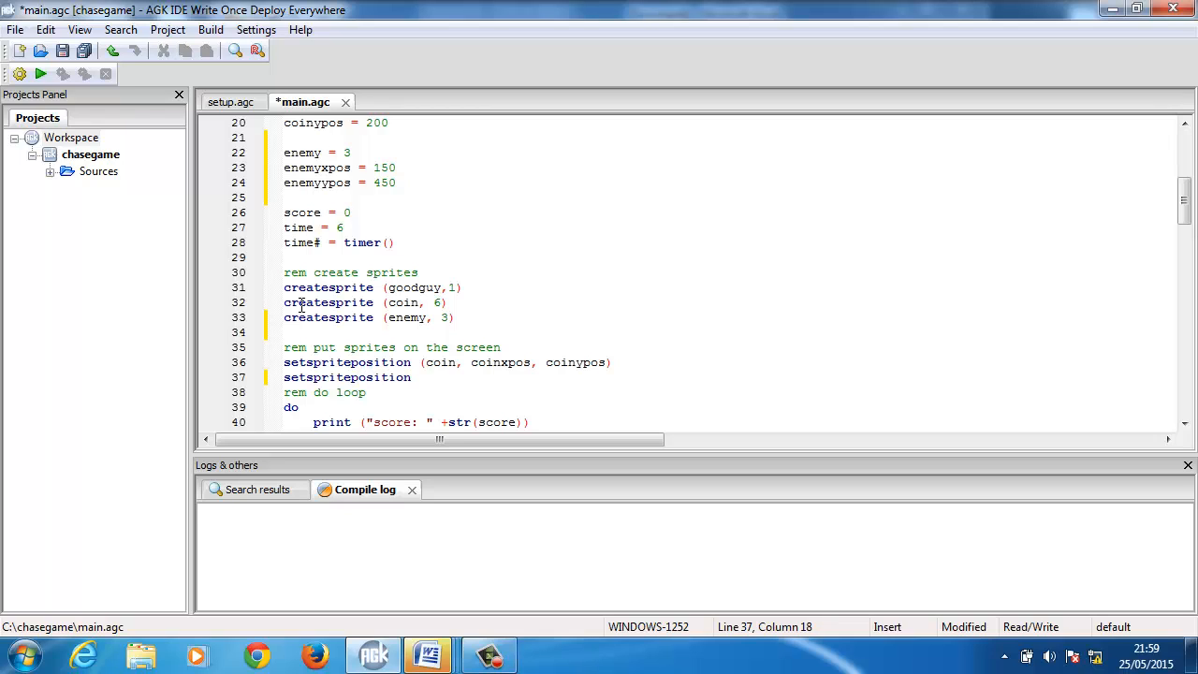
text(())
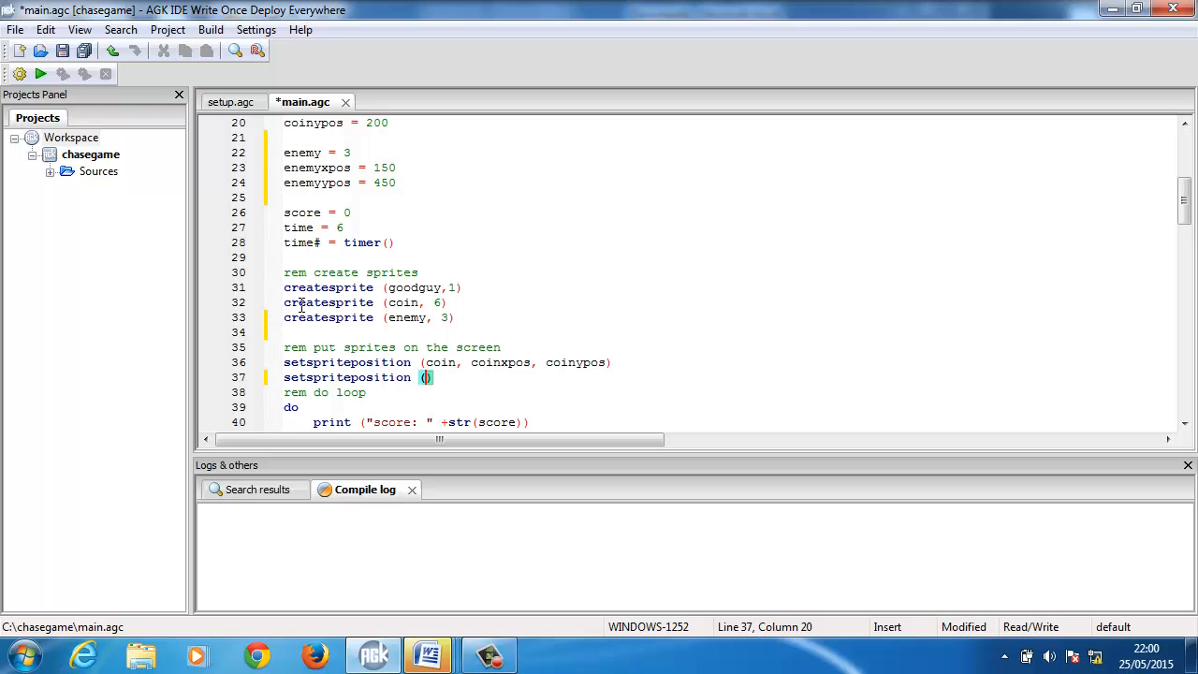
text(enemym)
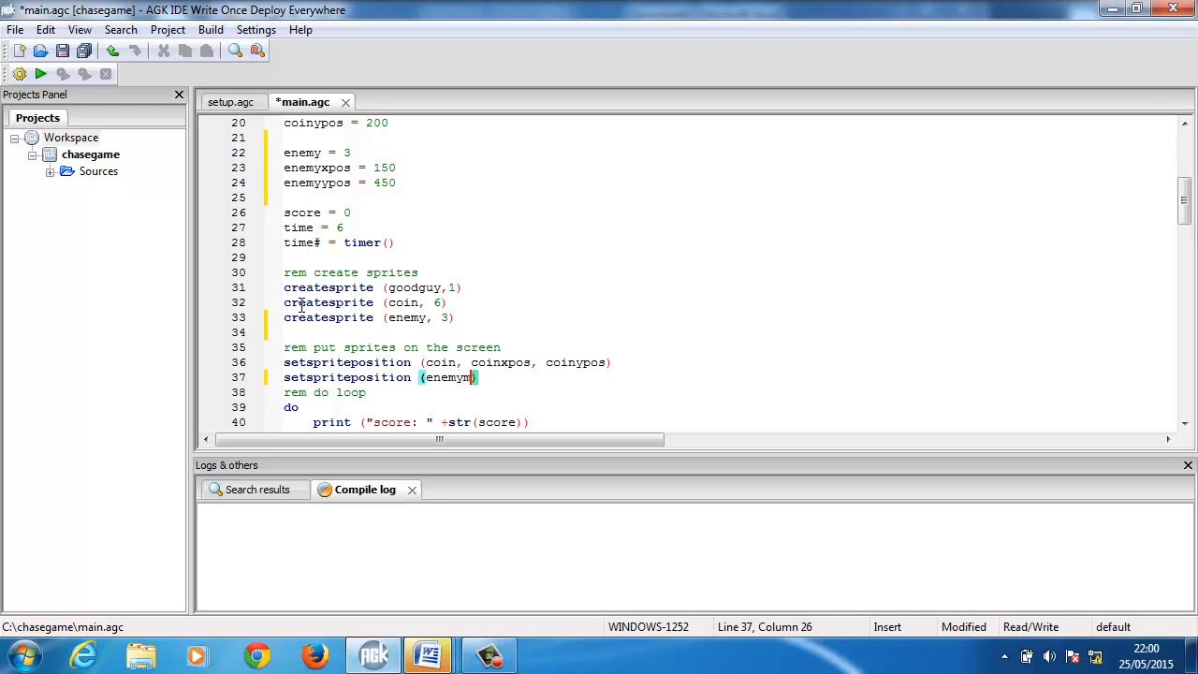
text(, enemyxpos, enemyypos)
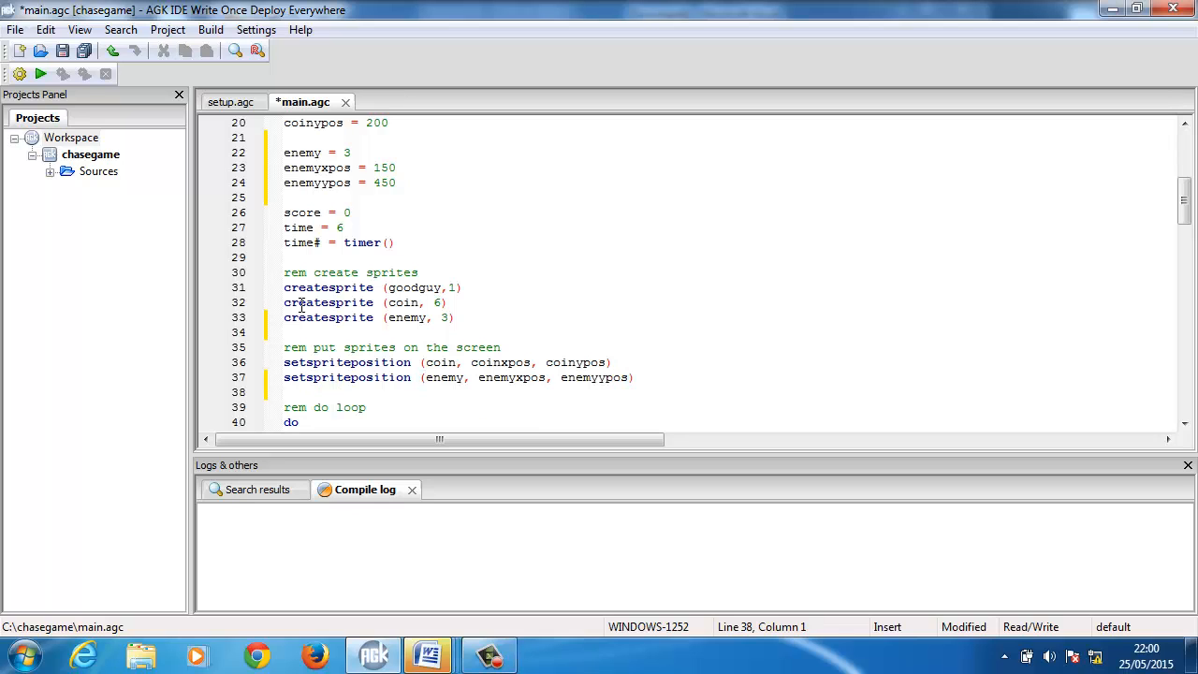
scroll(down, 3)
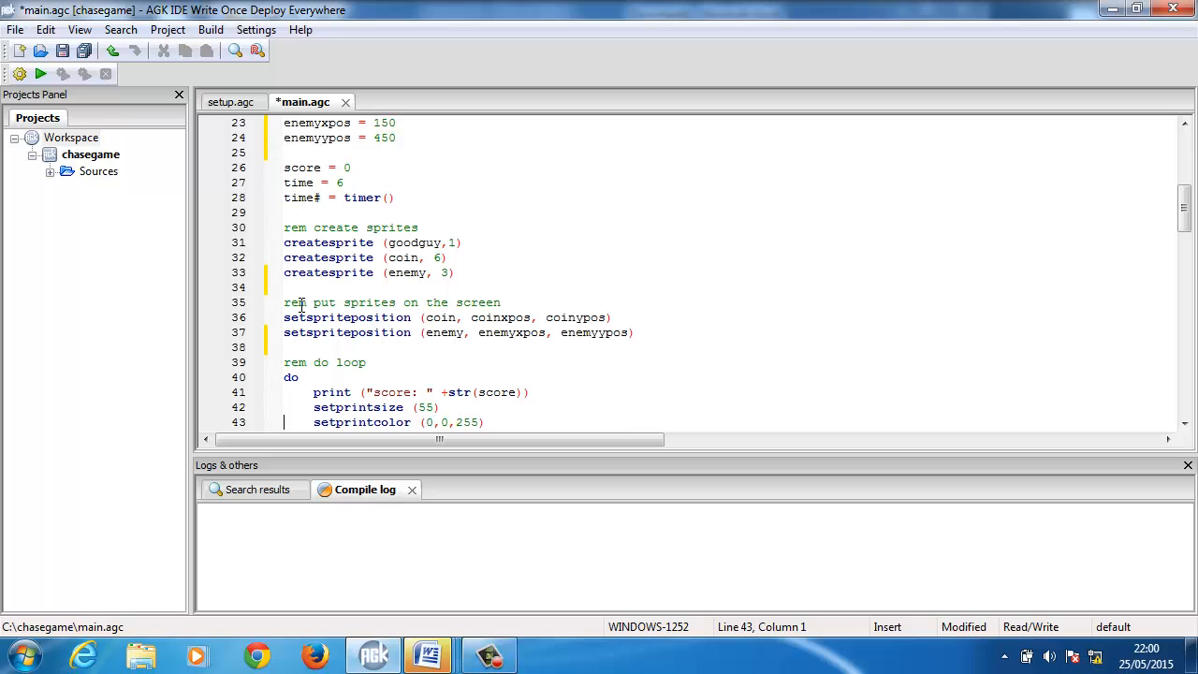
Add gosub enemychaser after gosub gametimer inside the do loop
scroll(down, 3)
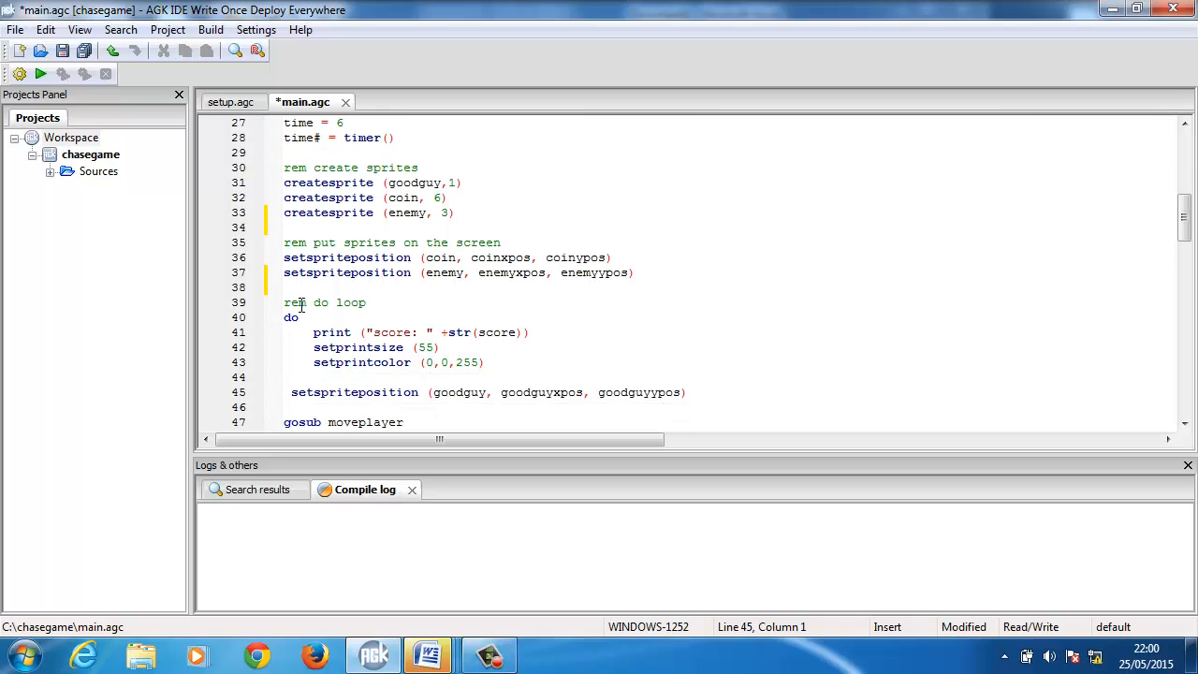
scroll(down, 3)
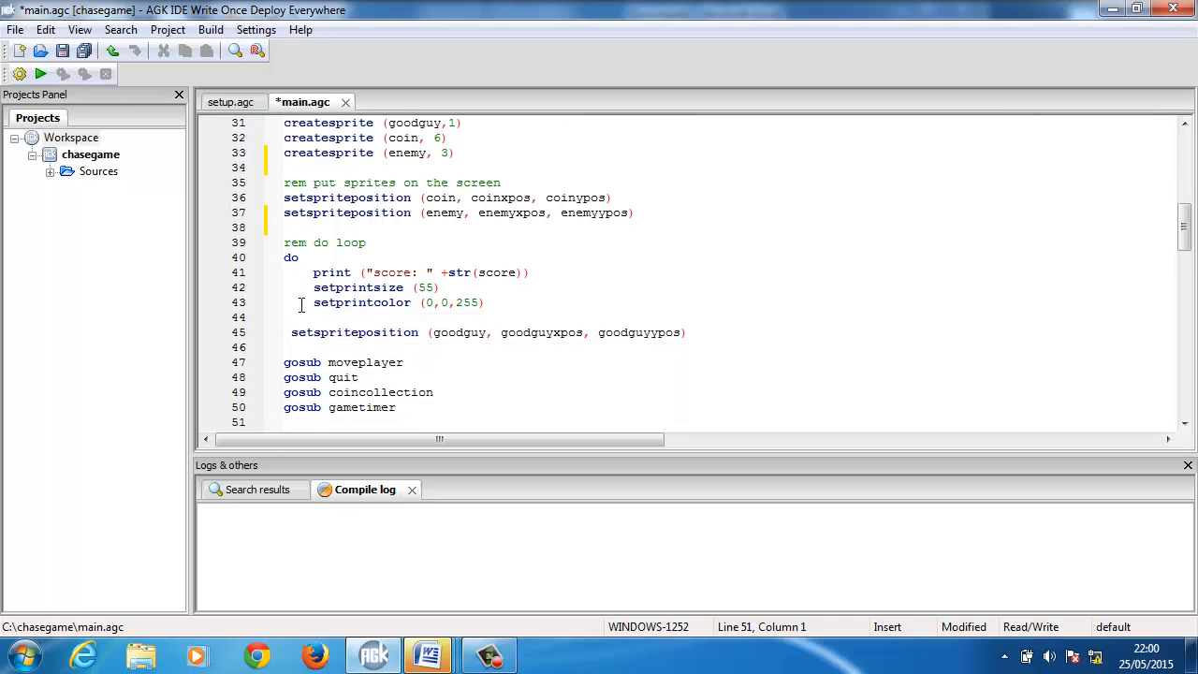
text(gosu)
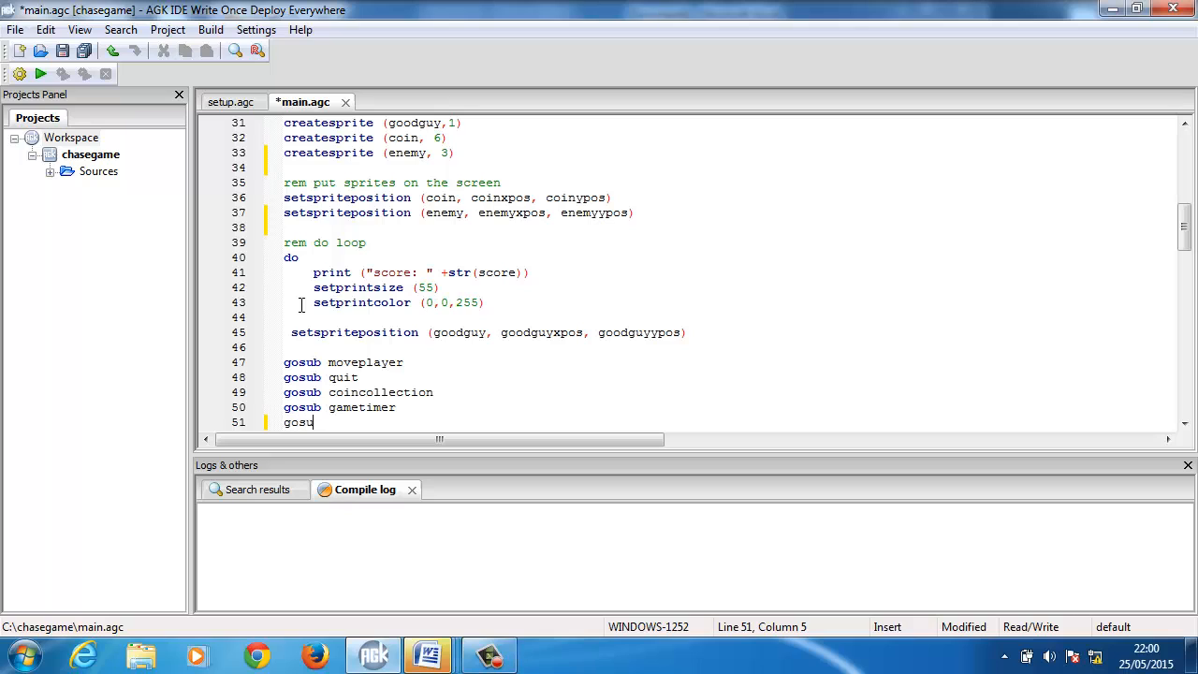
text(b)
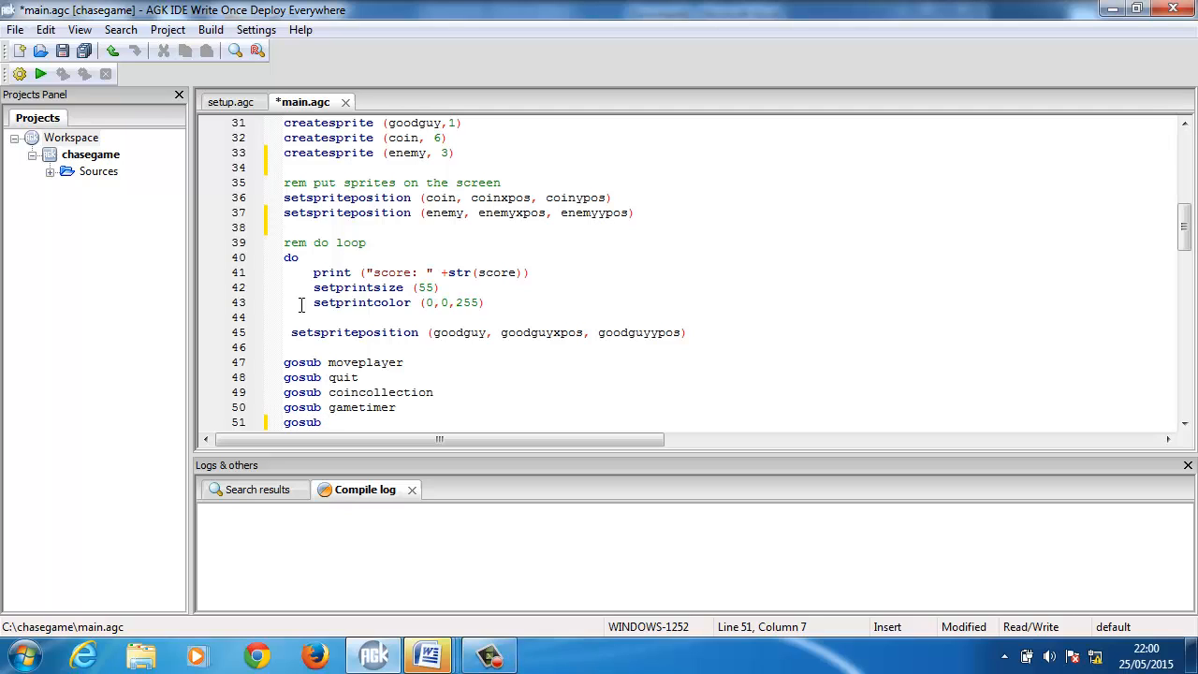
text(enem)
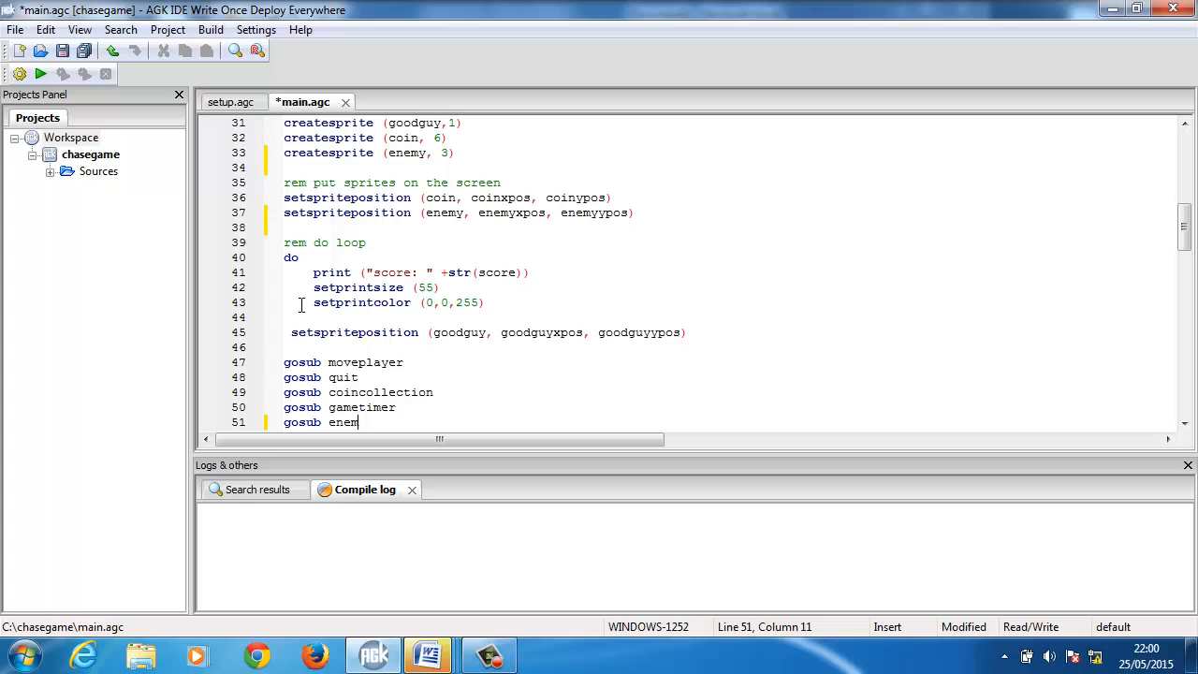
text(ychaser)
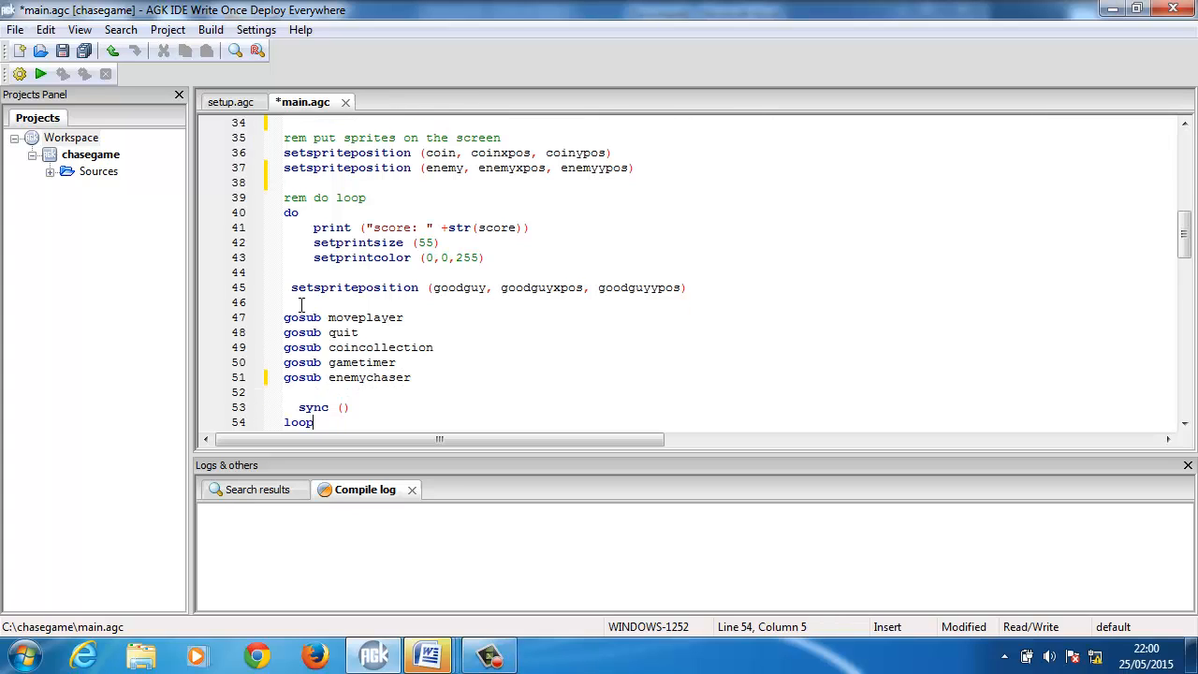
scroll(down, 3)
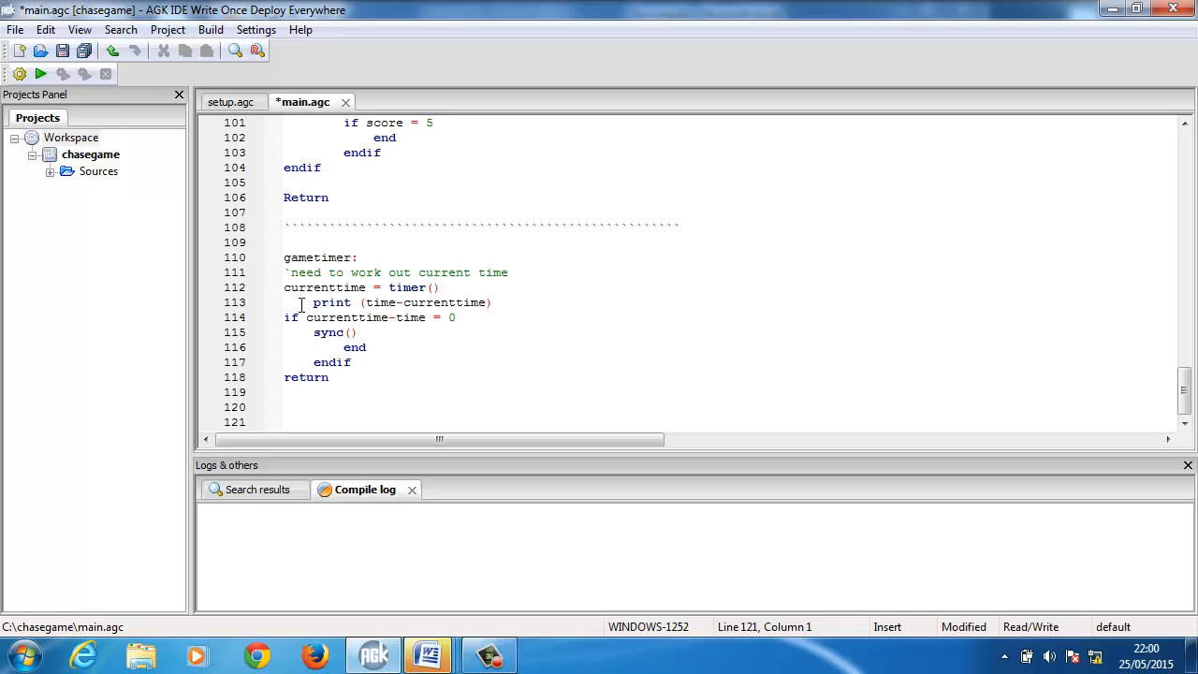
Append a backtick separator, an enemychaser: label and Return at the end of main.agc
click(285, 392)
text(`````````````````````````````````````)
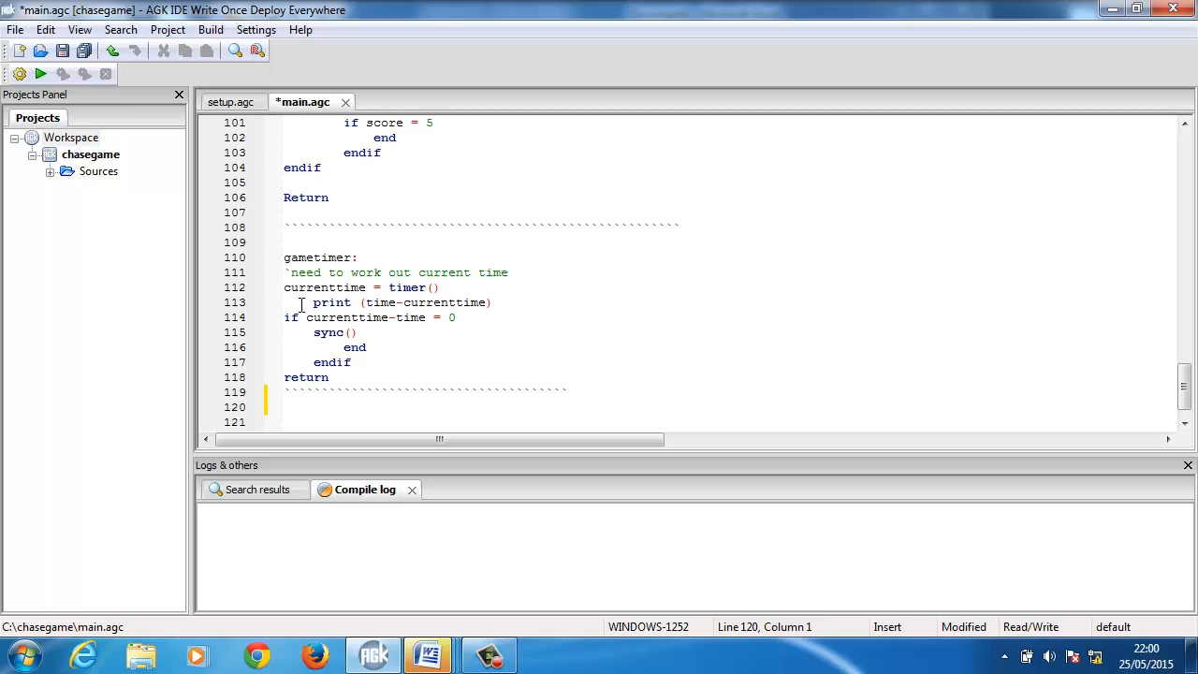
text(enemychase)
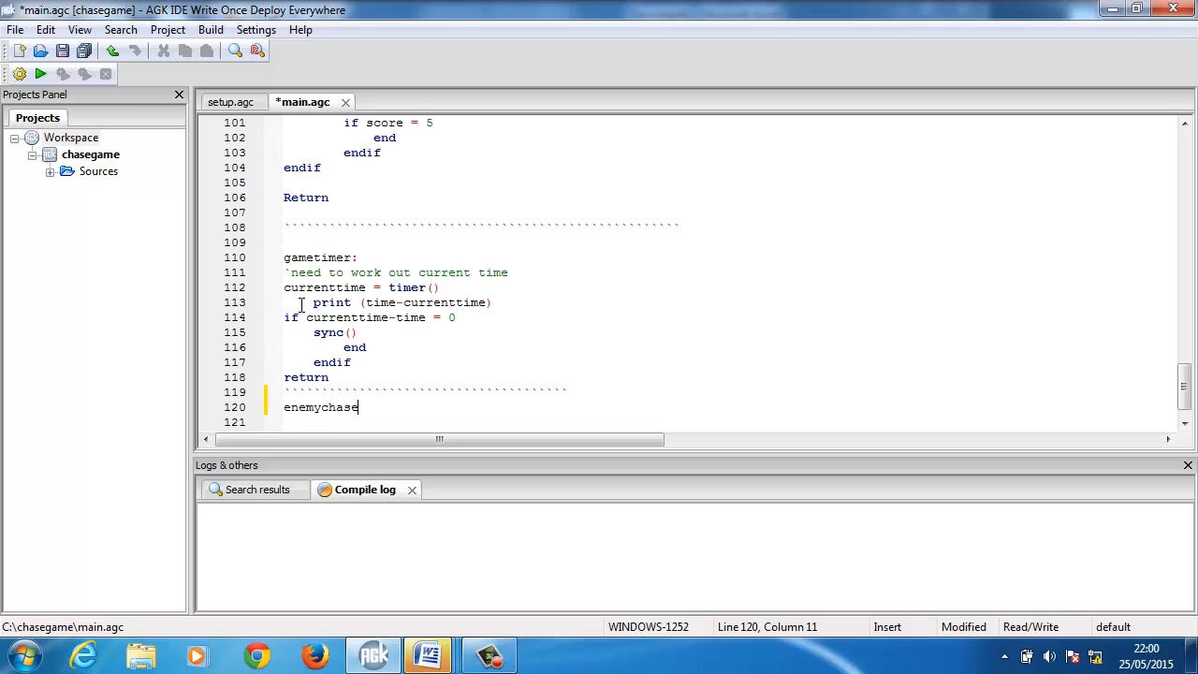
text(r:)
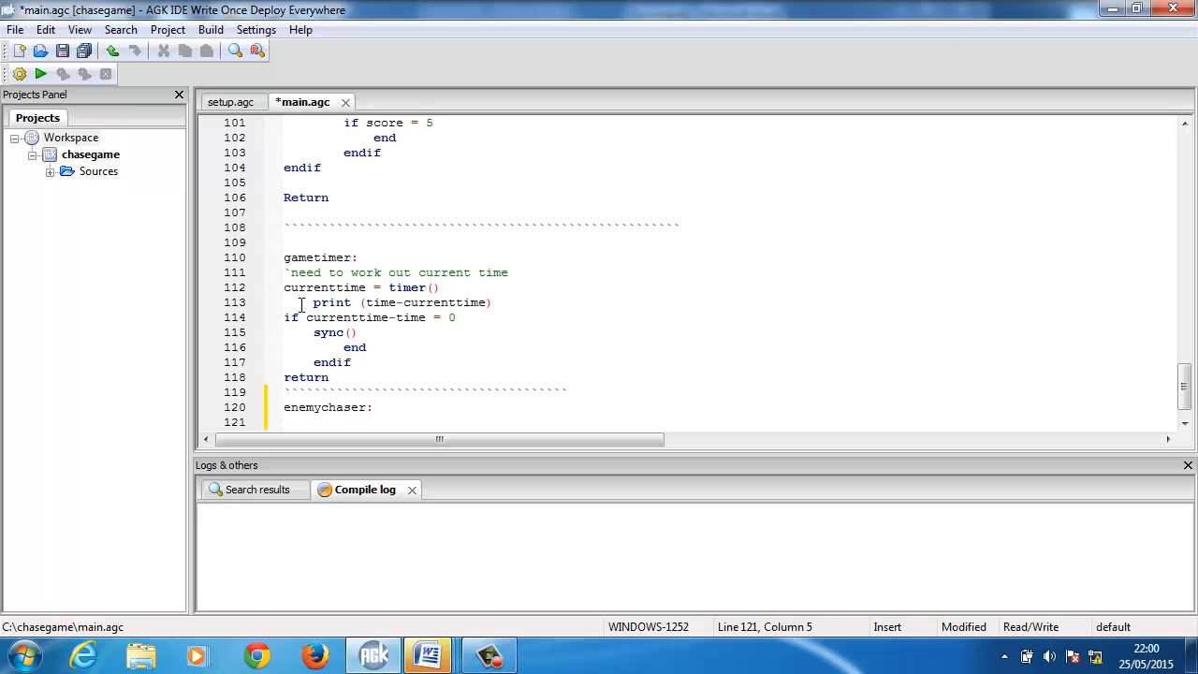
text(Re)
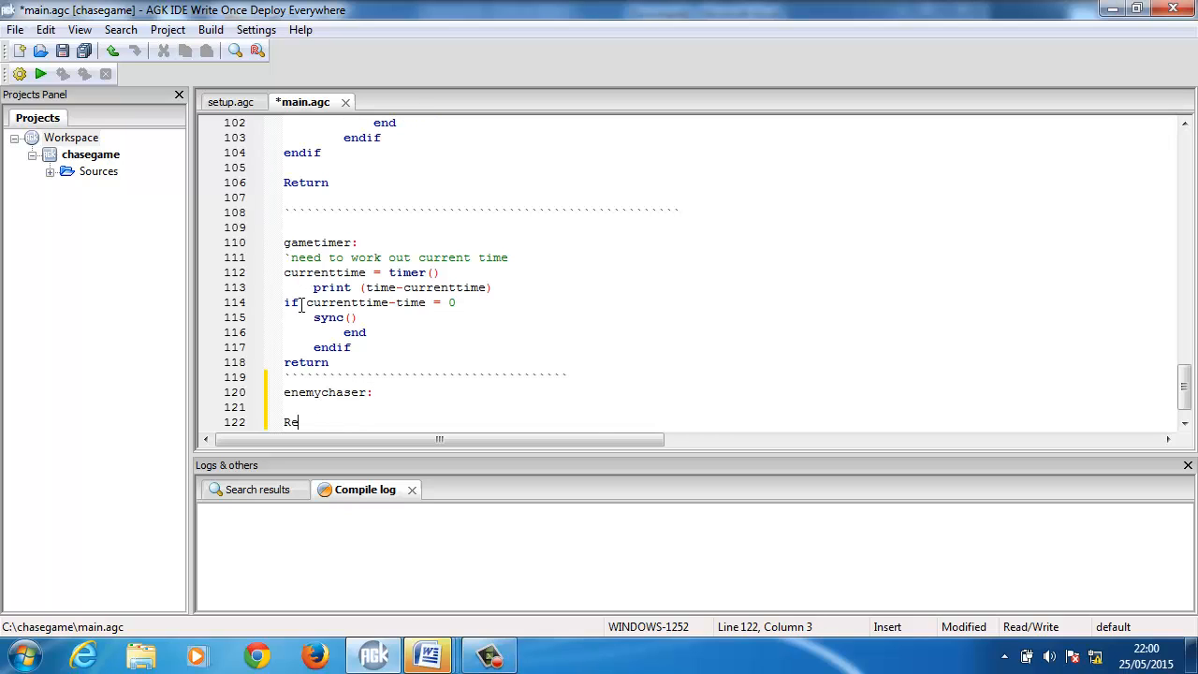
text(turn)
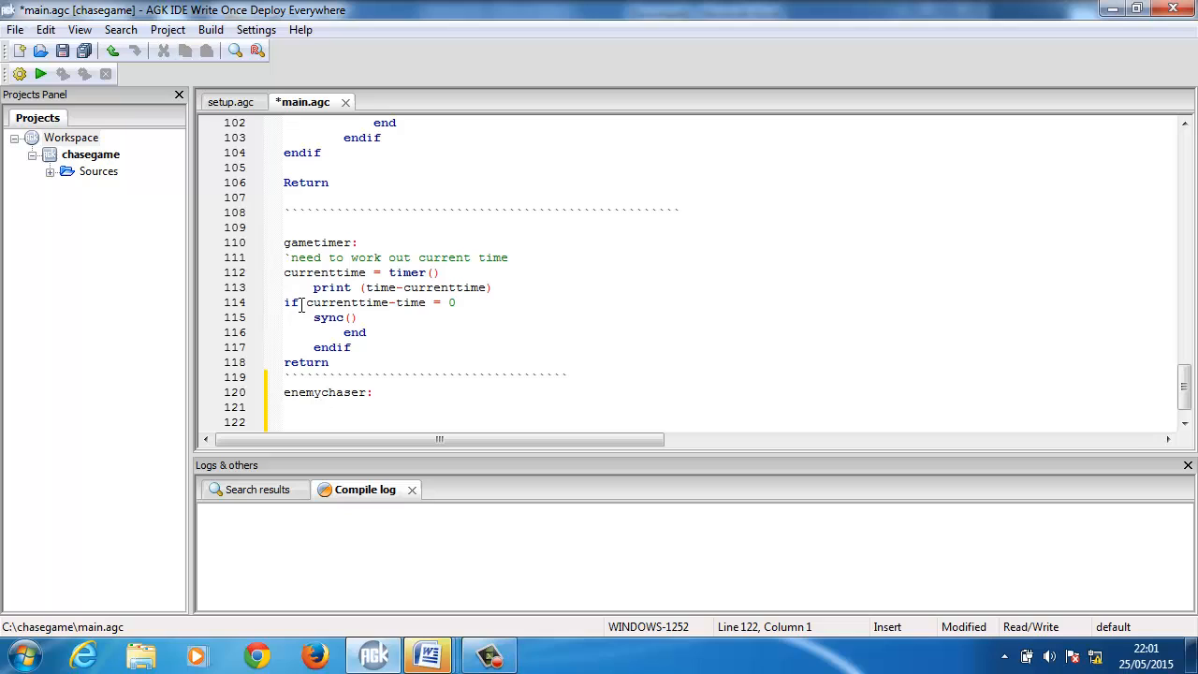
scroll(down, 3)
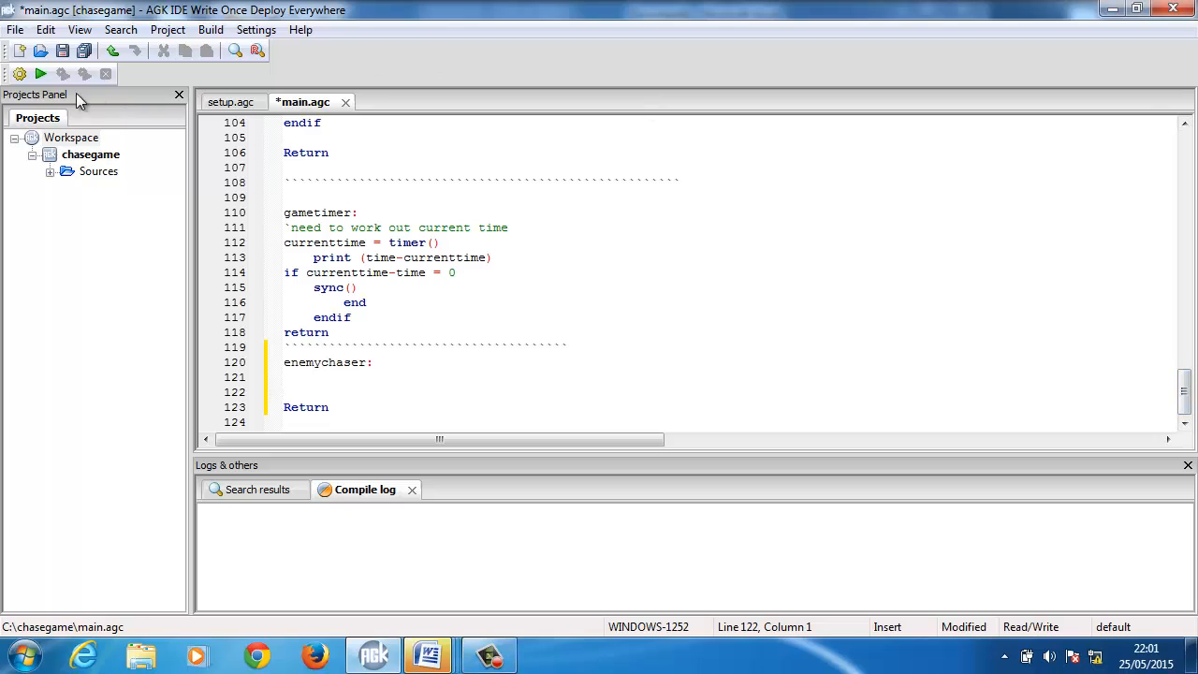
Build the project and launch the game to test it
click(41, 74)
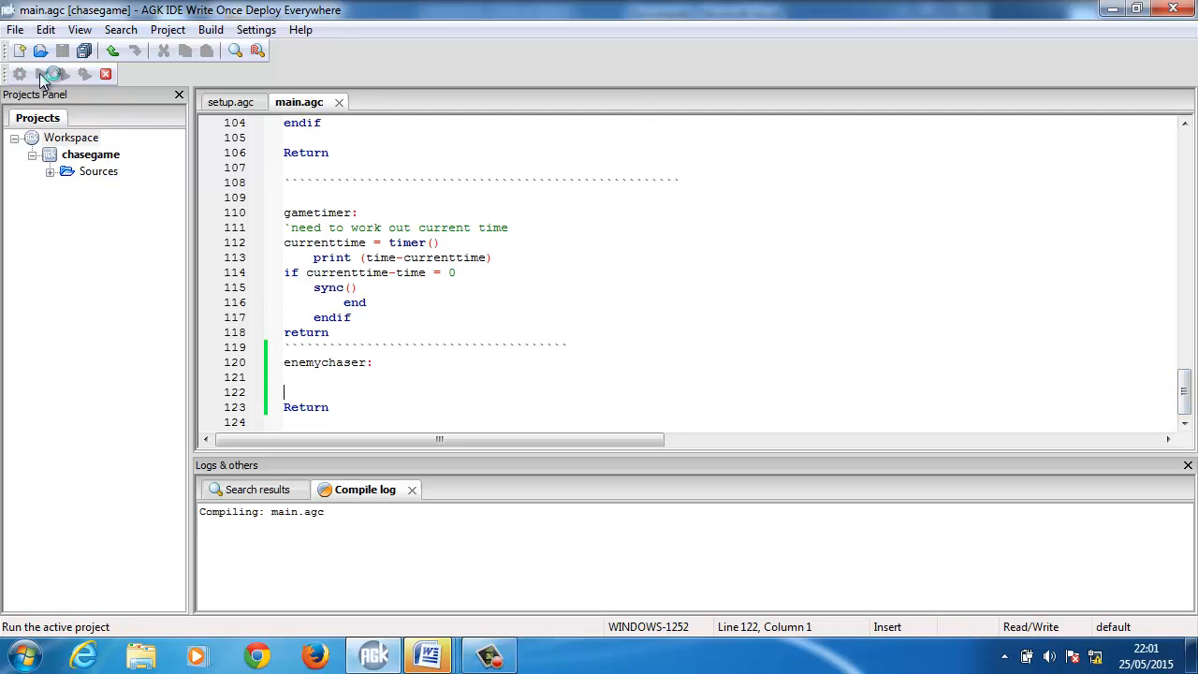
click(19, 74)
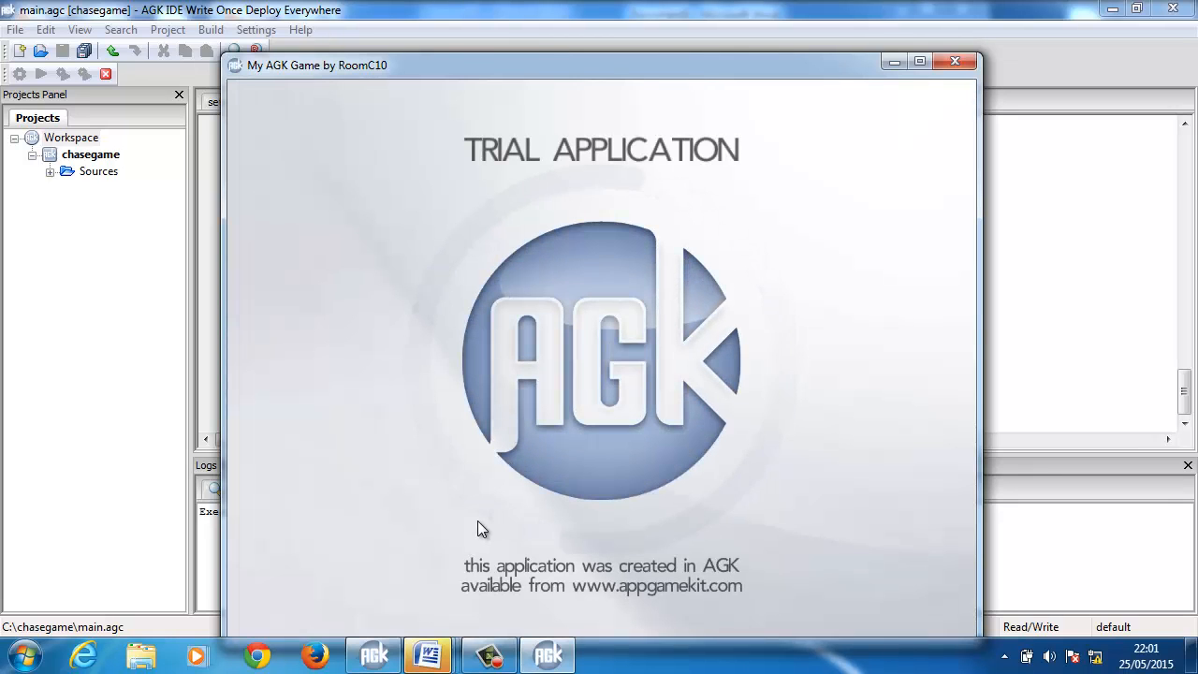
click(954, 60)
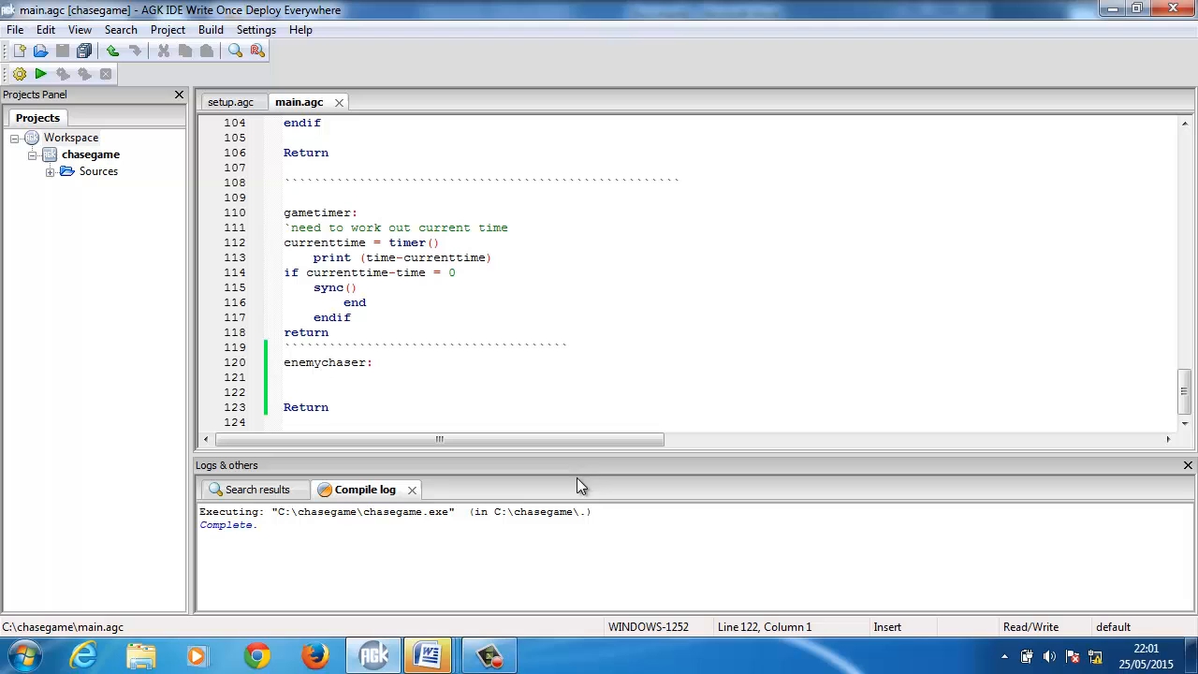
mouse_move(706, 290)
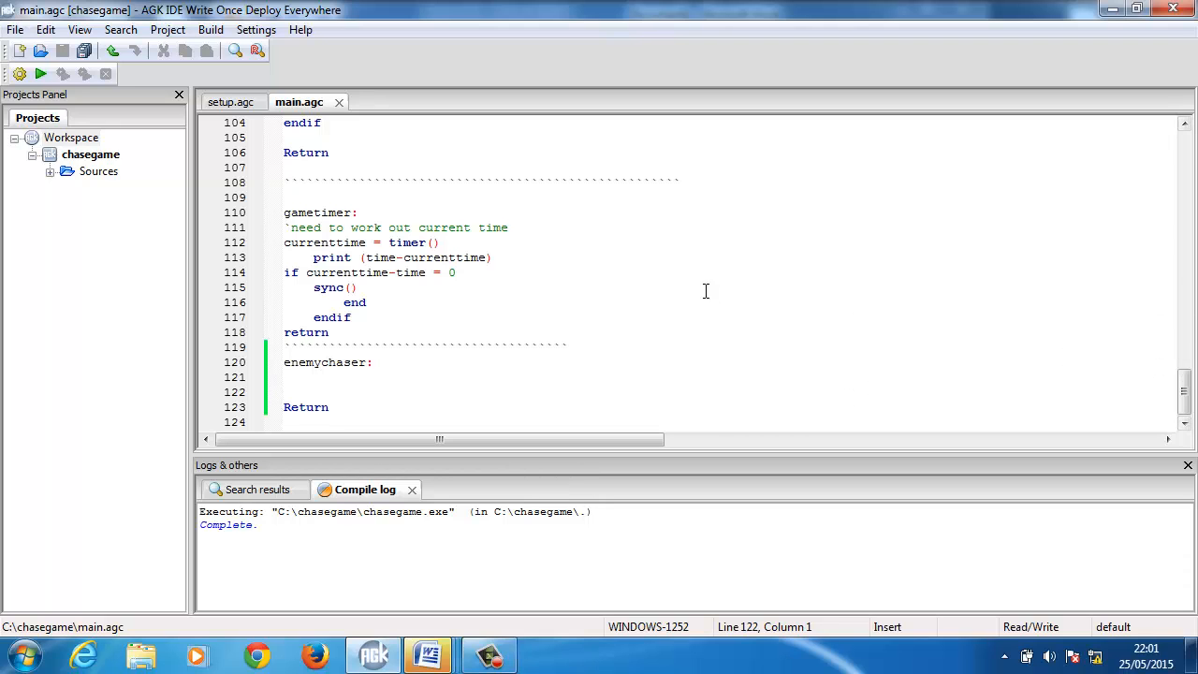
Change the starting time from 6 to 60 and run the game
scroll(up, 3)
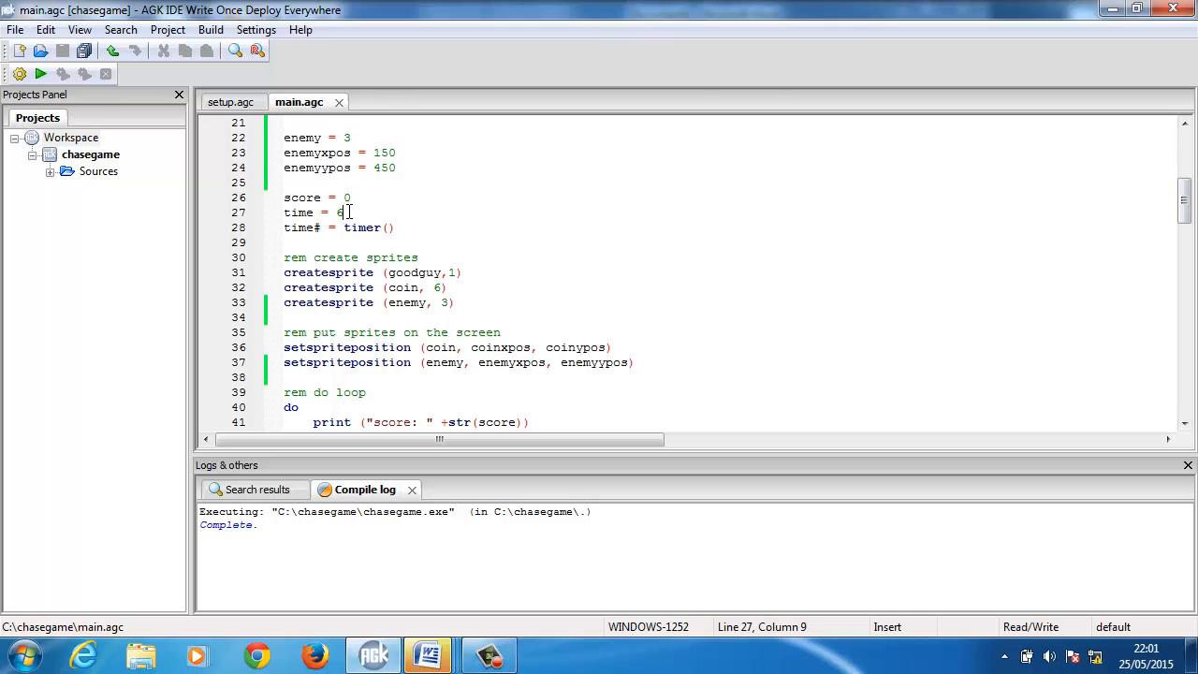
text(0)
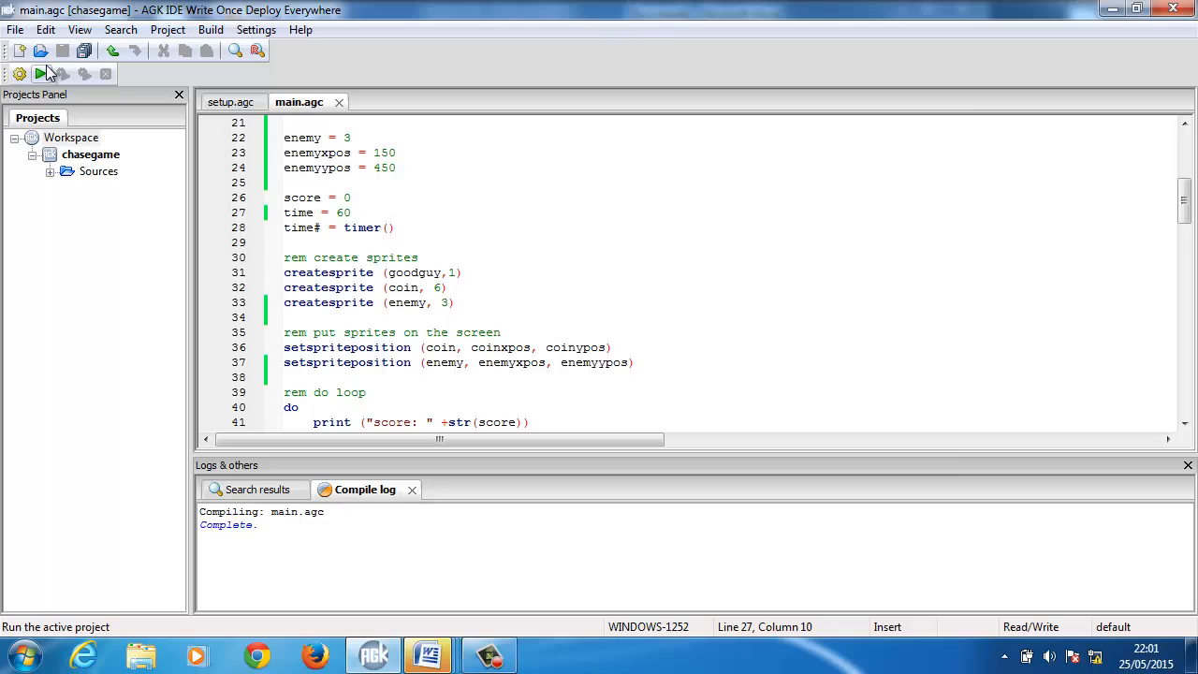
click(41, 73)
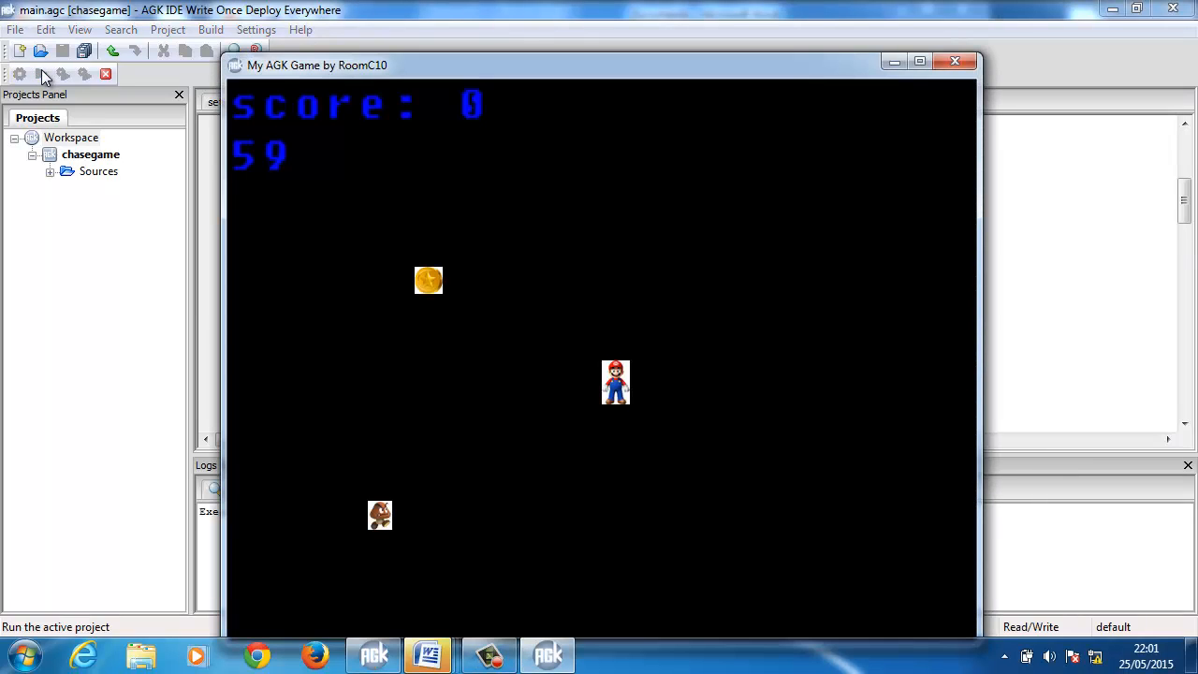
mouse_move(615, 232)
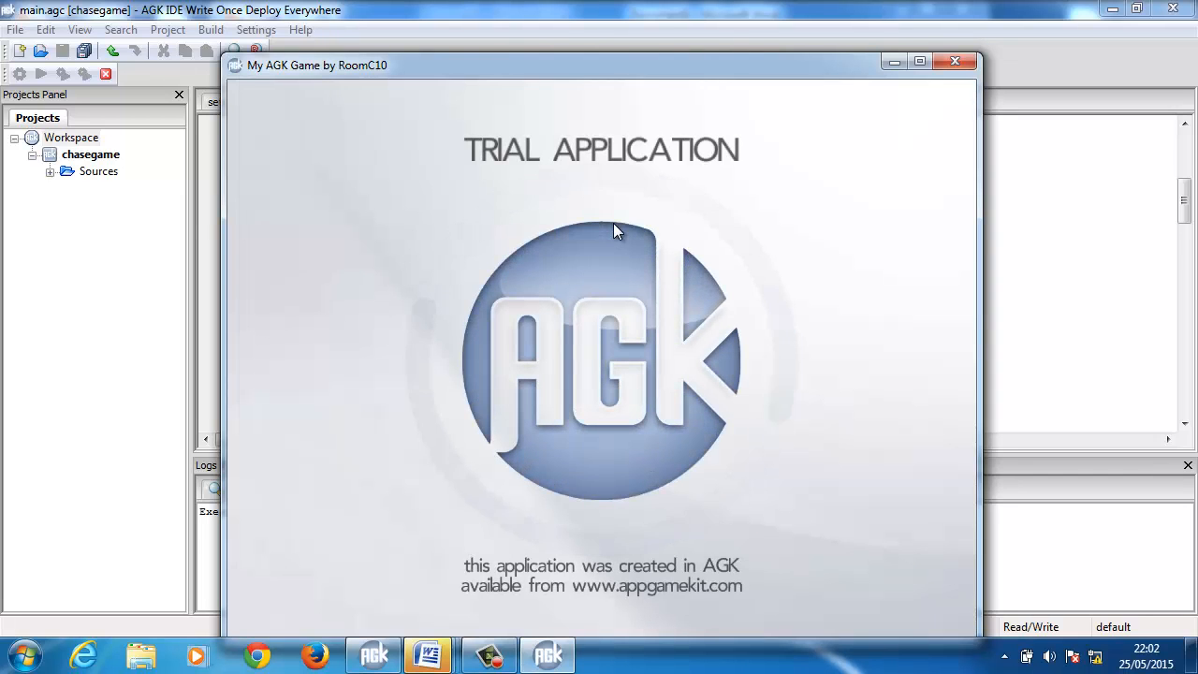
Close the game, copy the enemy-chasing if/endif code from Word, and return to main.agc
click(955, 61)
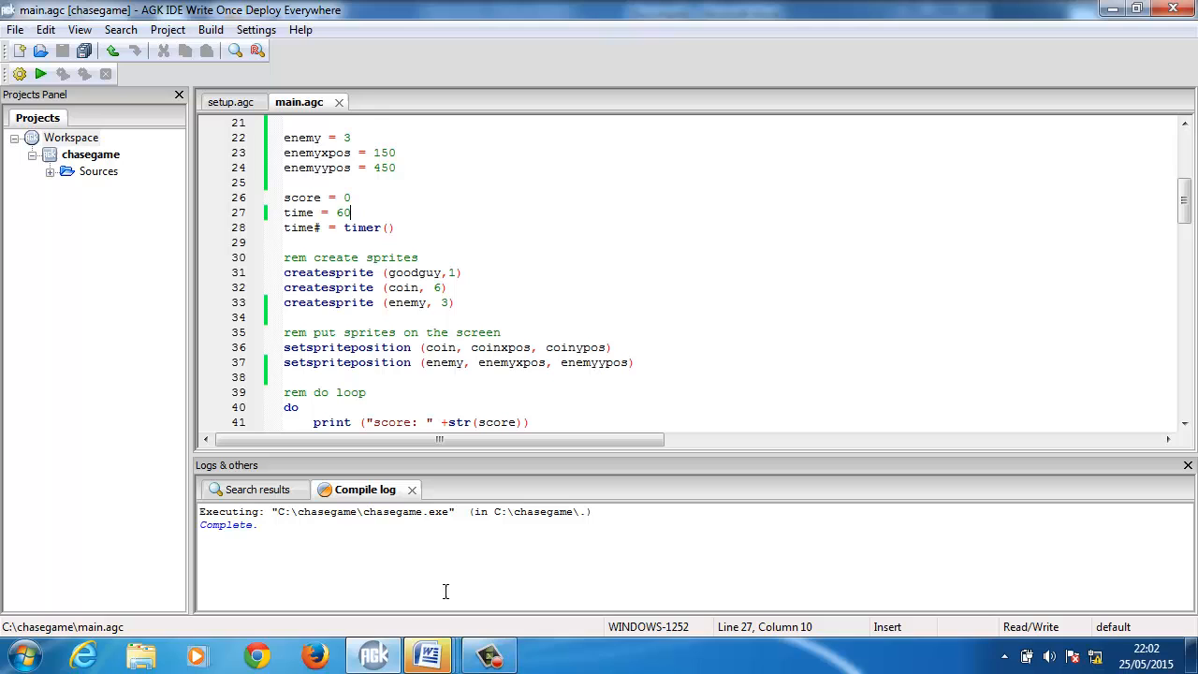
mouse_move(428, 654)
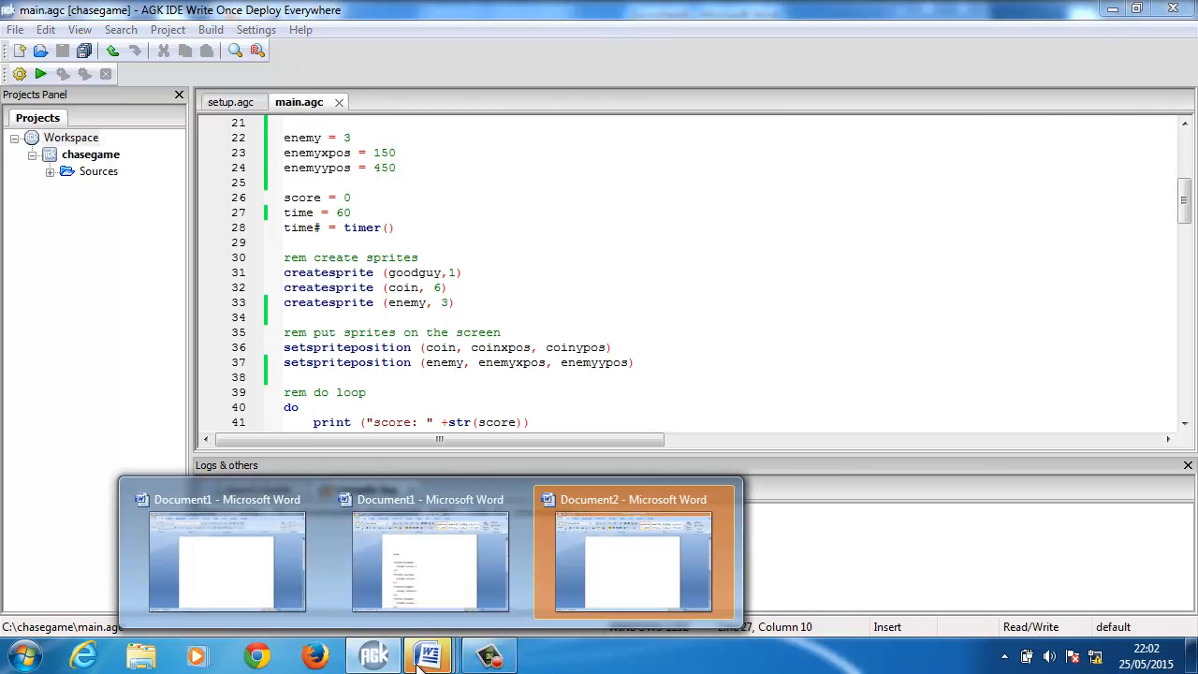
click(226, 562)
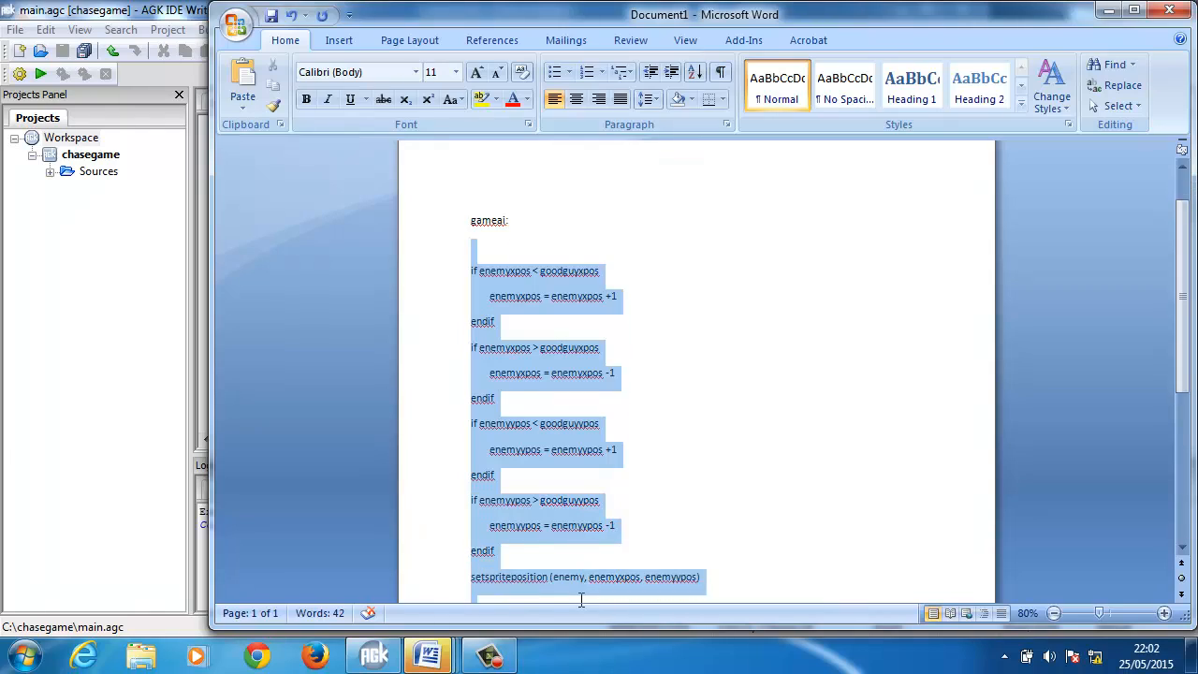
scroll(down, 3)
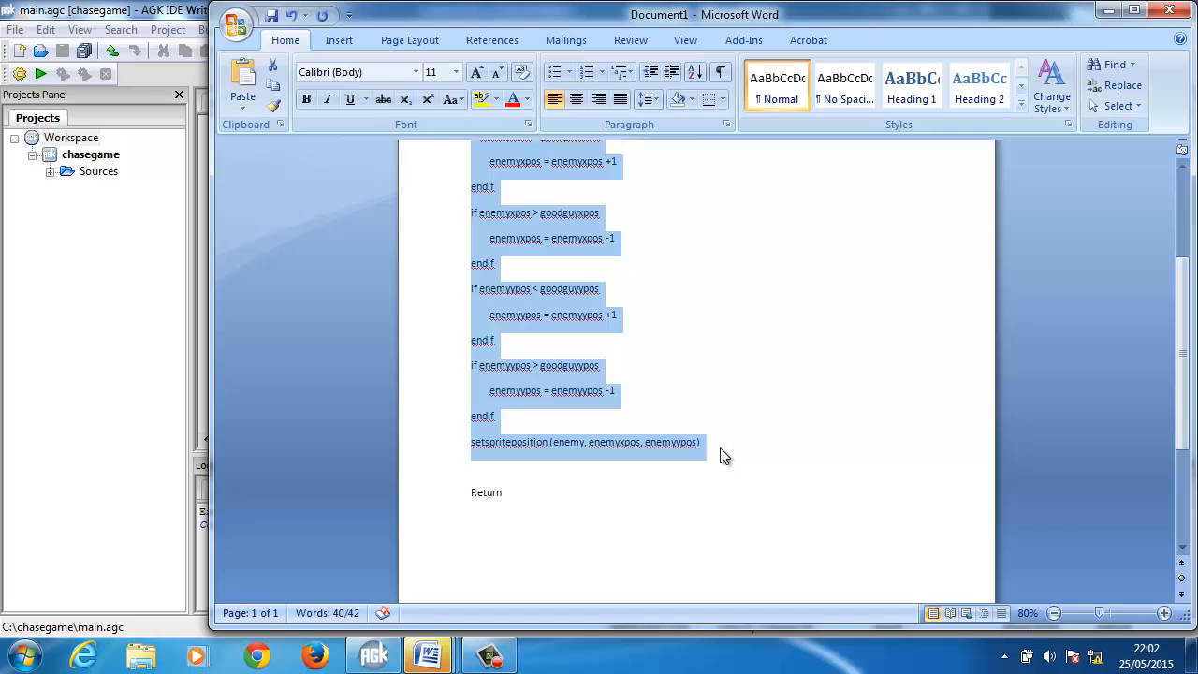
click(372, 654)
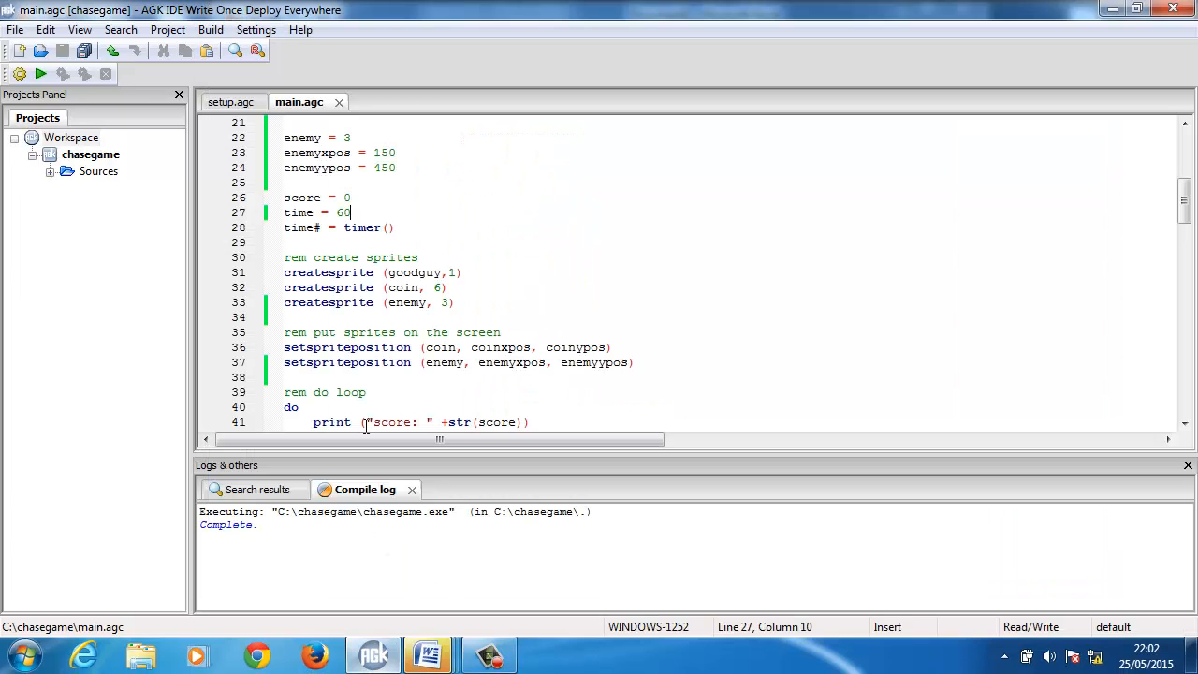
mouse_move(1182, 232)
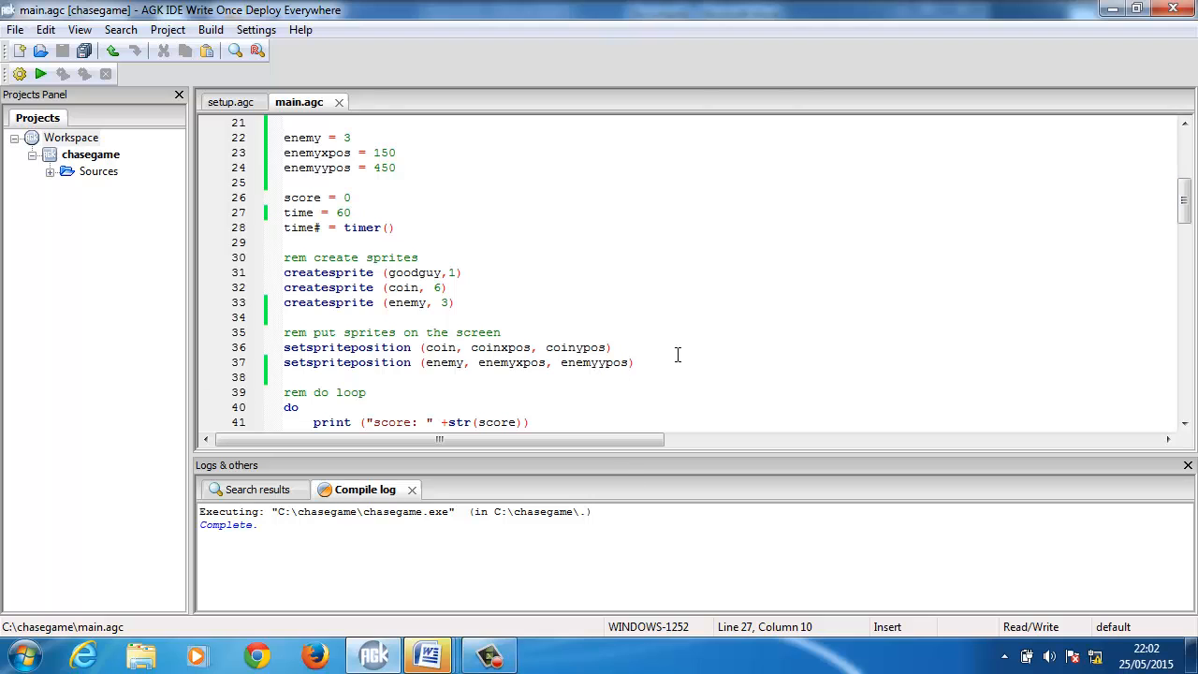
scroll(down, 3)
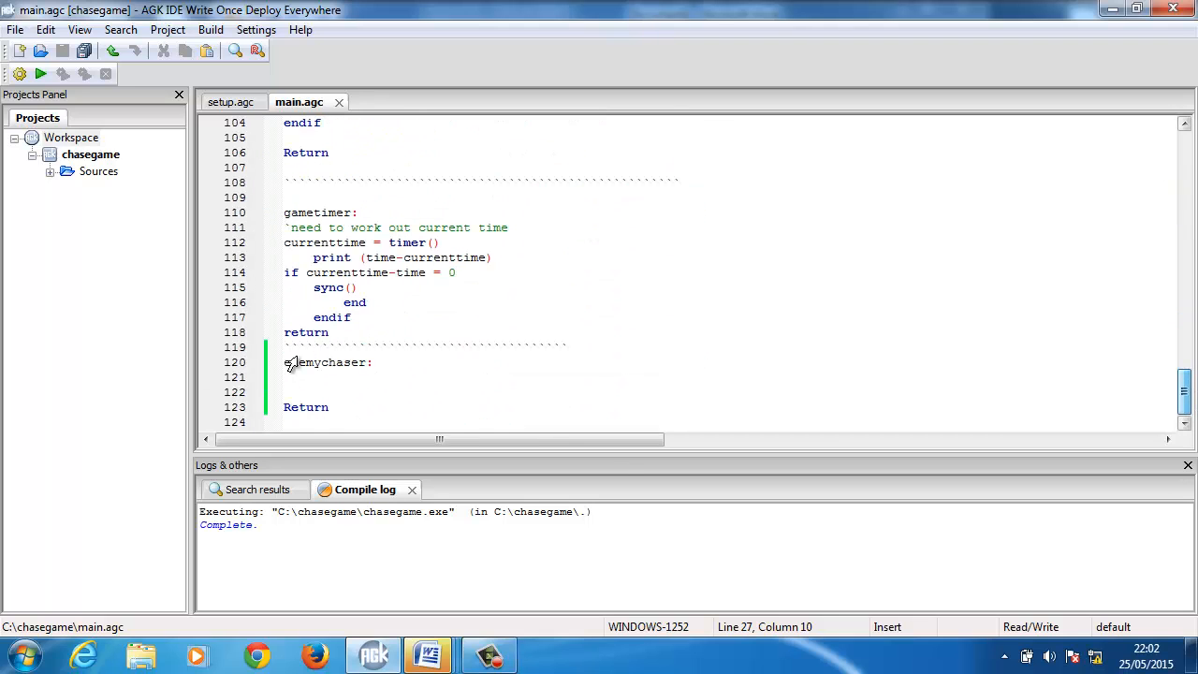
Paste the four if/endif chase checks into enemychaser, adding a blank line after the last endif
click(294, 377)
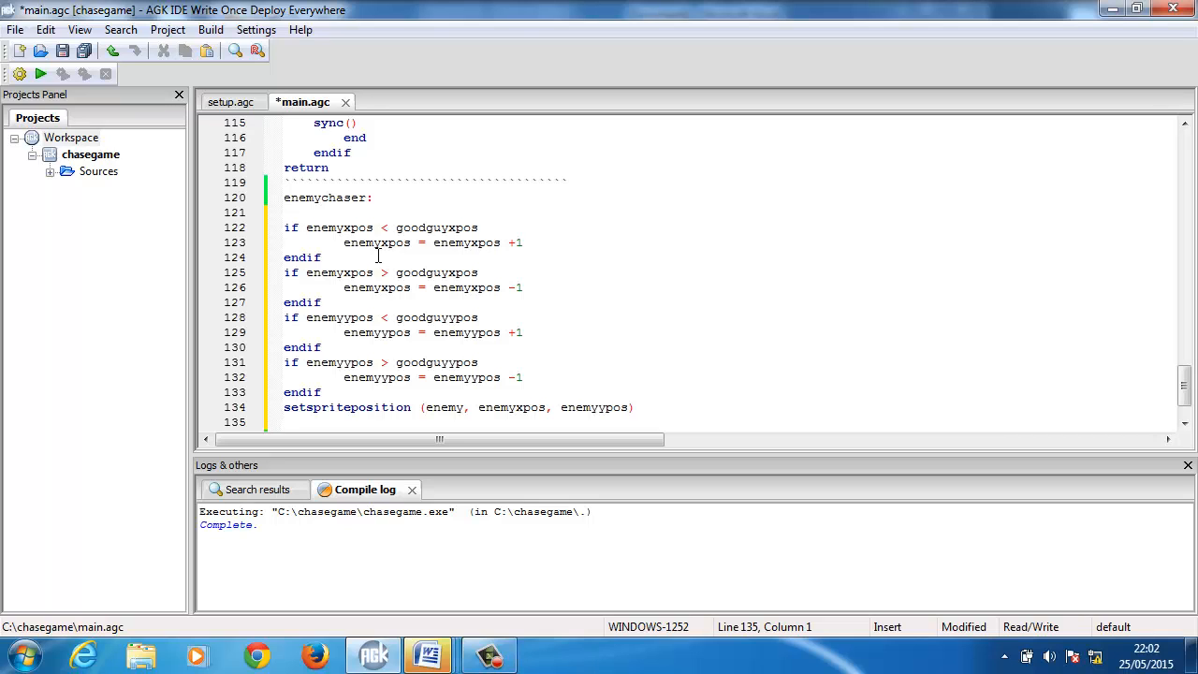
mouse_move(474, 253)
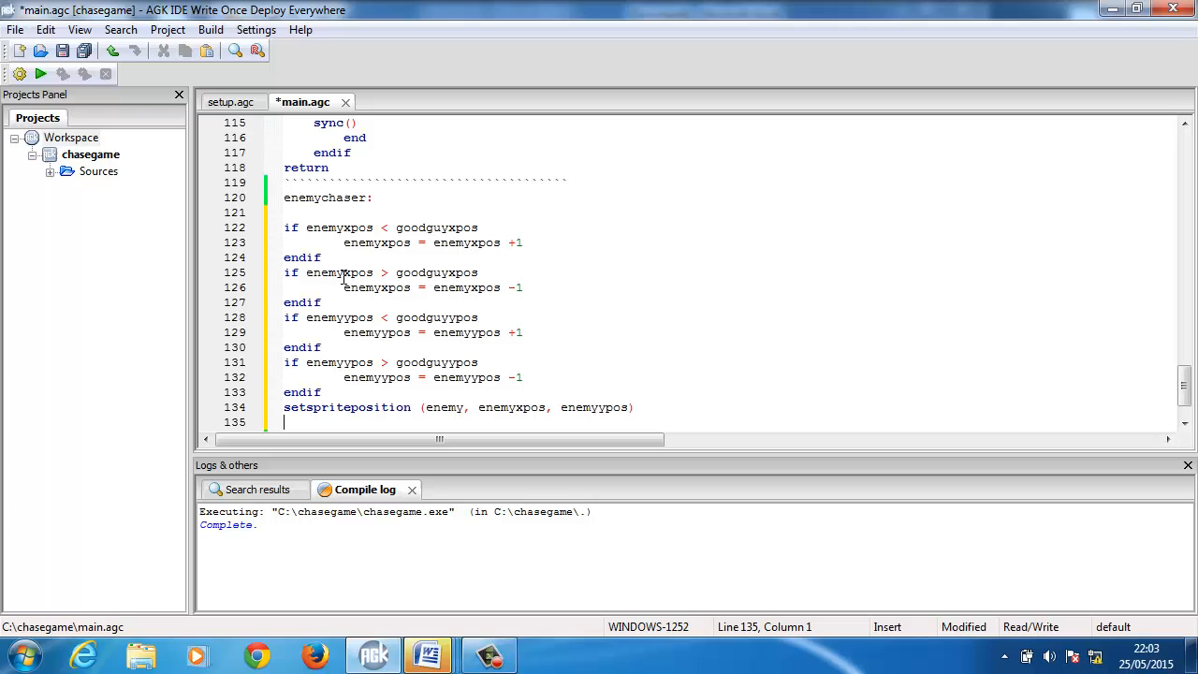
mouse_move(416, 287)
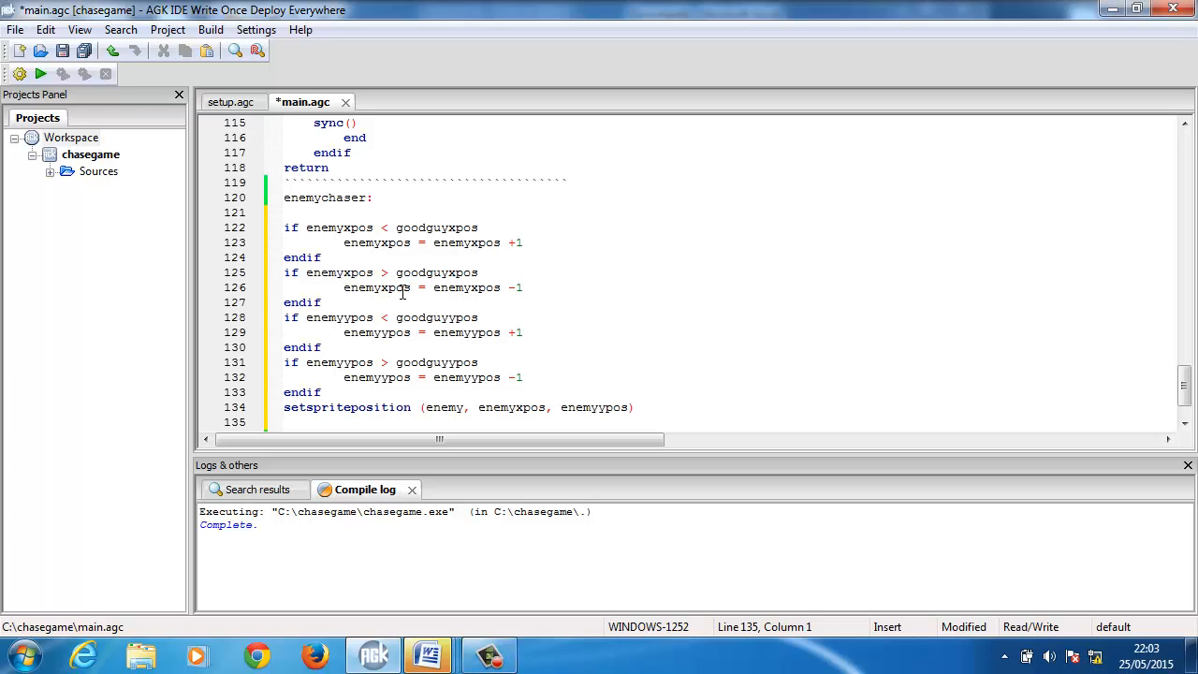
mouse_move(465, 296)
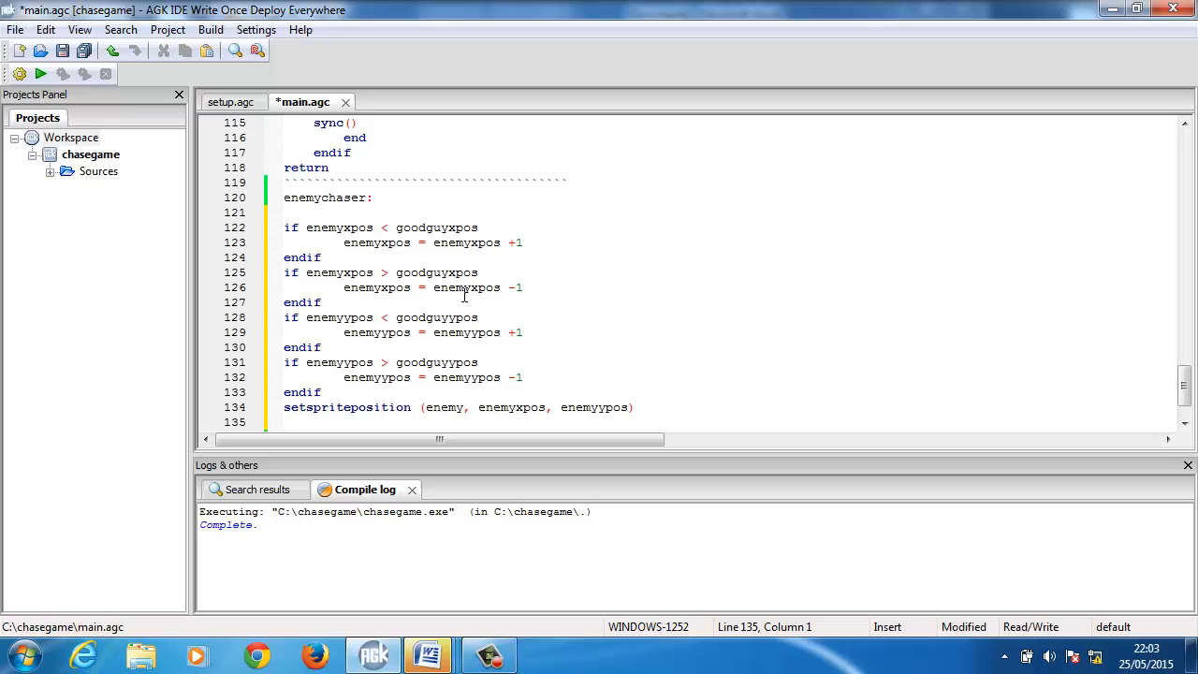
mouse_move(510, 300)
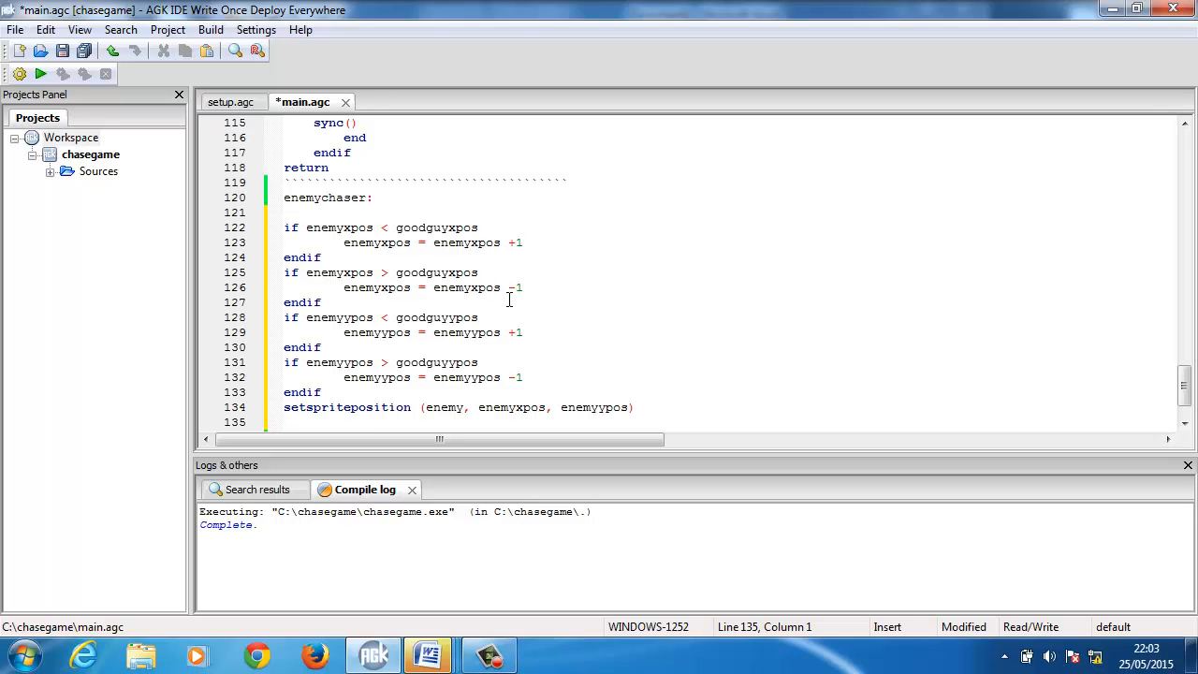
click(290, 422)
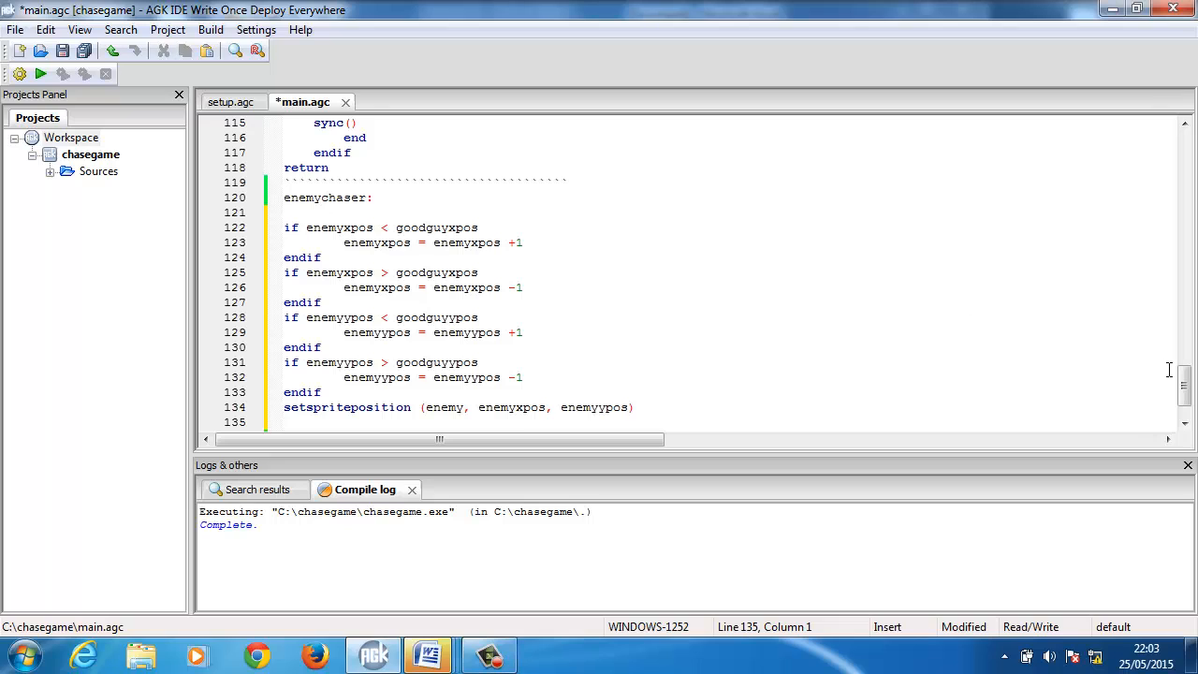
scroll(down, 3)
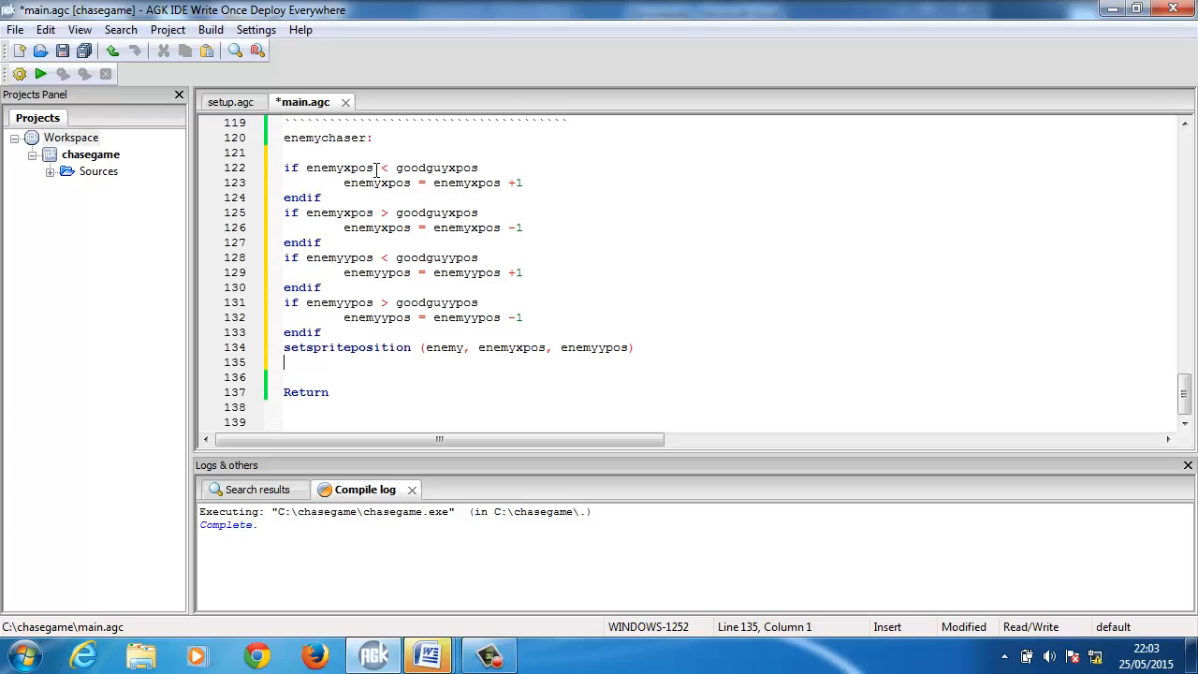
click(323, 332)
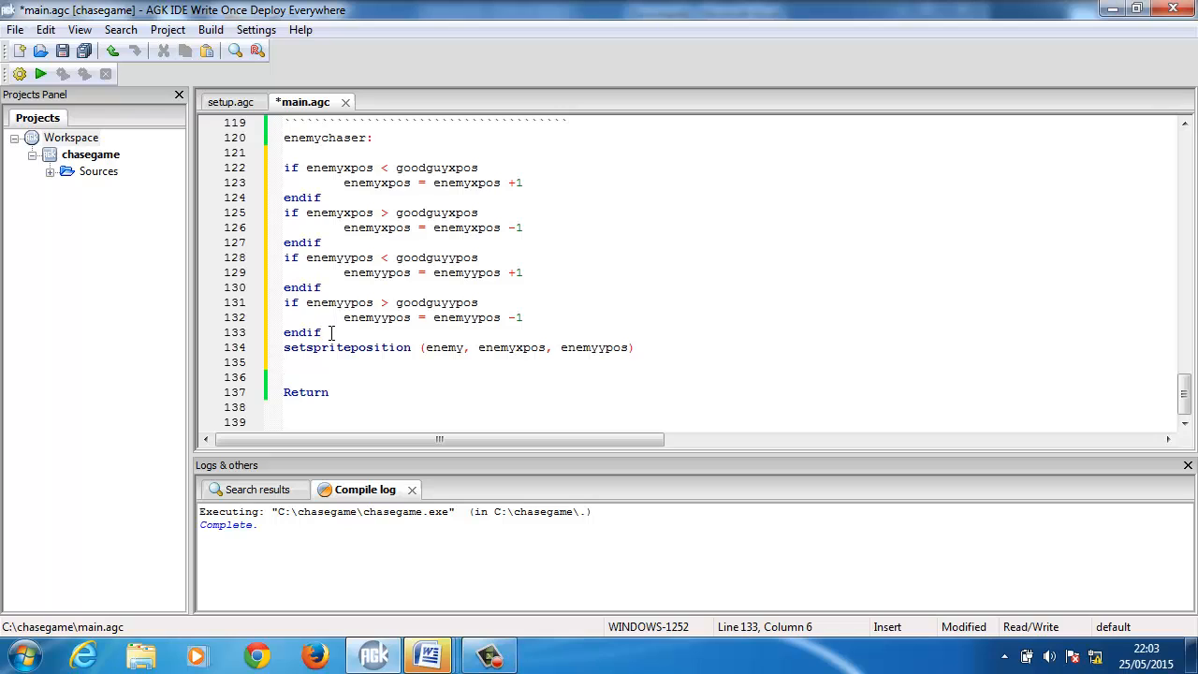
key(Delete)
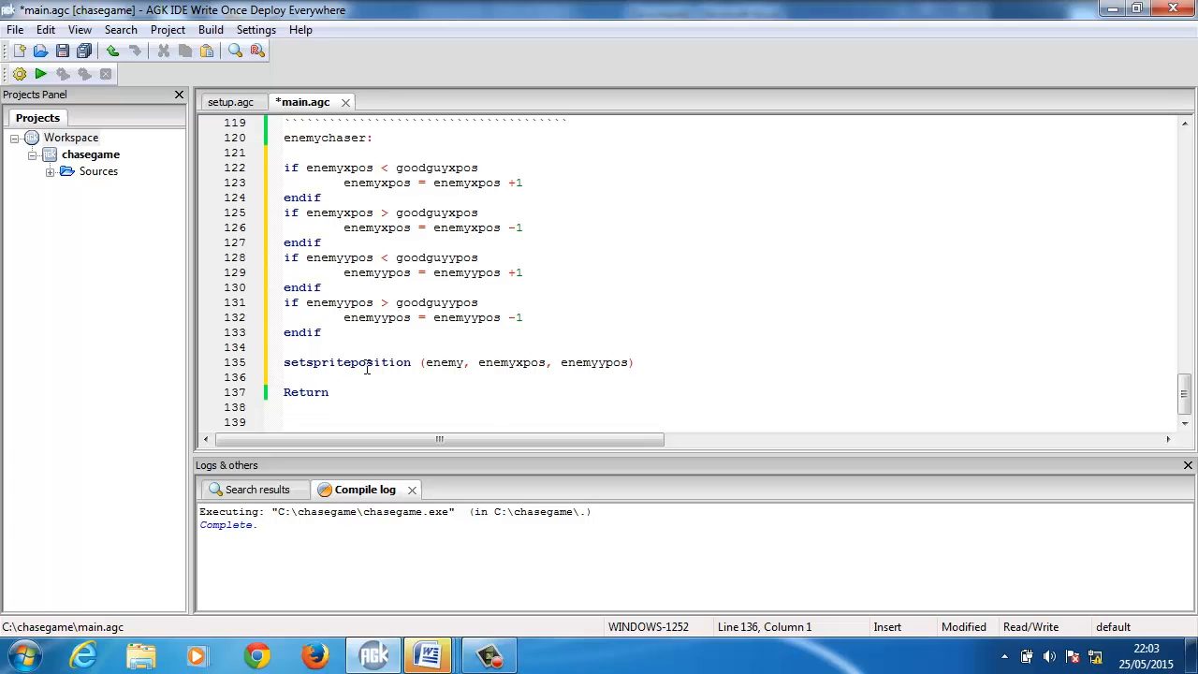
mouse_move(20, 74)
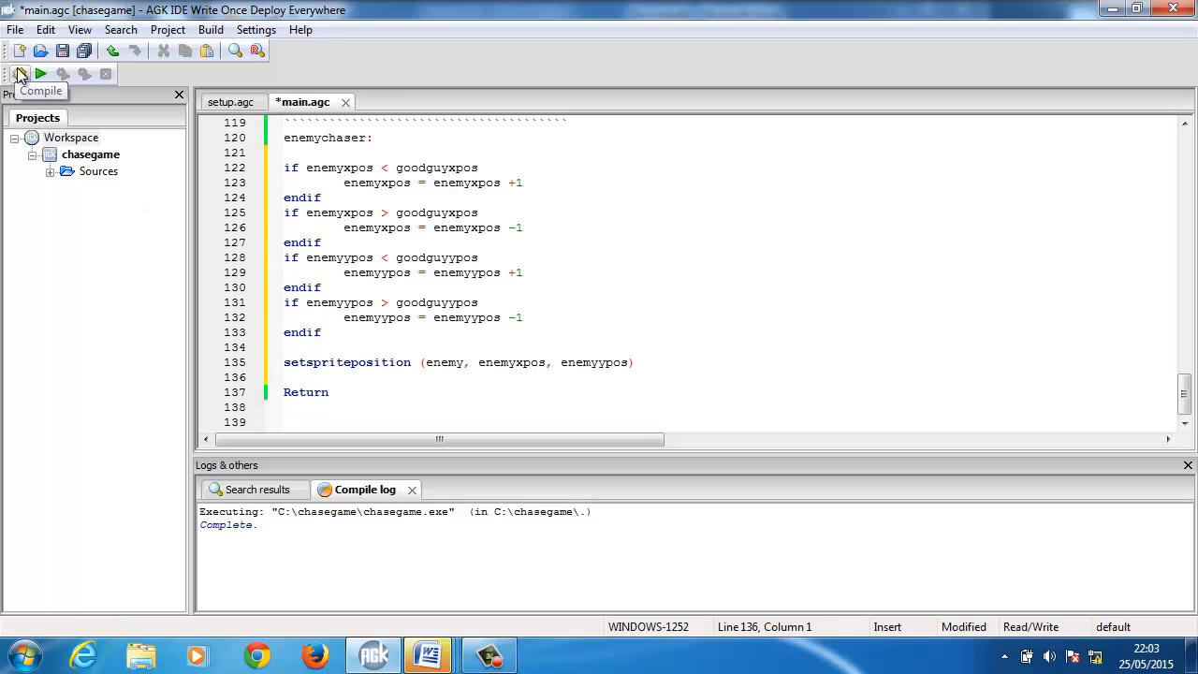
Compile main.agc with the chase code and run chasegame to test the enemy
click(40, 74)
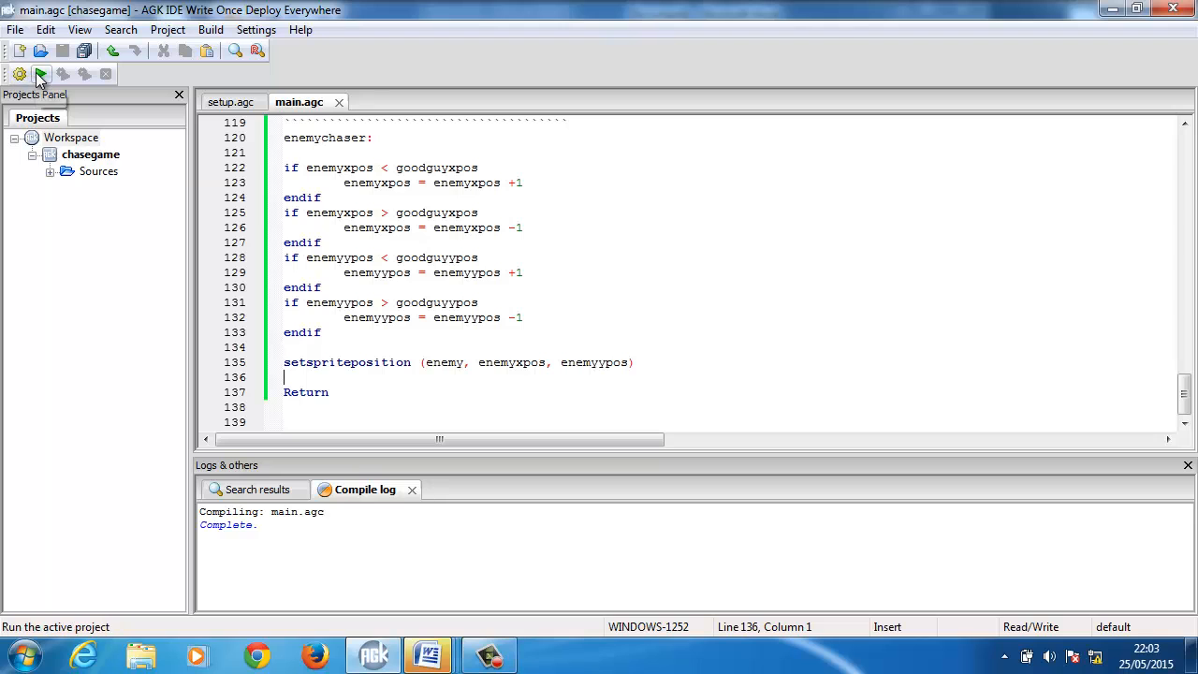
click(41, 74)
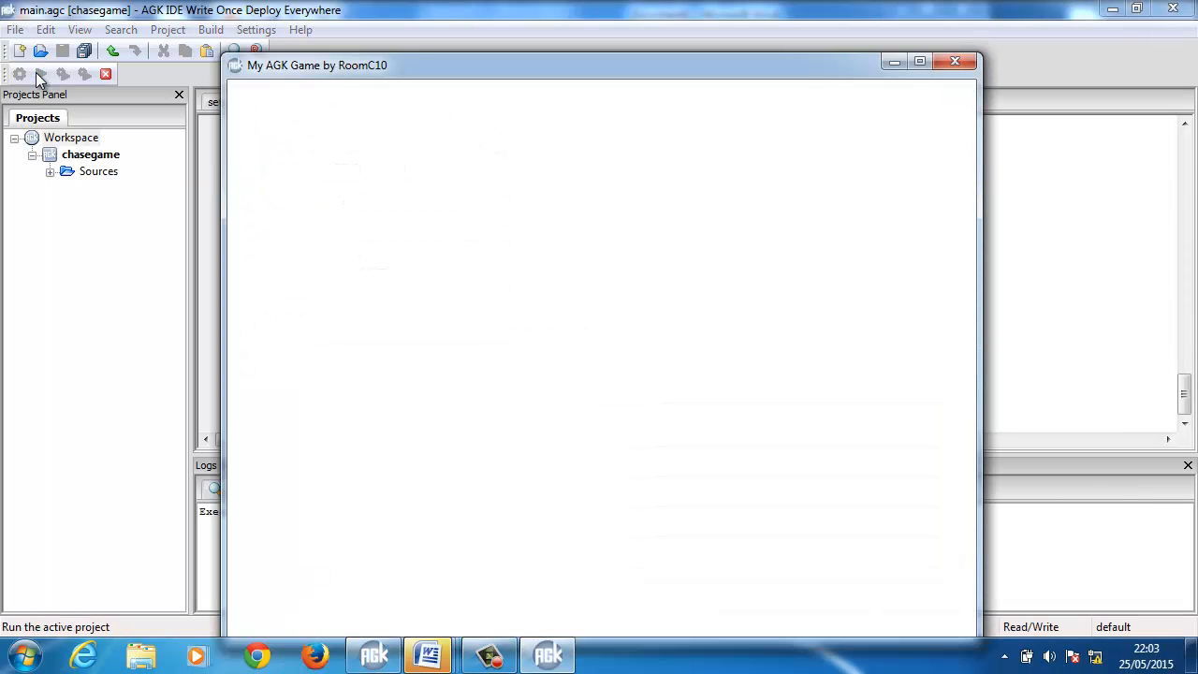
click(42, 74)
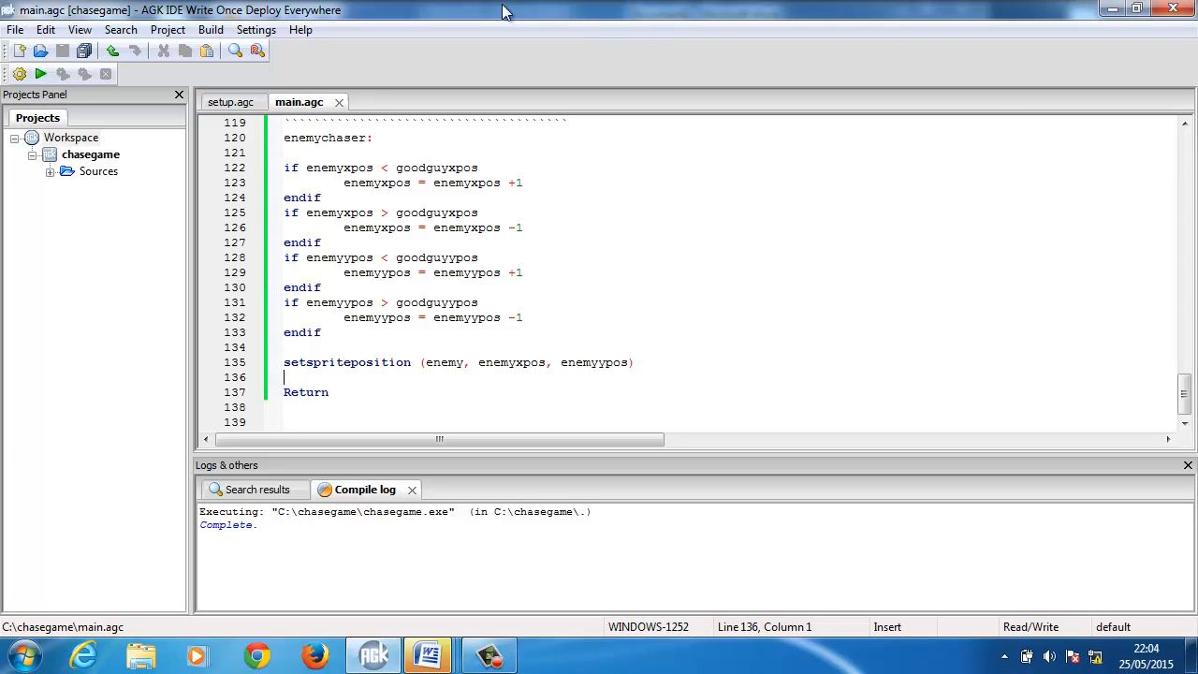
scroll(up, 3)
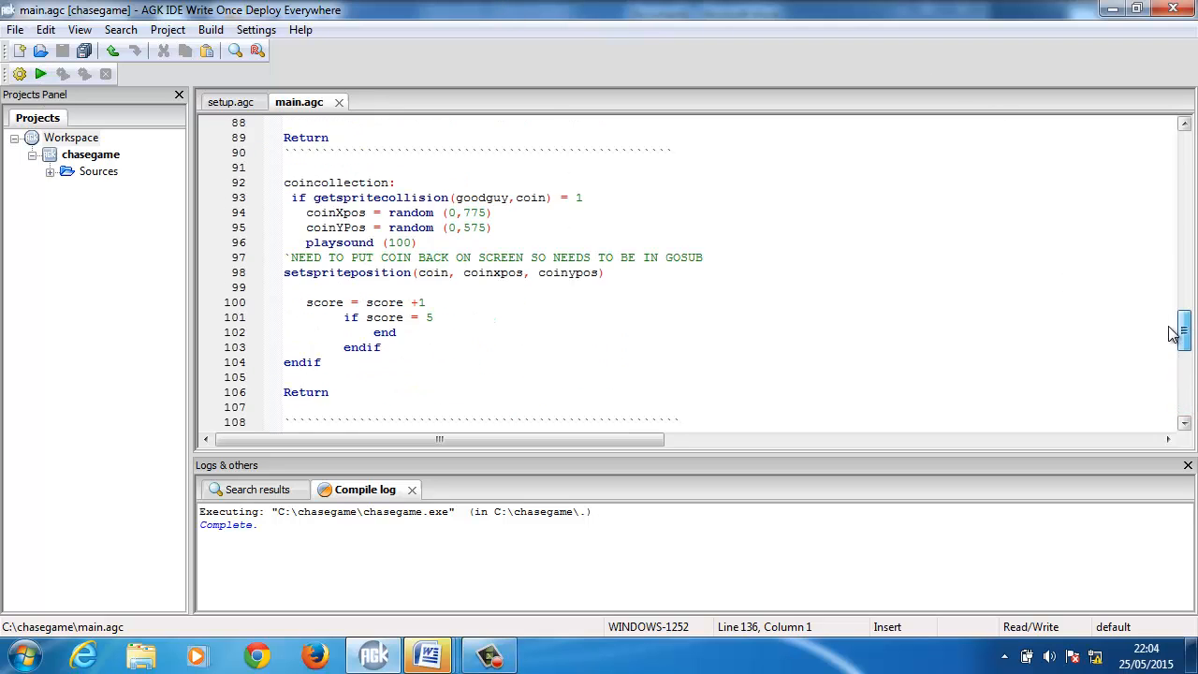
scroll(up, 3)
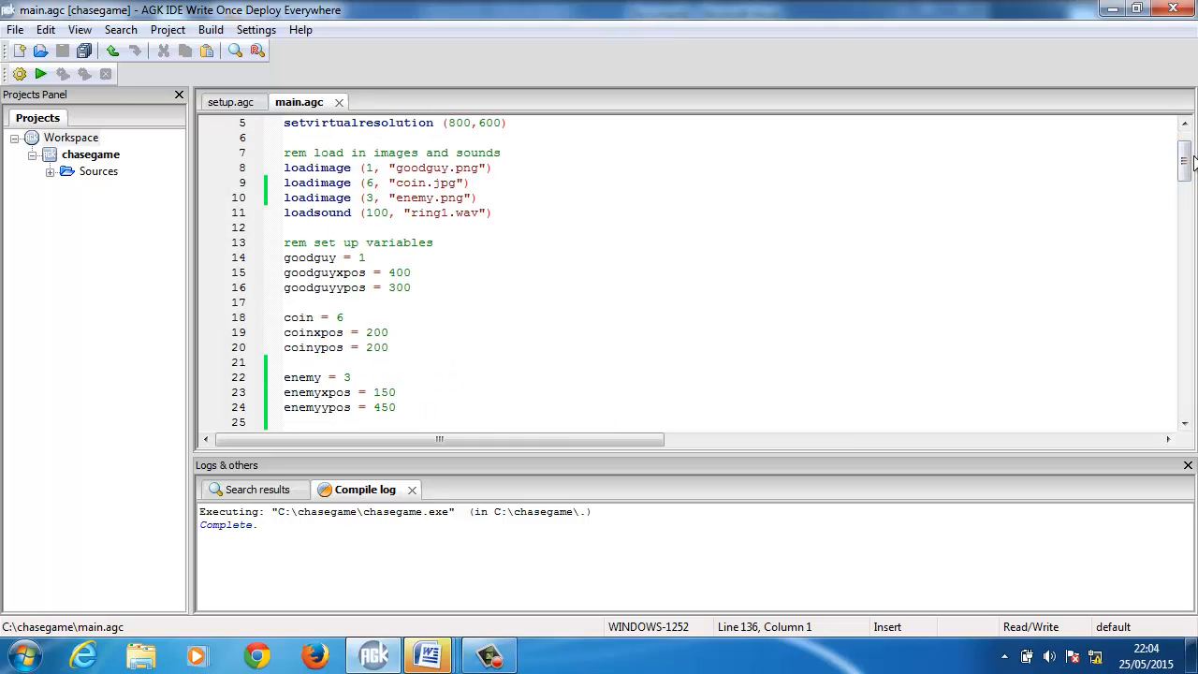
scroll(down, 3)
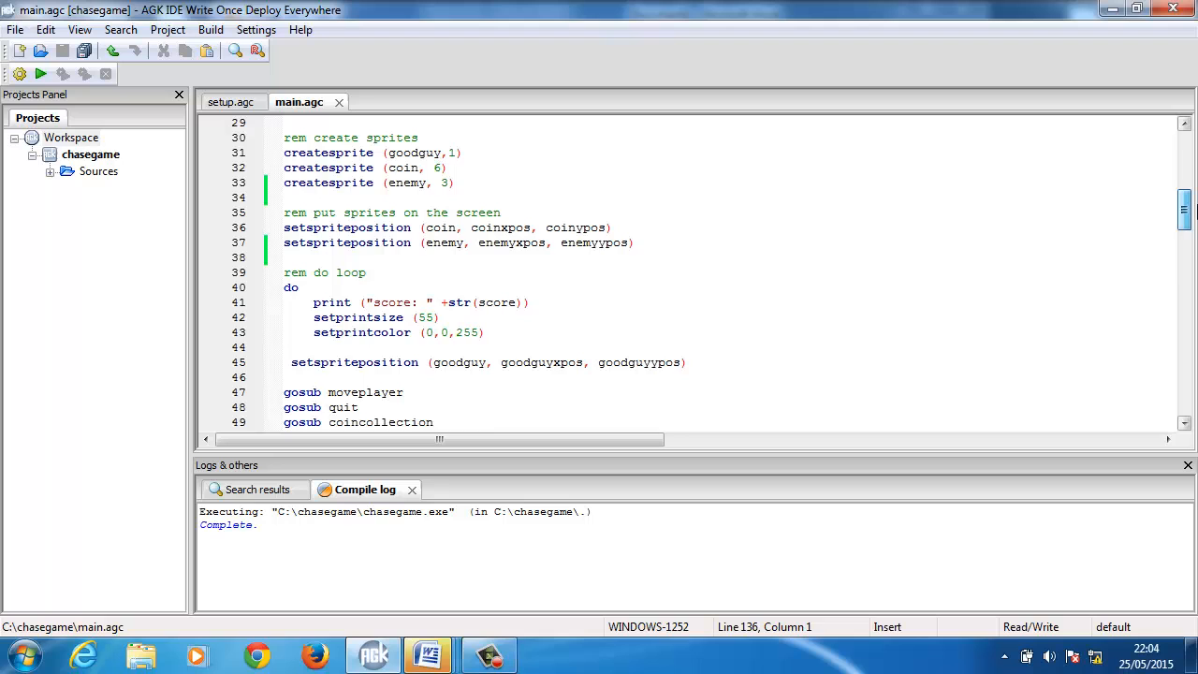
scroll(down, 3)
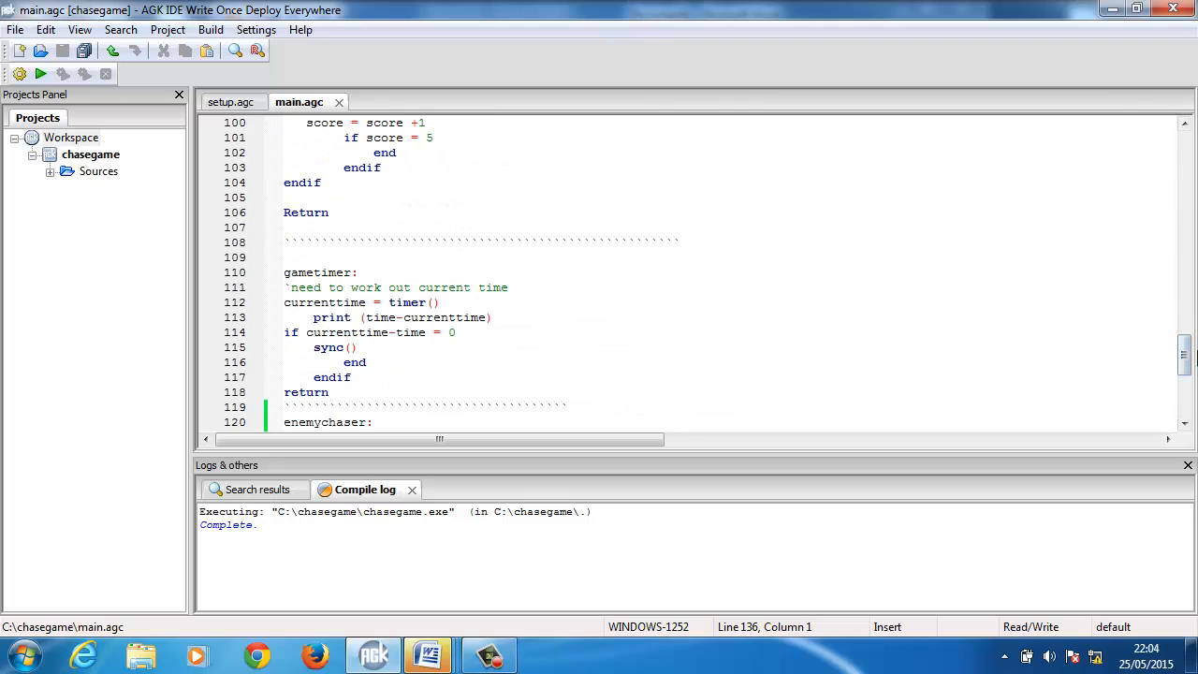